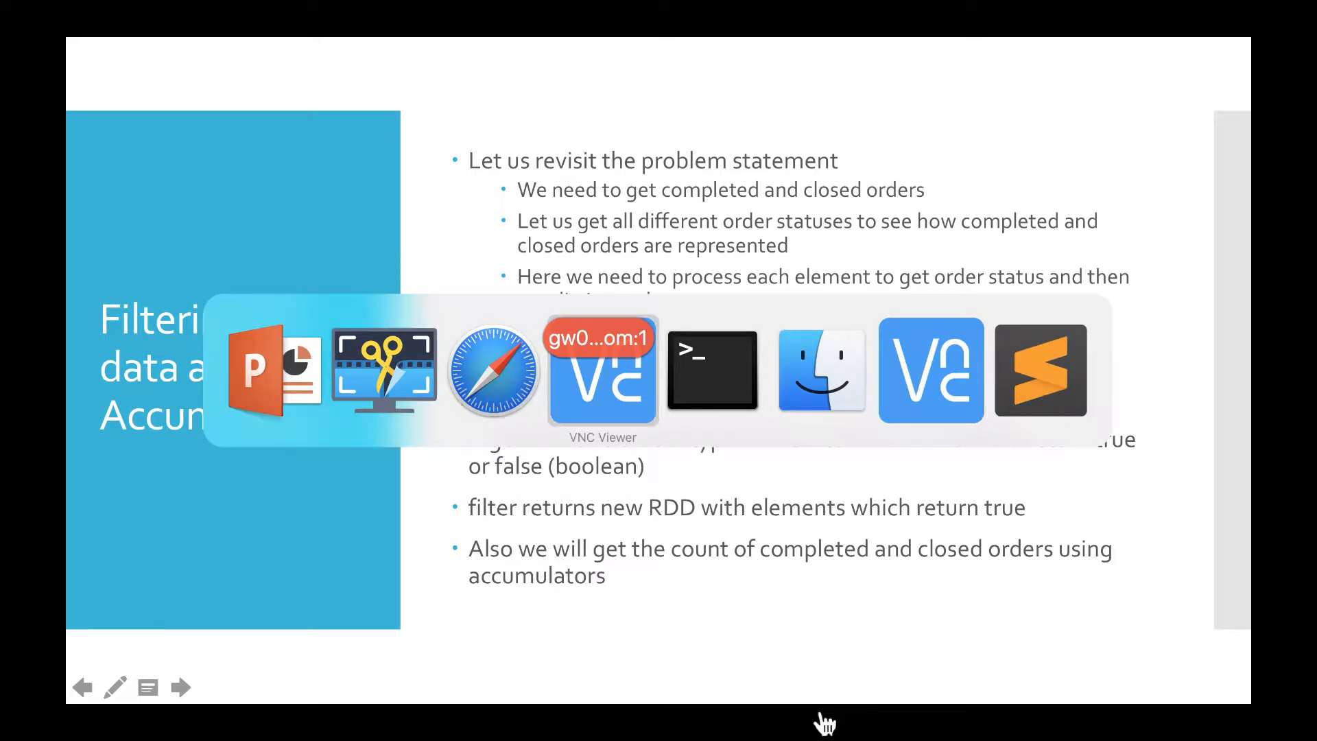
# Step: Bring up the Spark guide's transformations table on the remote desktop and mark 'distinct'
pyautogui.click(600, 370)
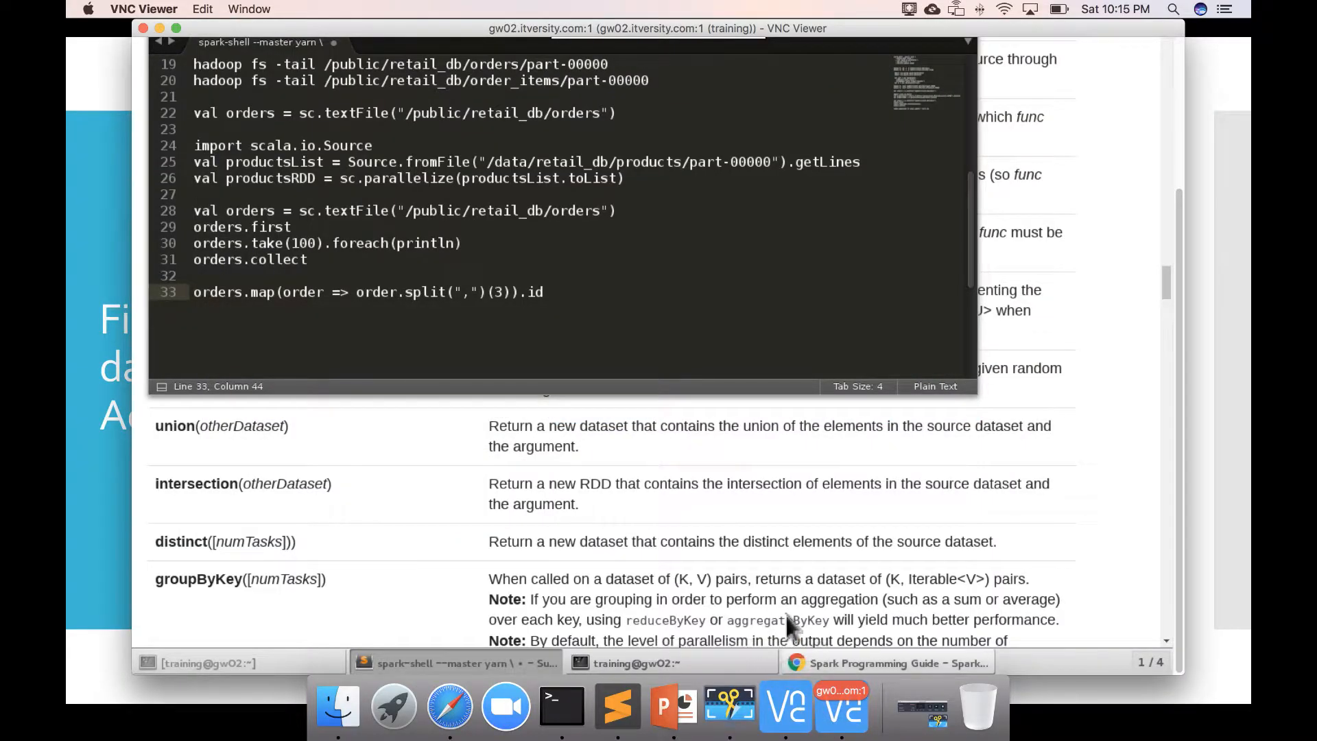
pyautogui.moveTo(735, 511)
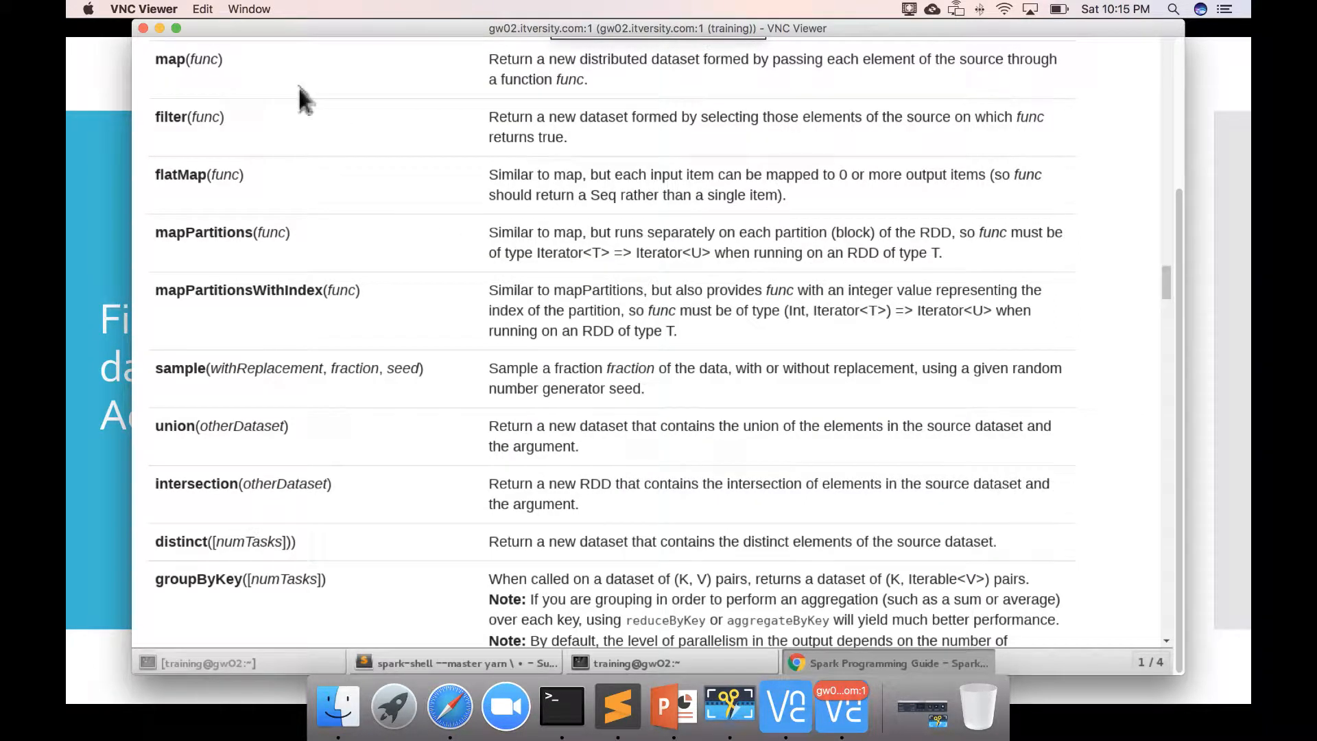
pyautogui.moveTo(291, 186)
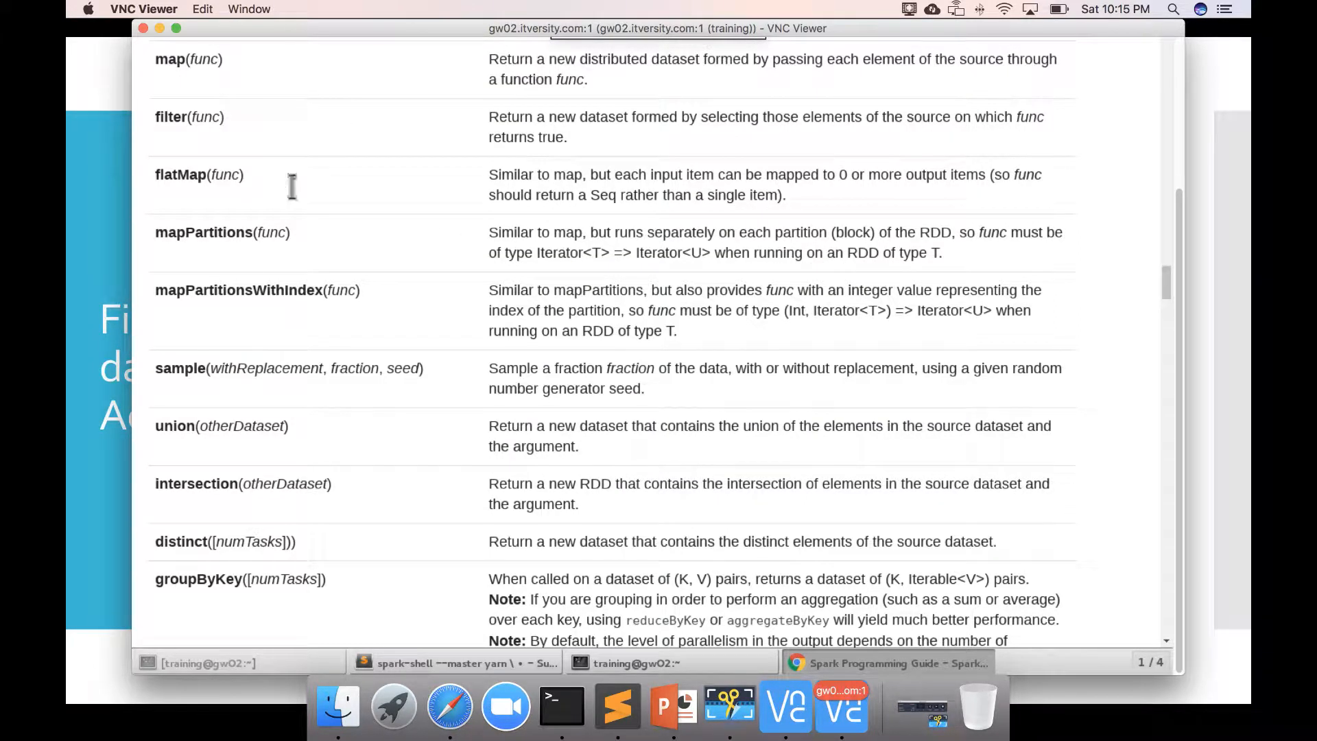
pyautogui.moveTo(225, 190)
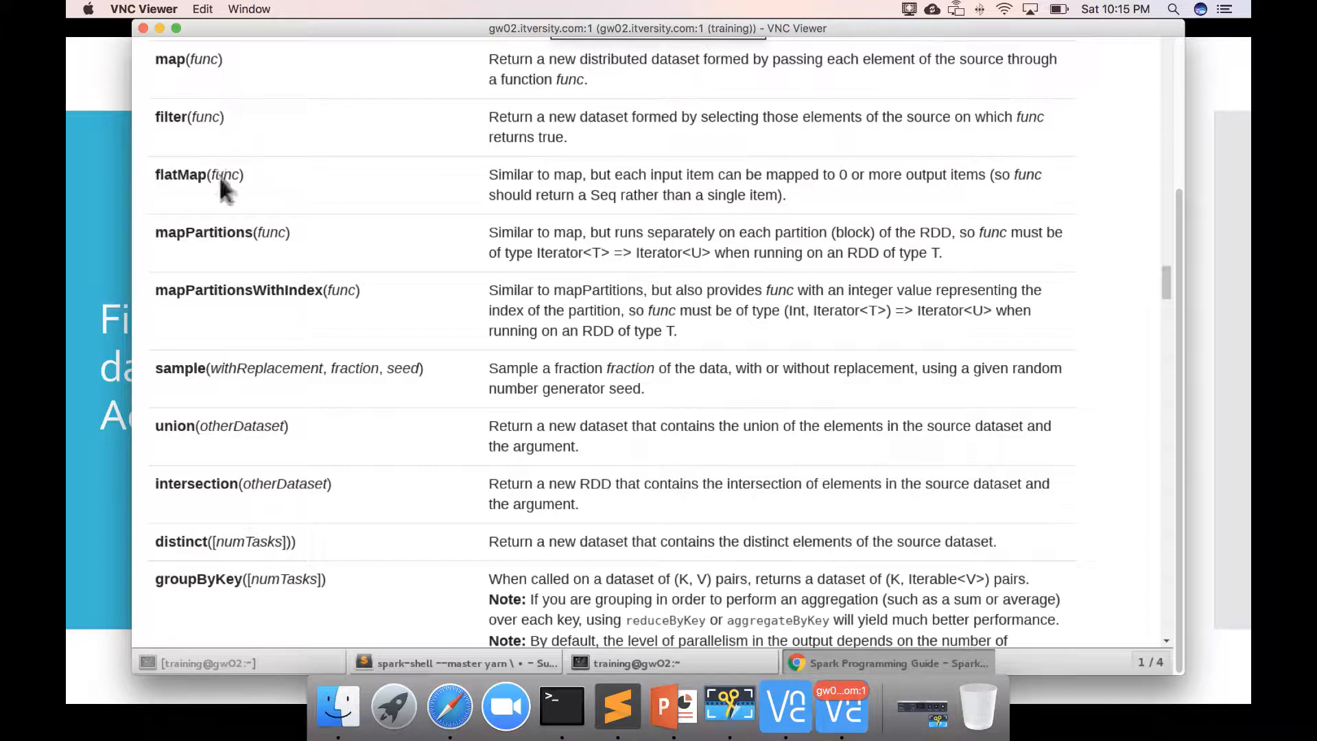
pyautogui.moveTo(257, 308)
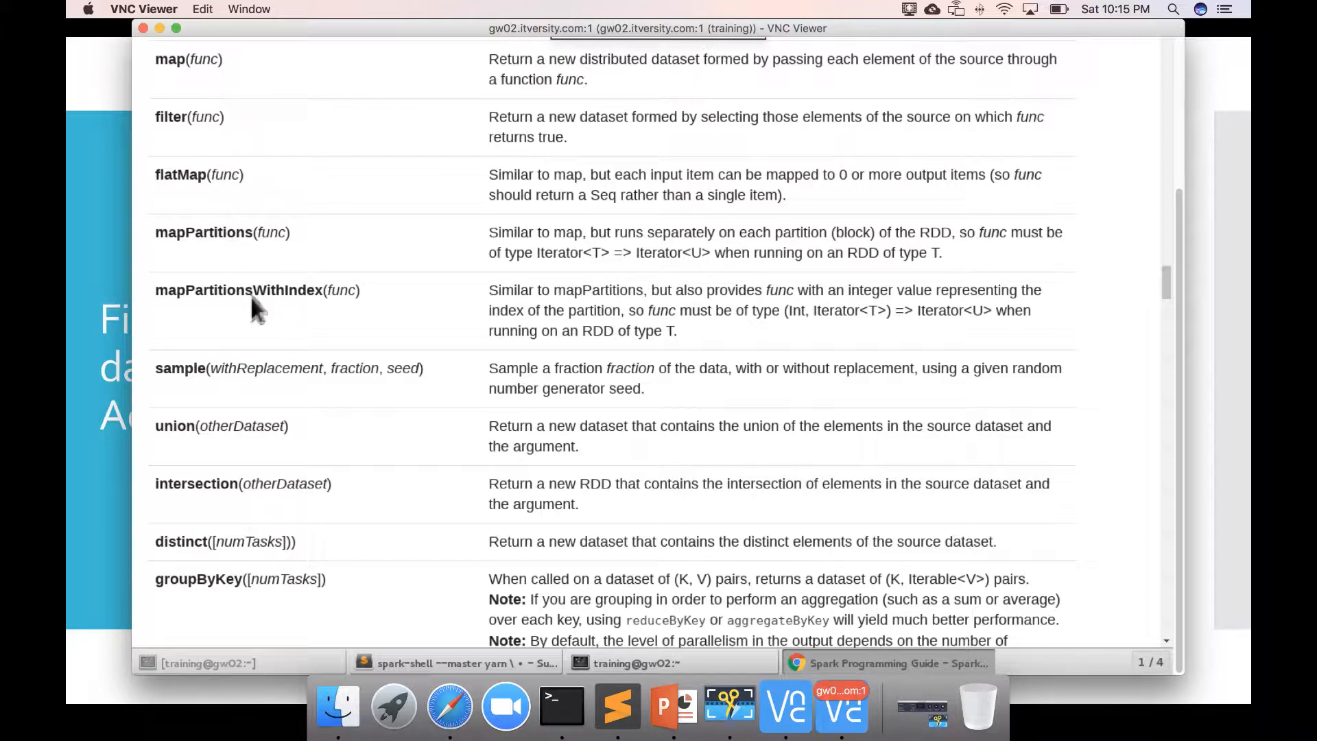
pyautogui.moveTo(252, 301)
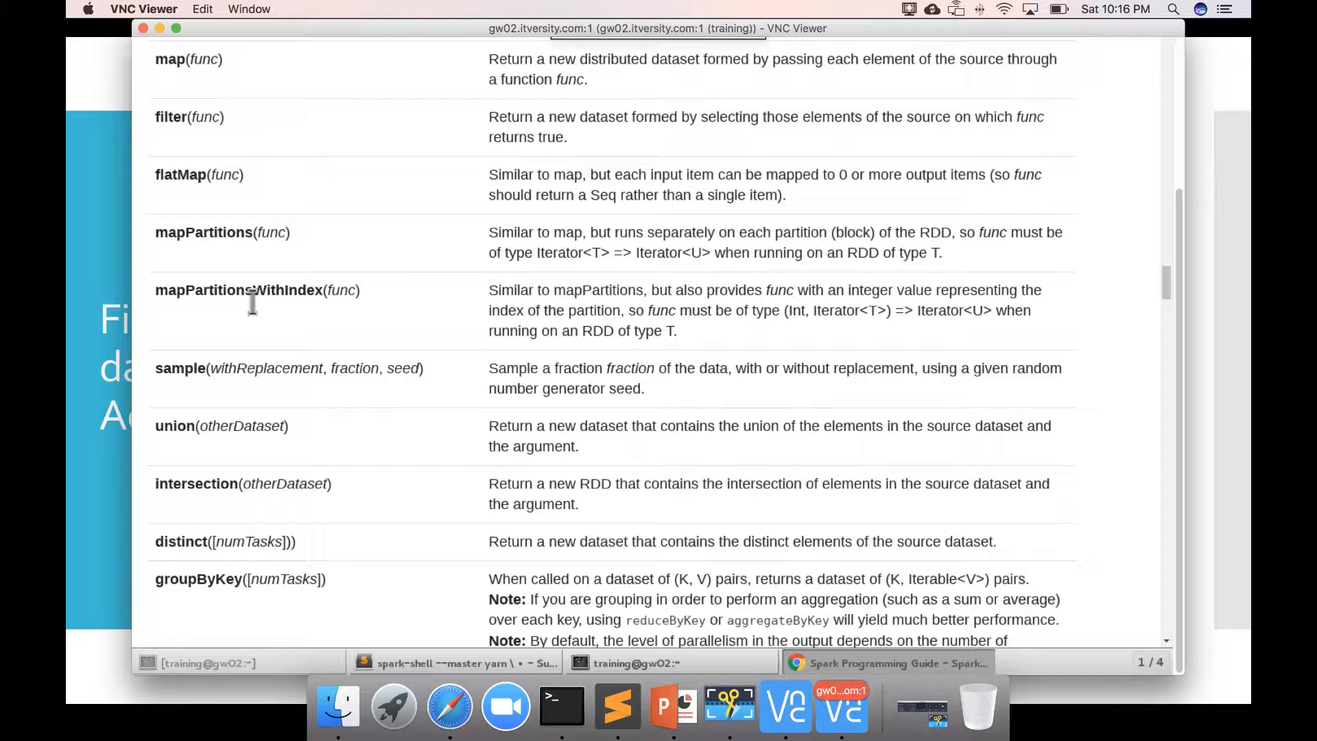
pyautogui.moveTo(210, 100)
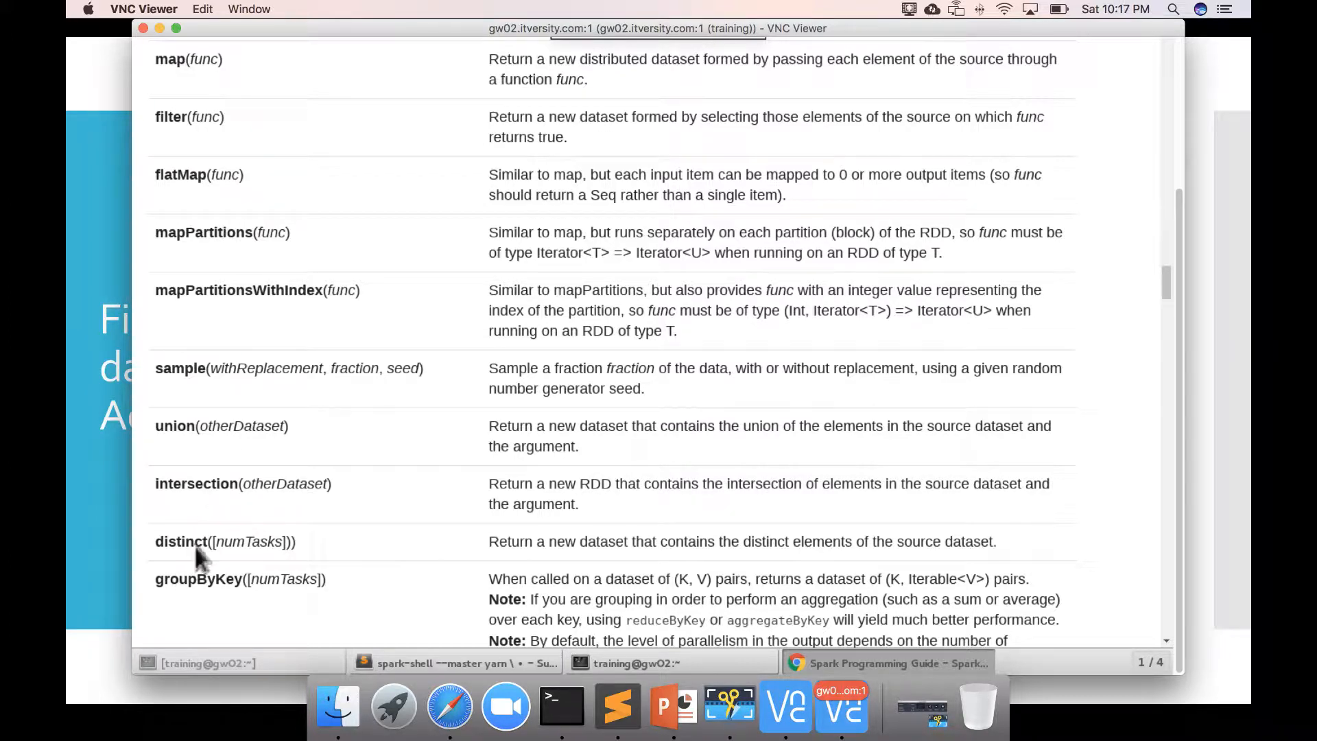
pyautogui.doubleClick(181, 540)
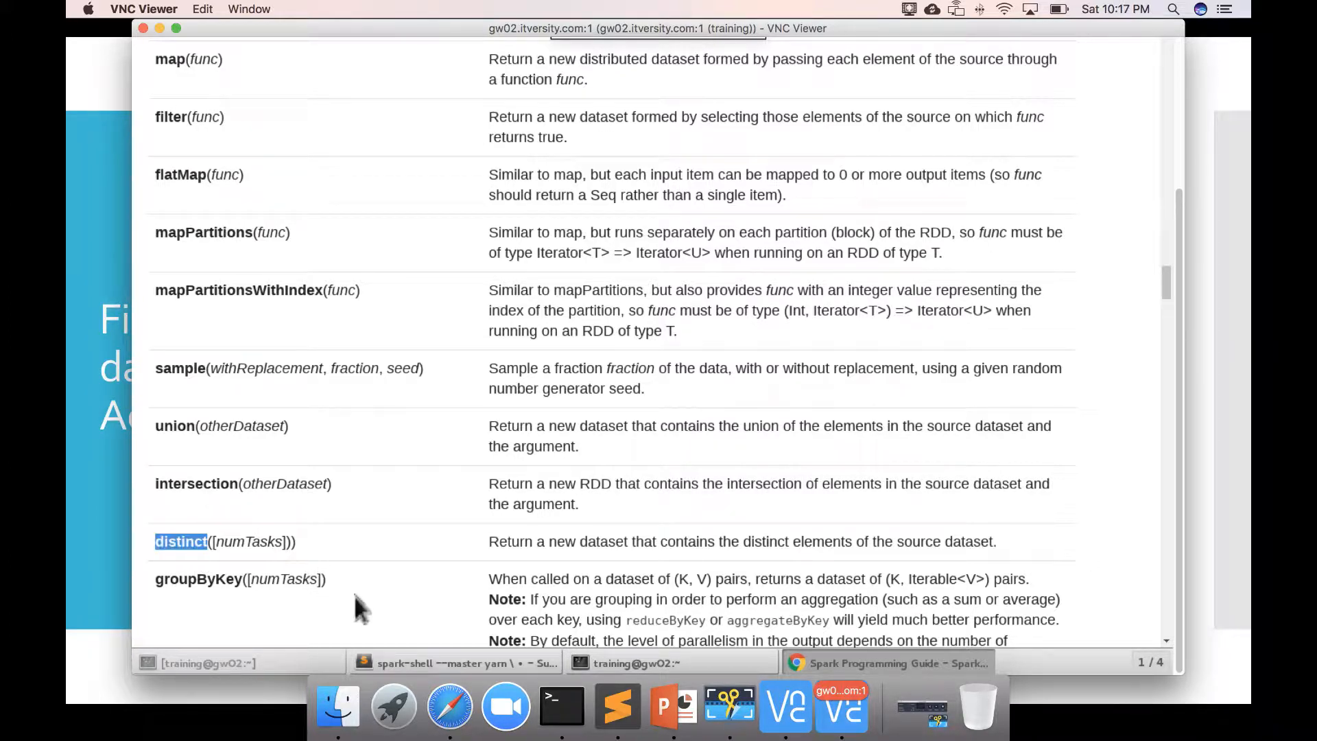
pyautogui.moveTo(420, 664)
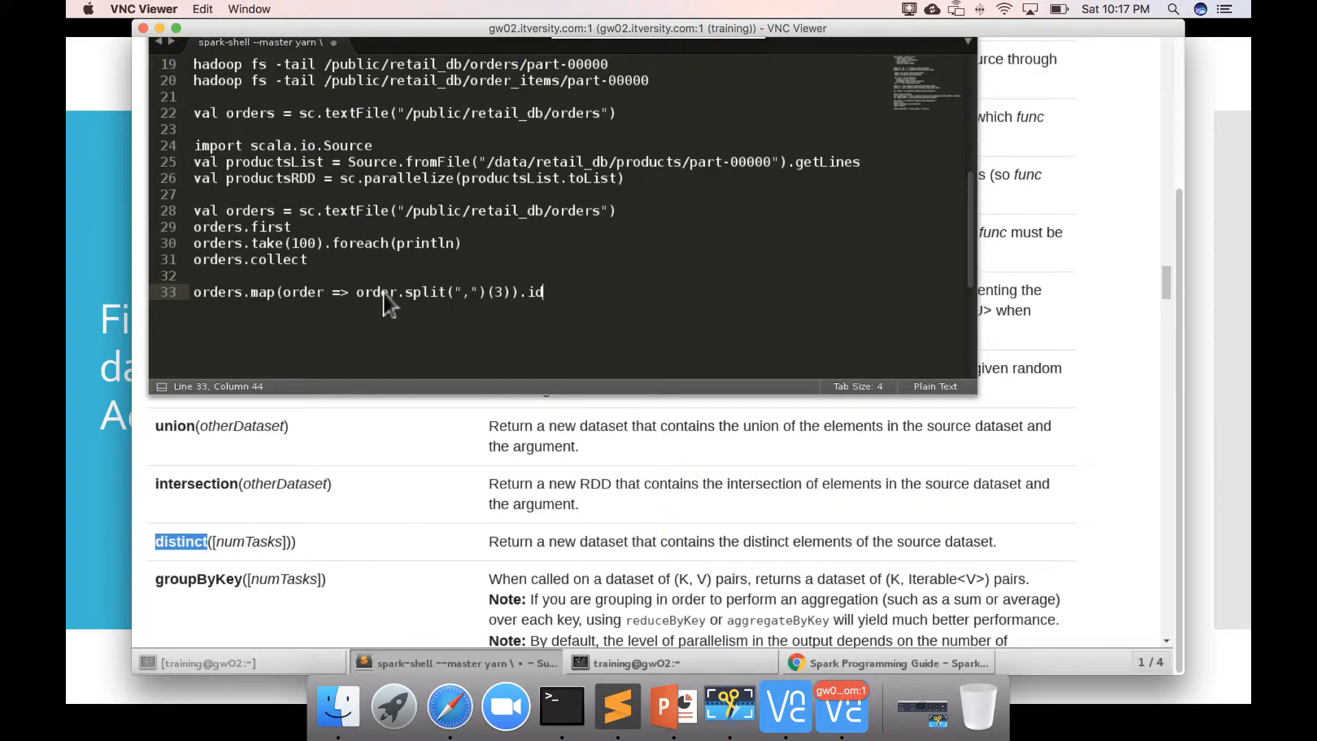
pyautogui.moveTo(352, 249)
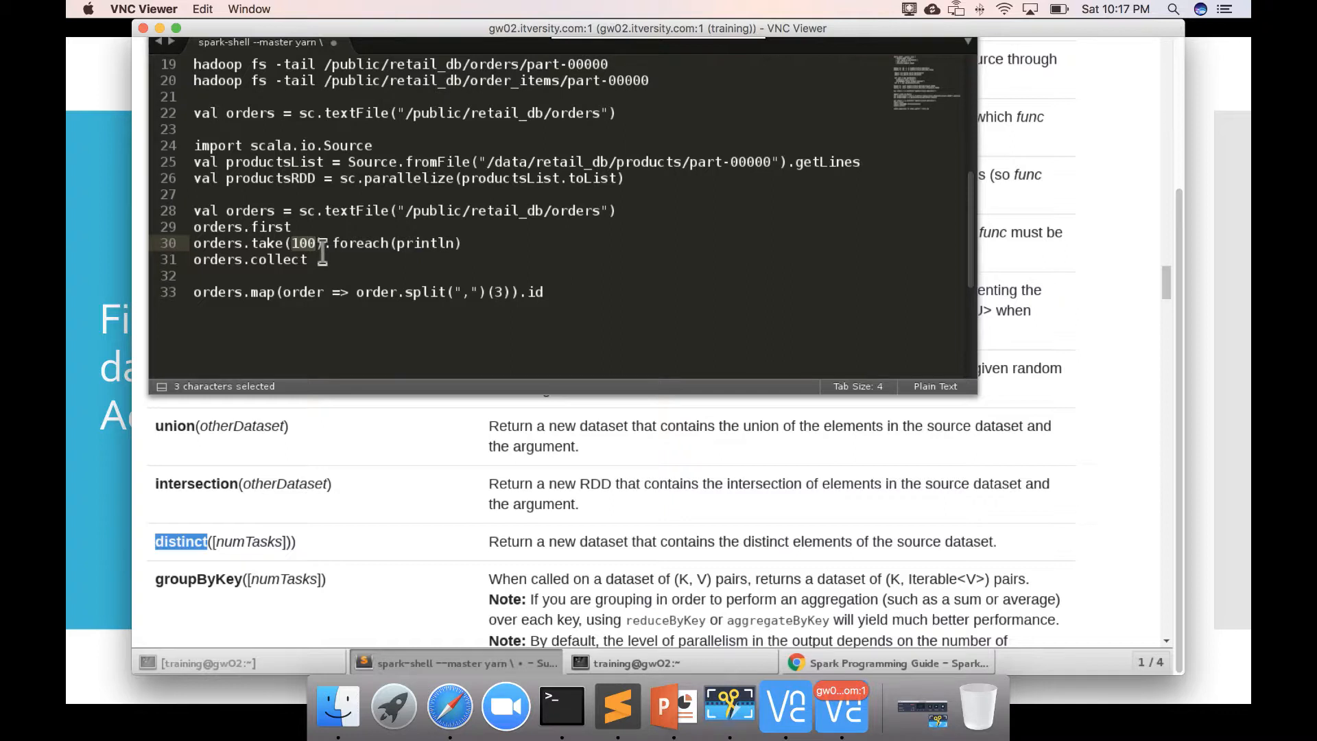
# Step: Copy the line orders.take(100).foreach(println) from the notes and move to the terminal
pyautogui.click(323, 243)
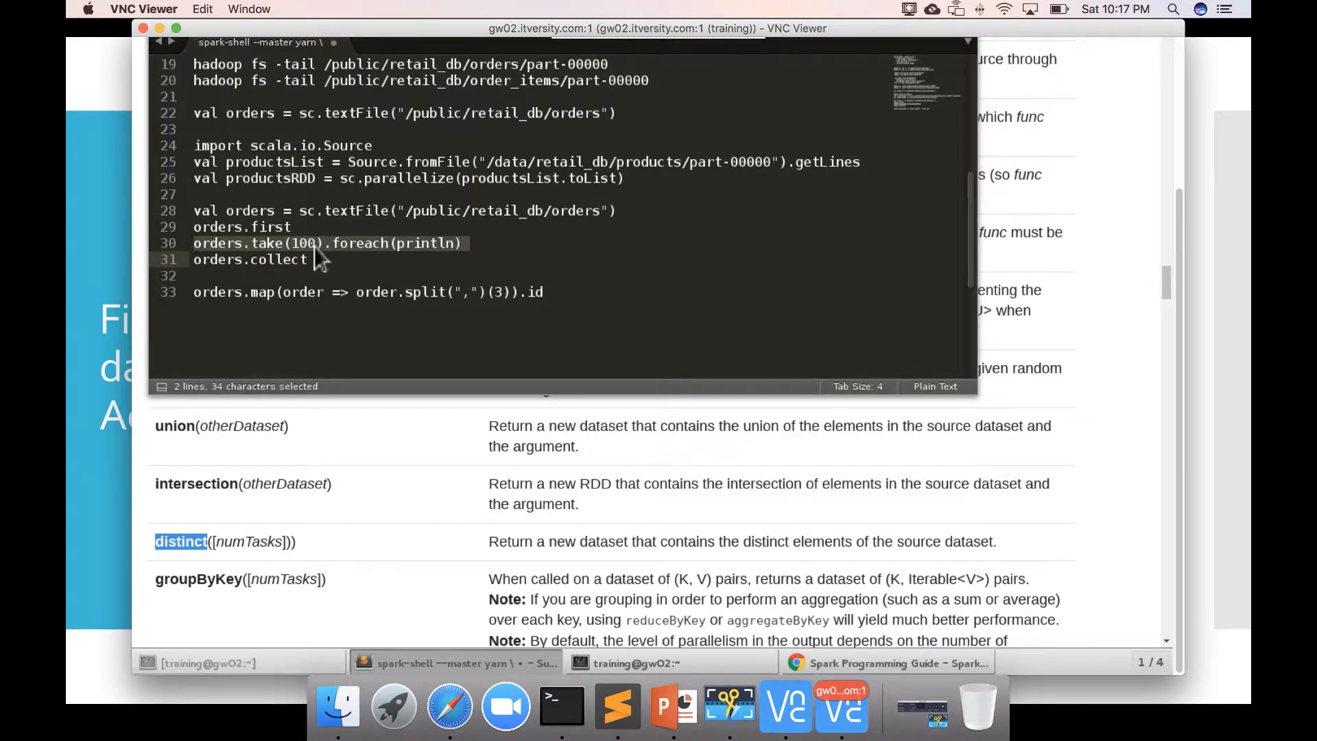
pyautogui.rightClick(317, 251)
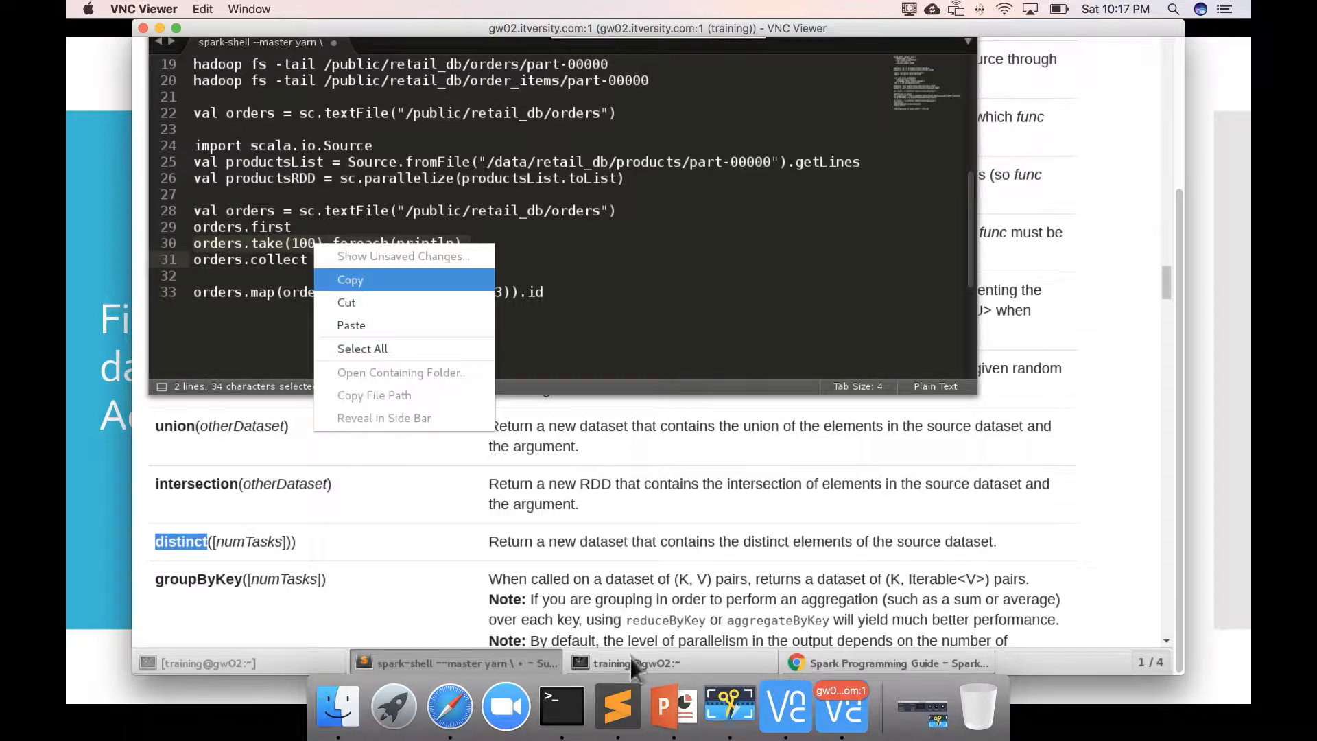
pyautogui.click(350, 280)
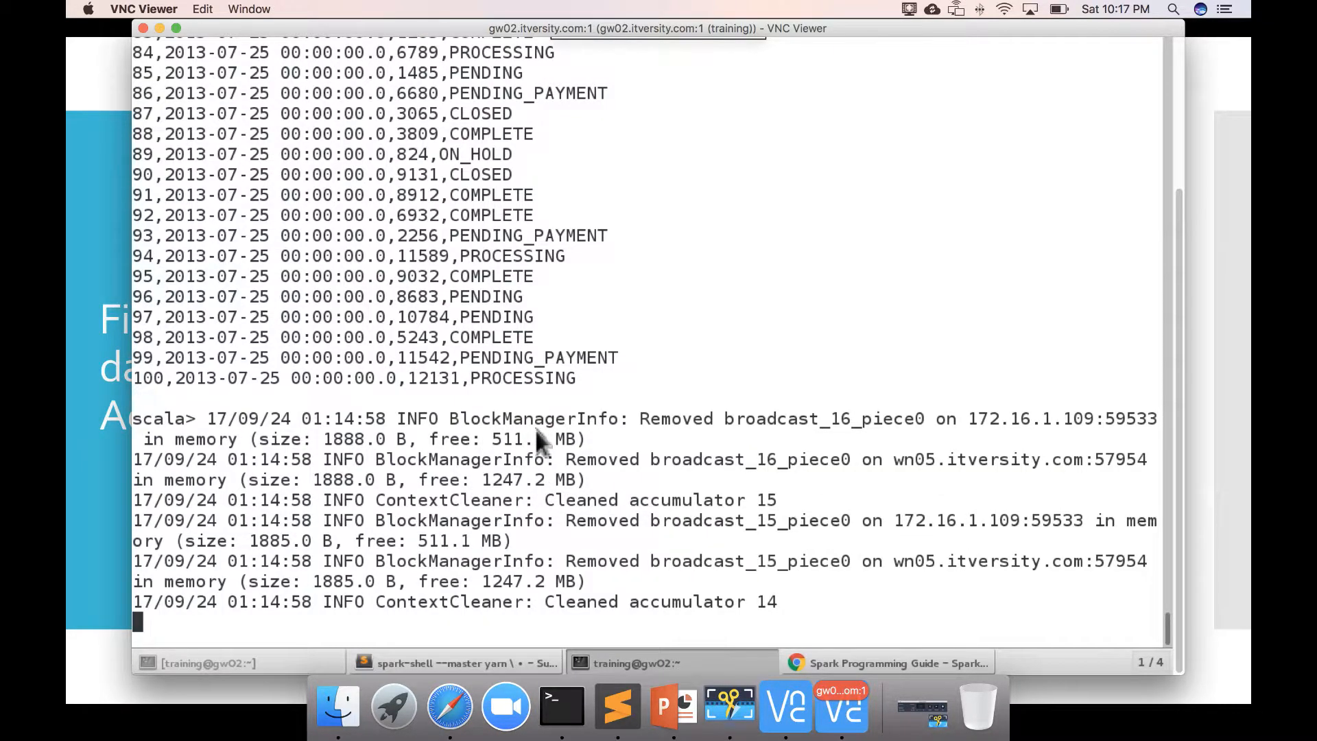
# Step: Paste and run orders.take(100).foreach(println) to print the first 100 orders
pyautogui.scroll(-3)
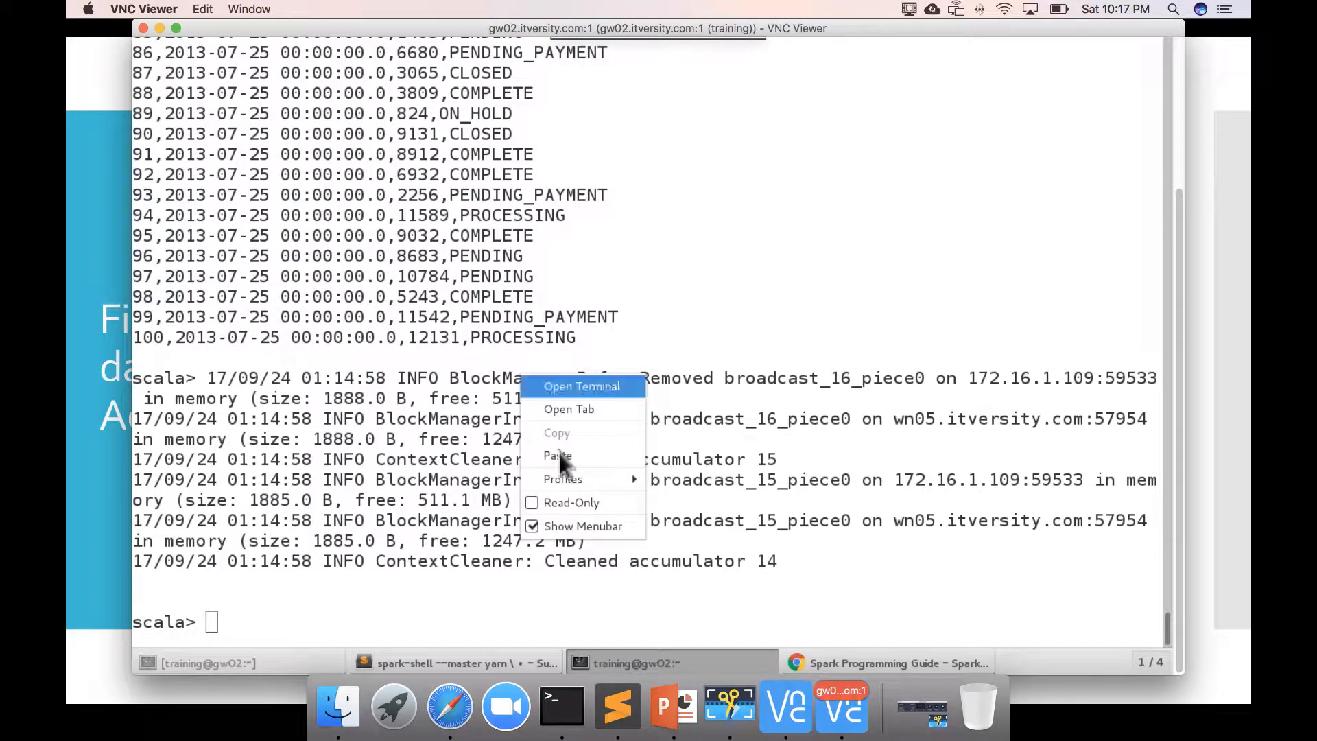
pyautogui.moveTo(557, 455)
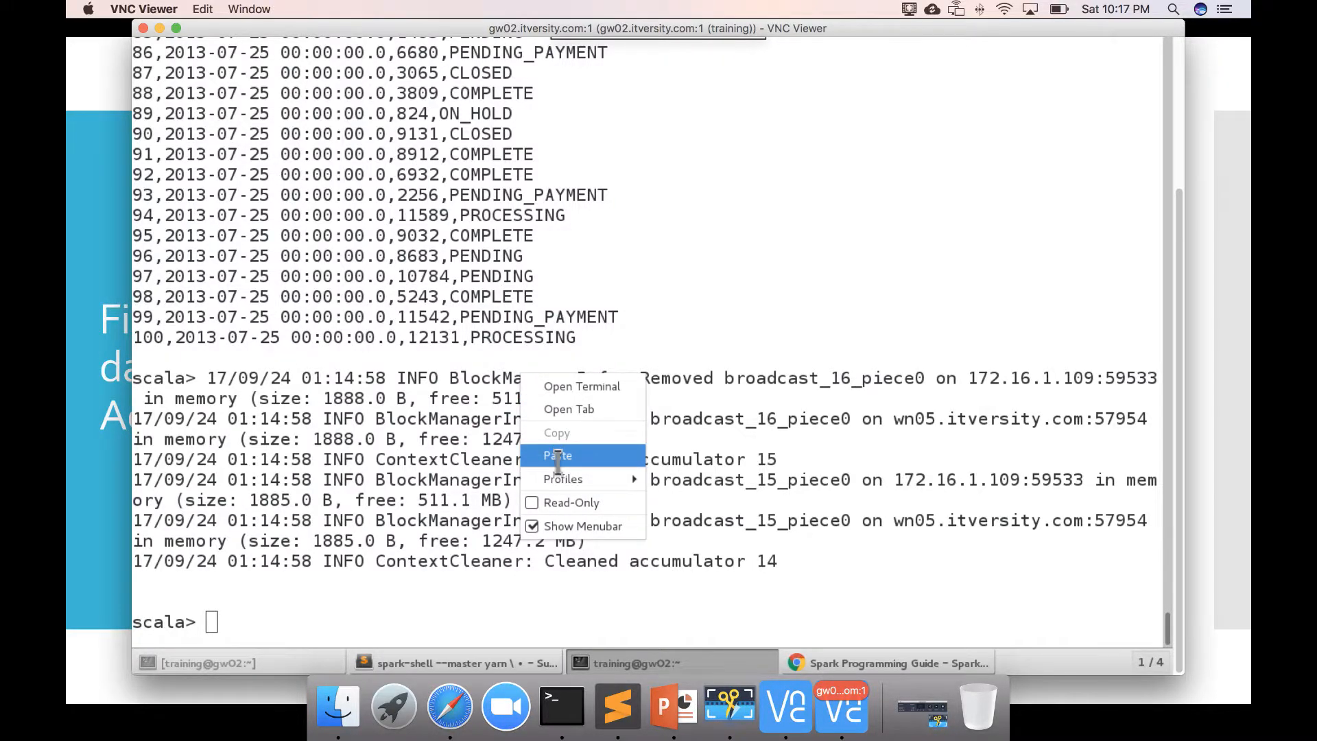
pyautogui.click(557, 454)
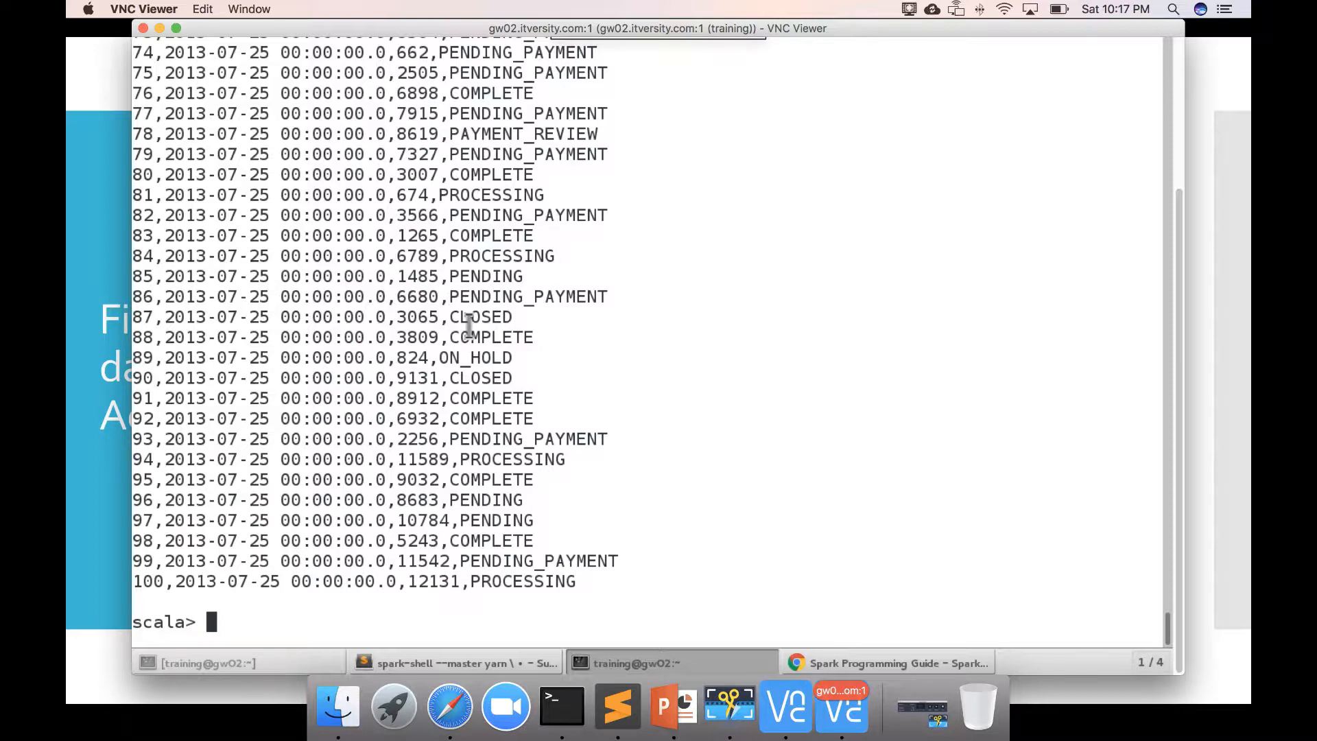
pyautogui.moveTo(411, 603)
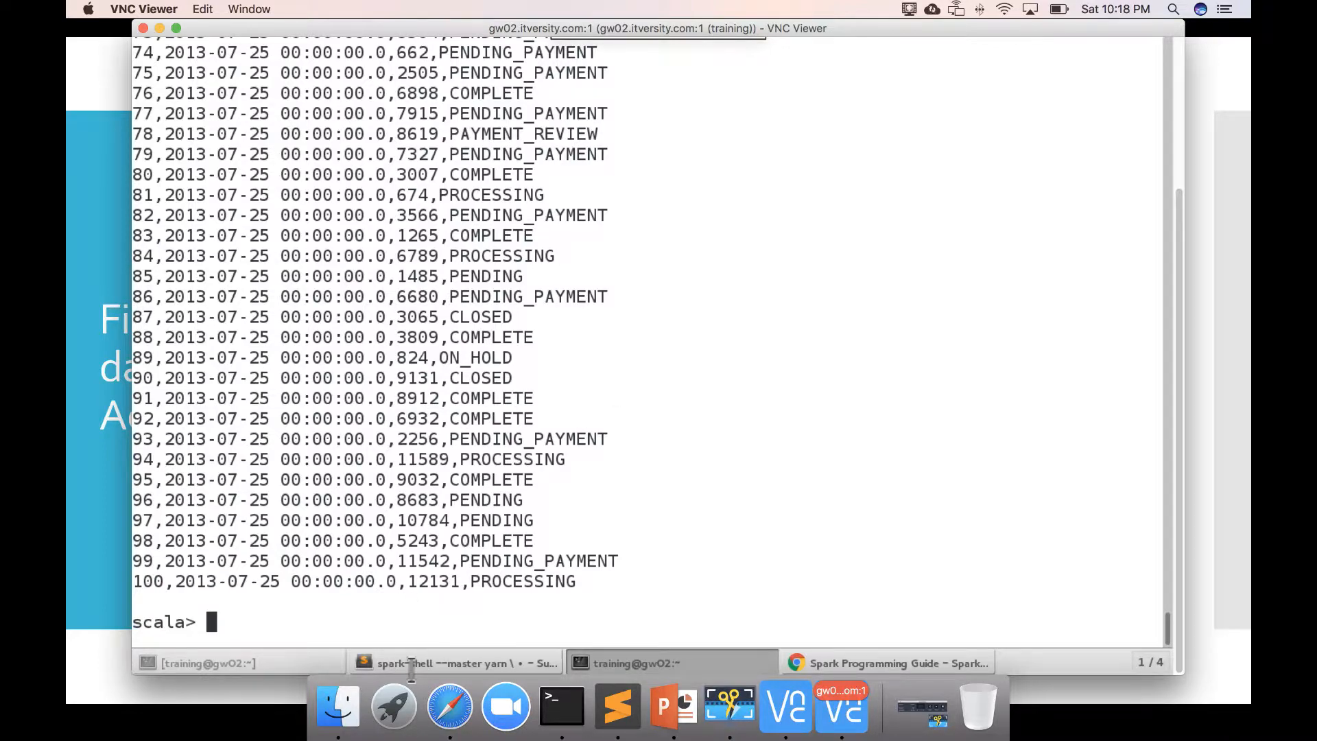
# Step: Remove the unfinished orders.map line from the notes and return to the Spark guide
pyautogui.click(454, 662)
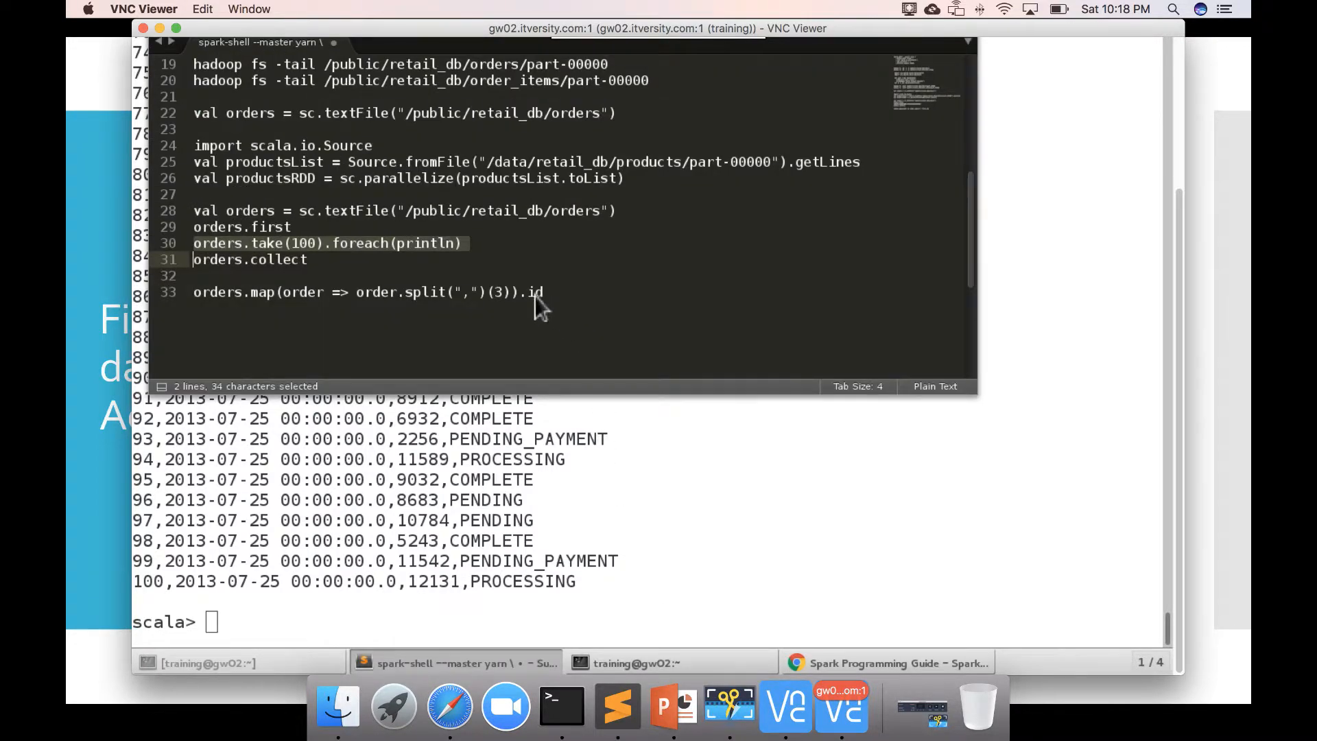
pyautogui.click(526, 291)
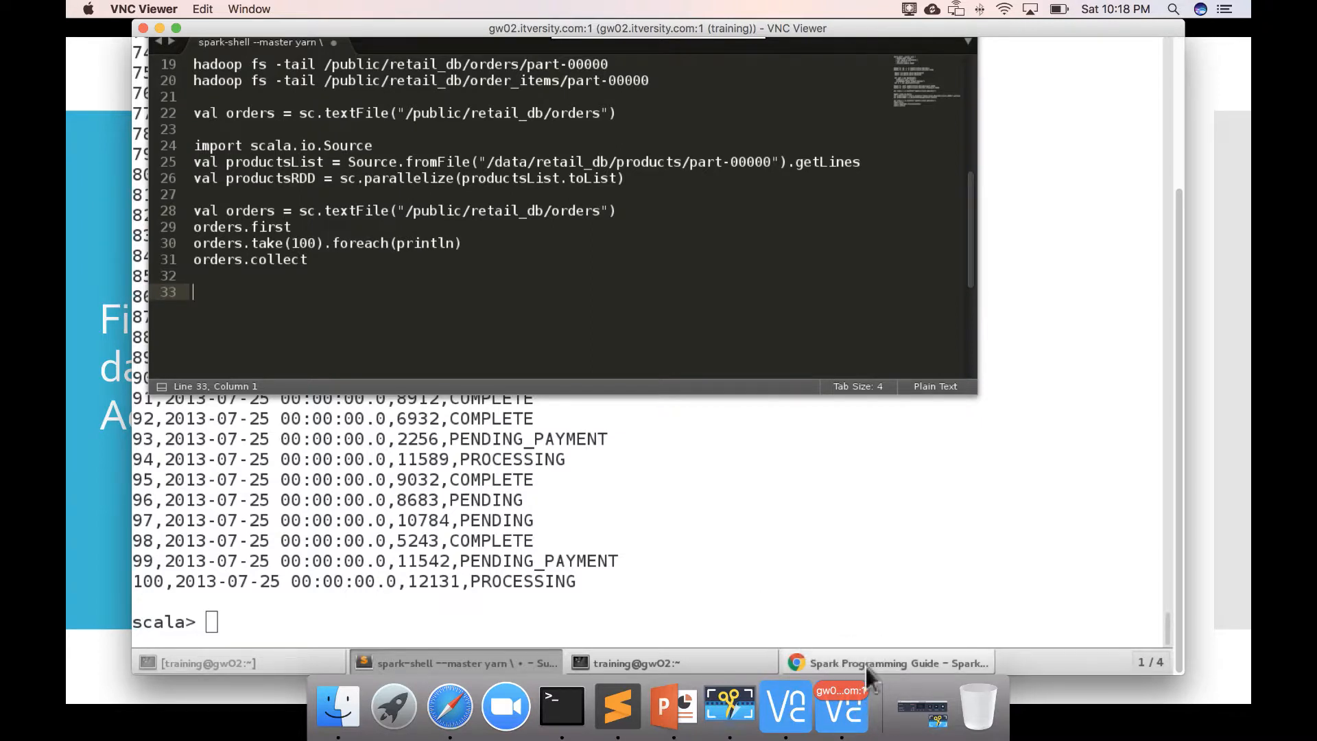
pyautogui.click(886, 662)
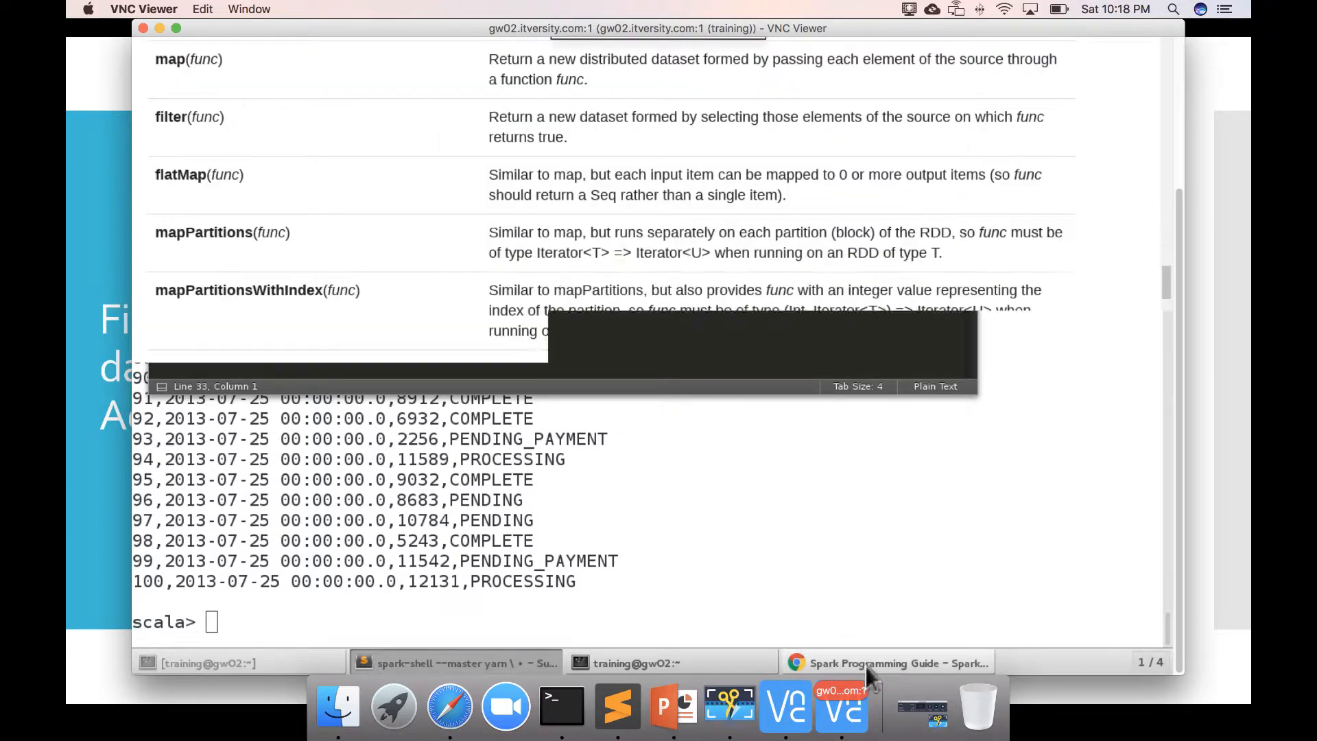
pyautogui.click(886, 663)
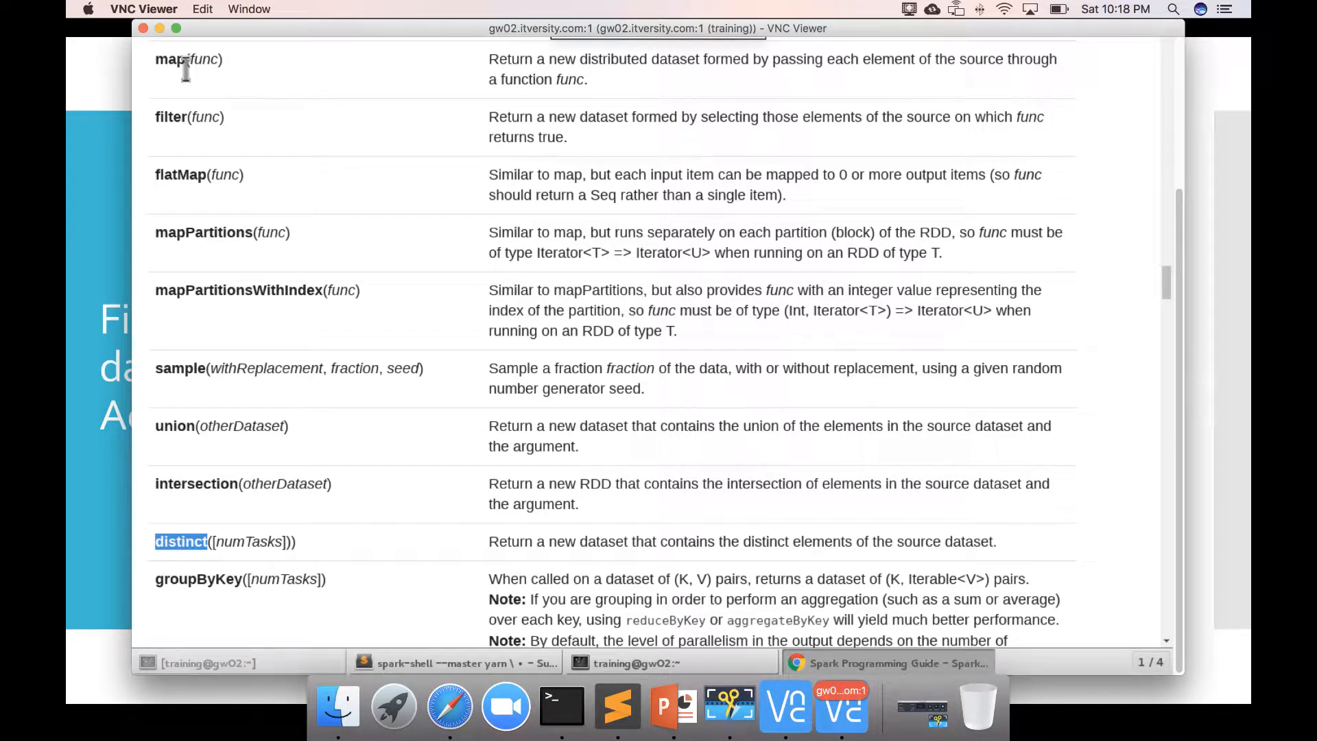
pyautogui.moveTo(462, 60)
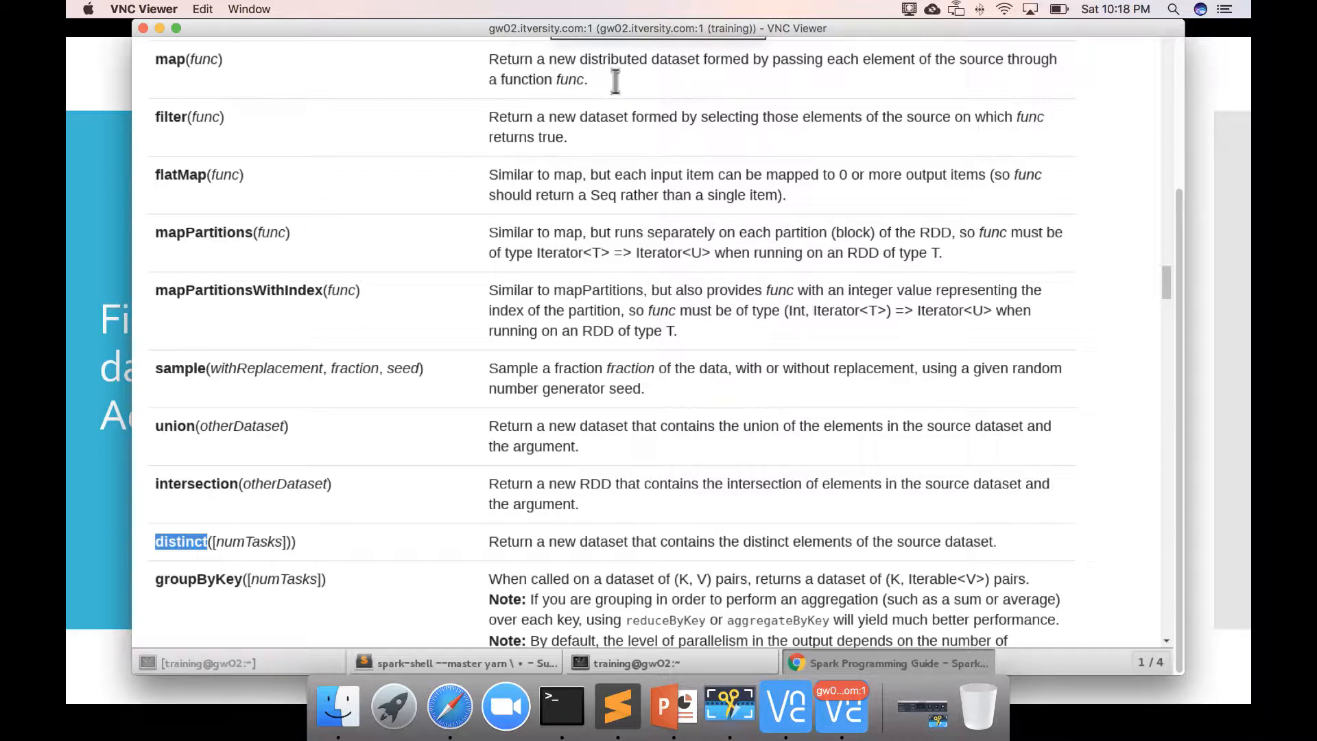
pyautogui.moveTo(617, 87)
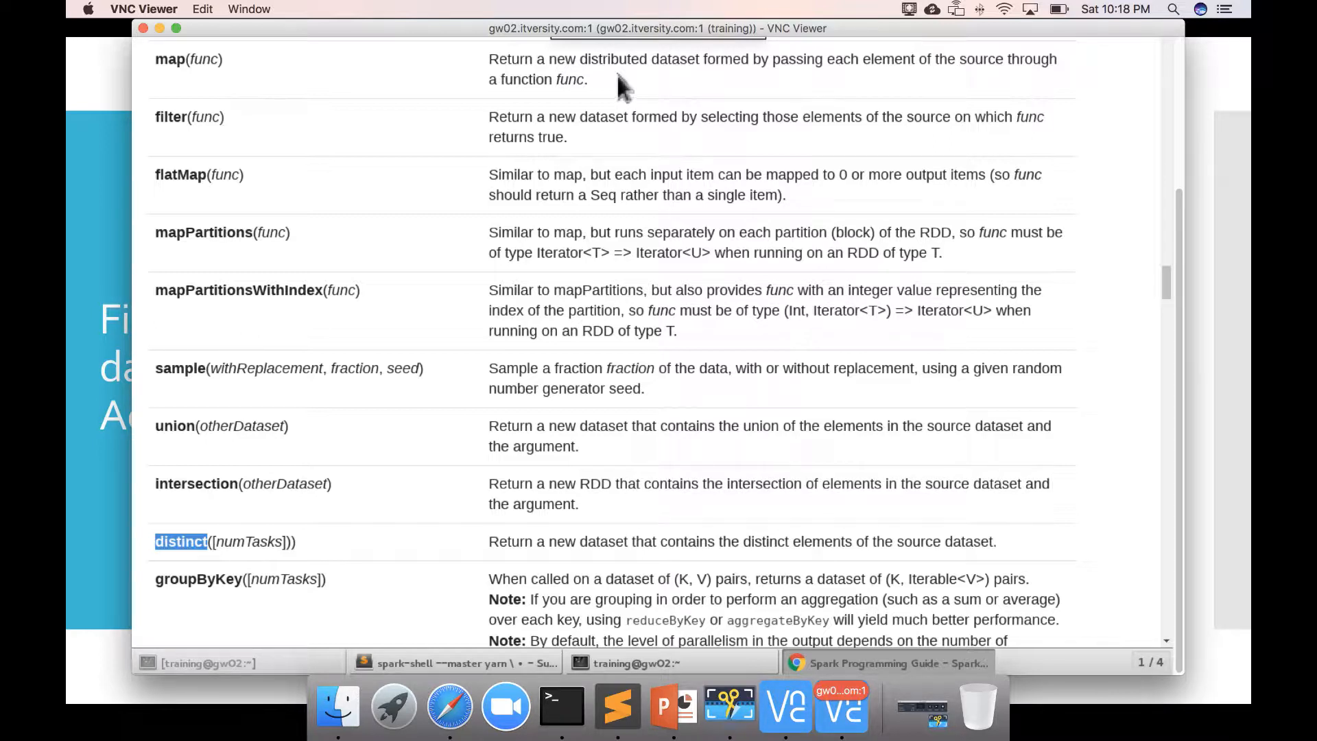
pyautogui.moveTo(842, 708)
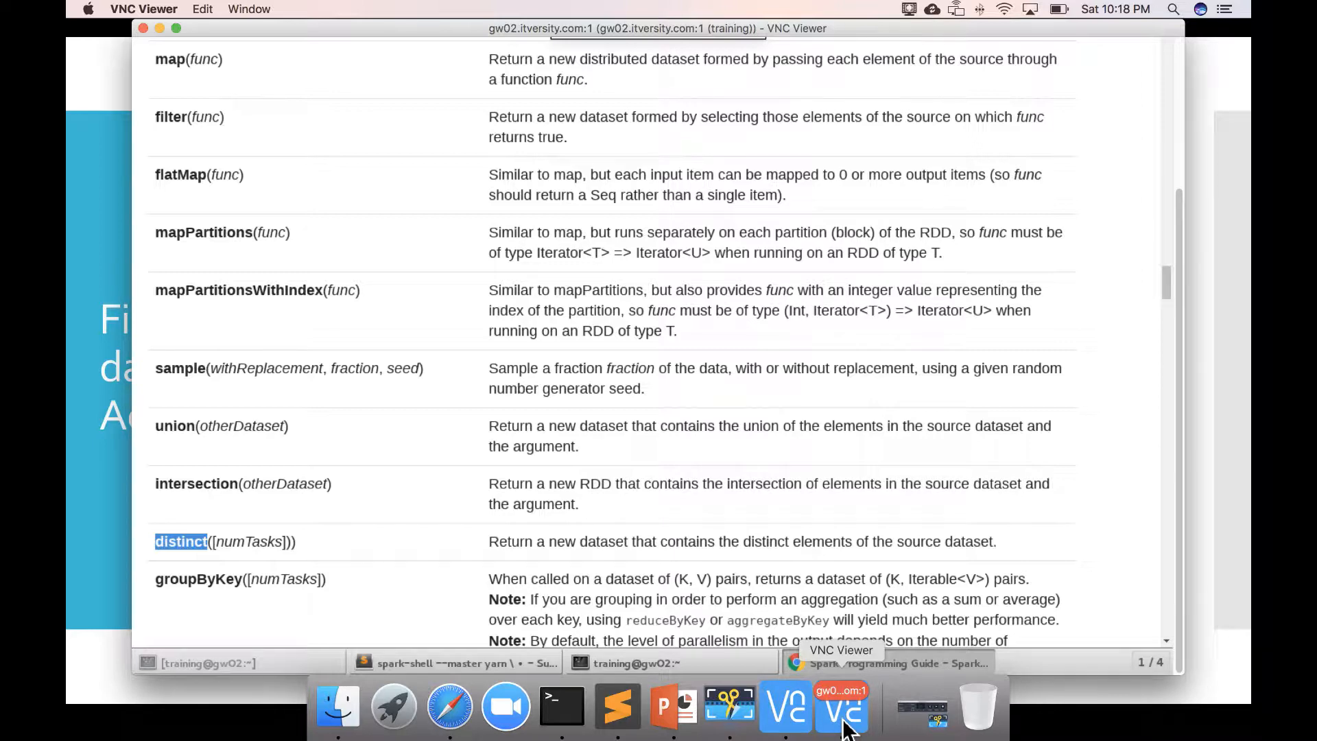
pyautogui.moveTo(695, 662)
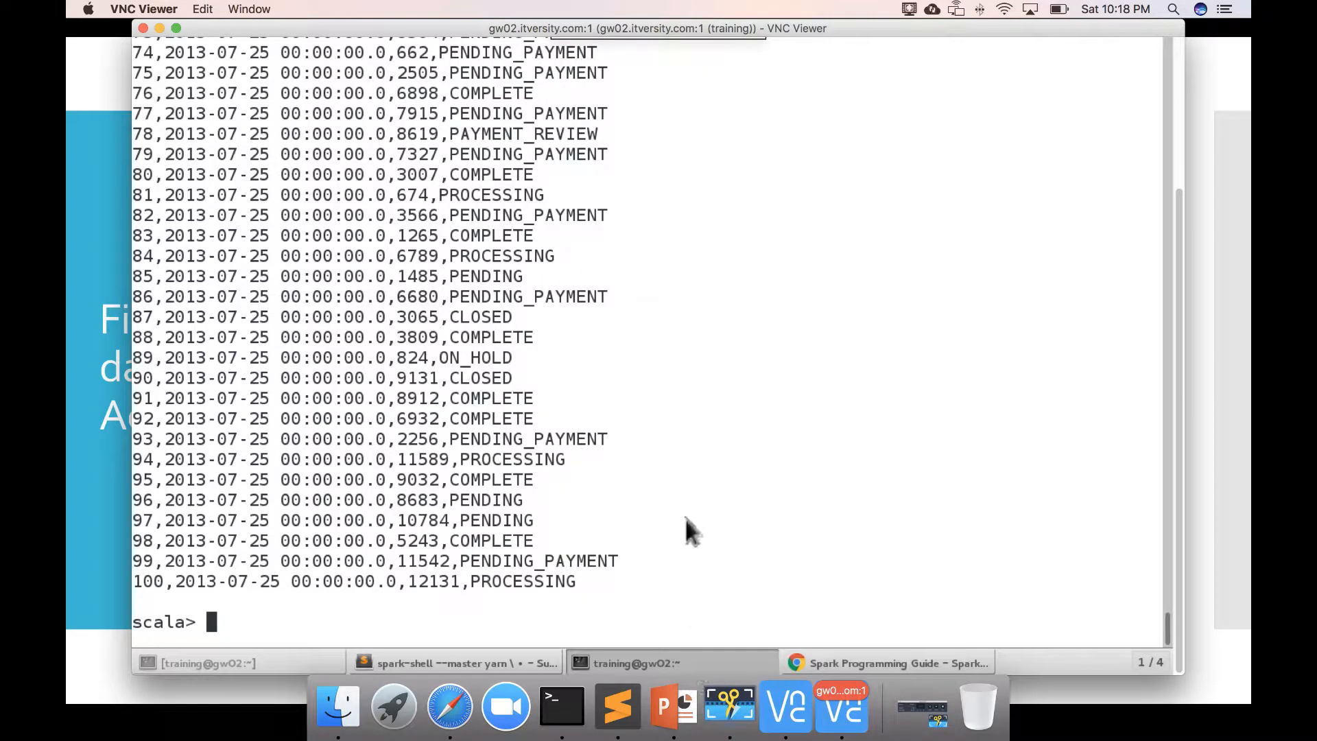
# Step: Enter orders.map and use Tab completion to list map methods and the map signature
pyautogui.write('orders')
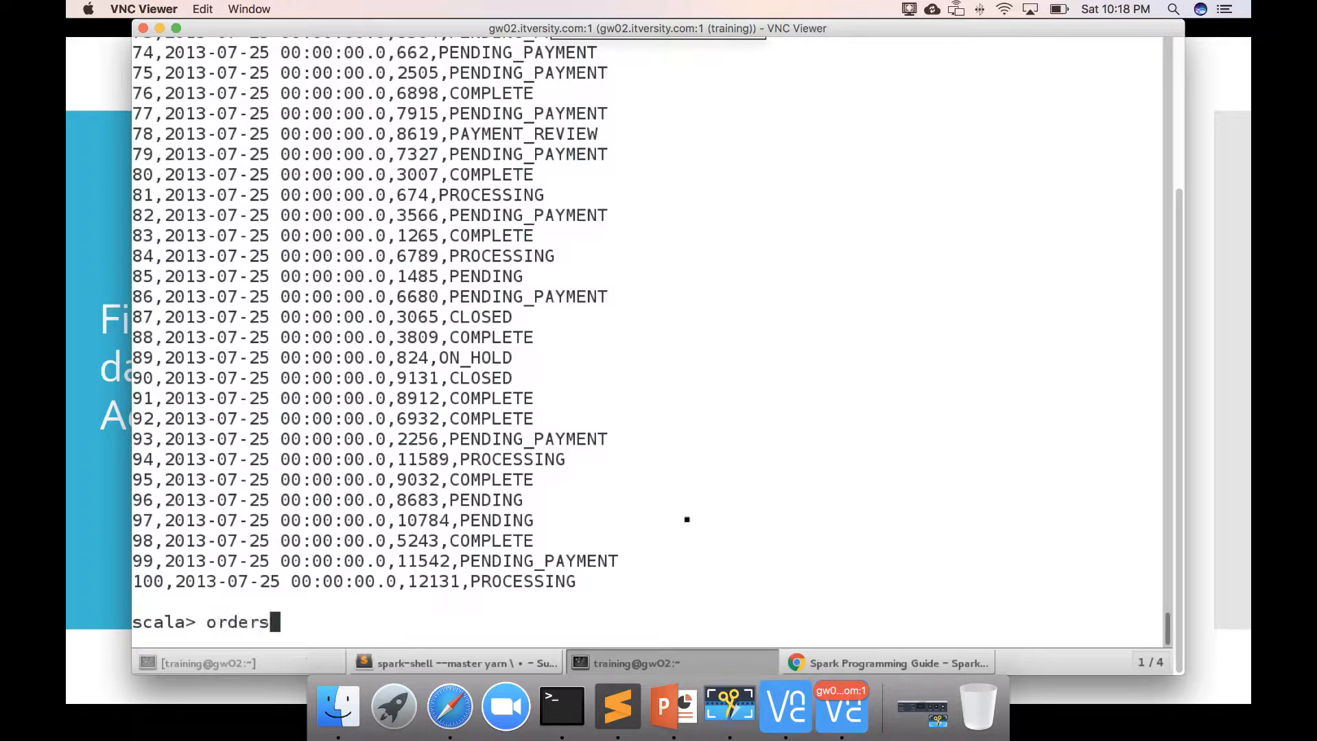
pyautogui.write('.')
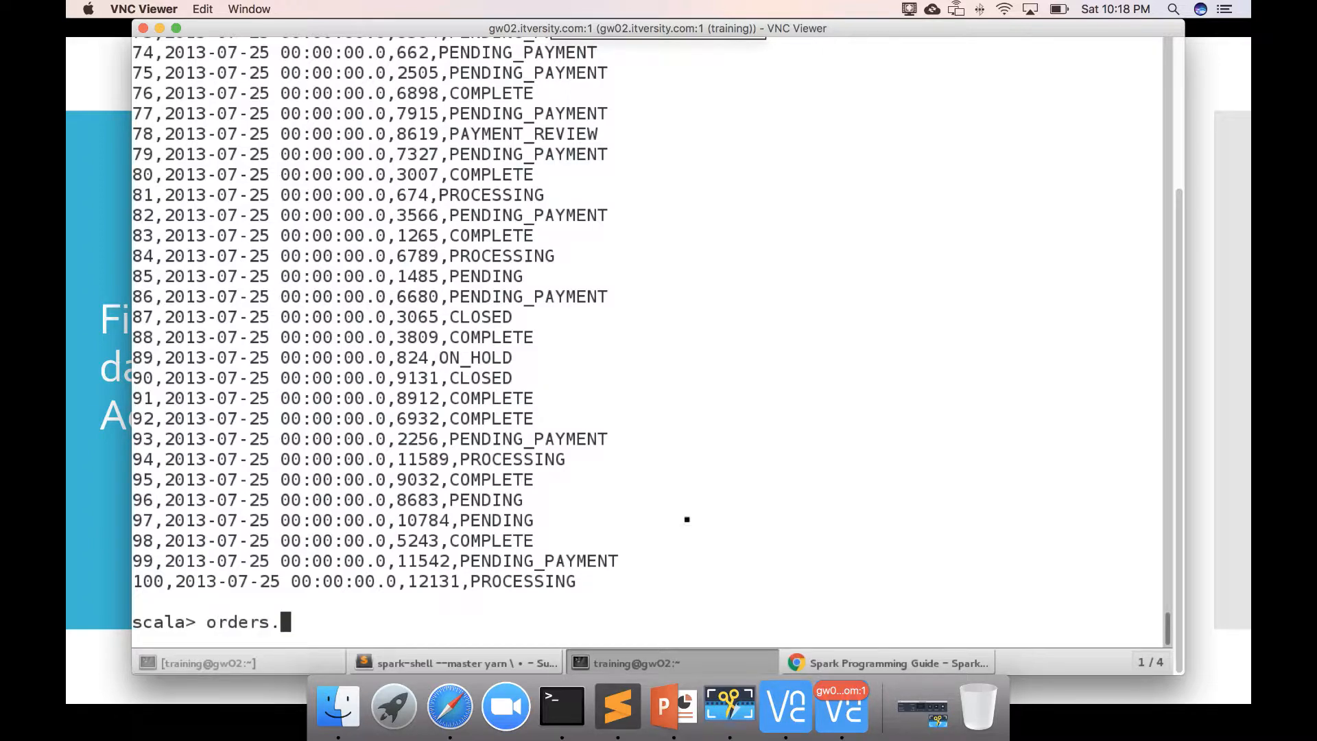
pyautogui.write('map')
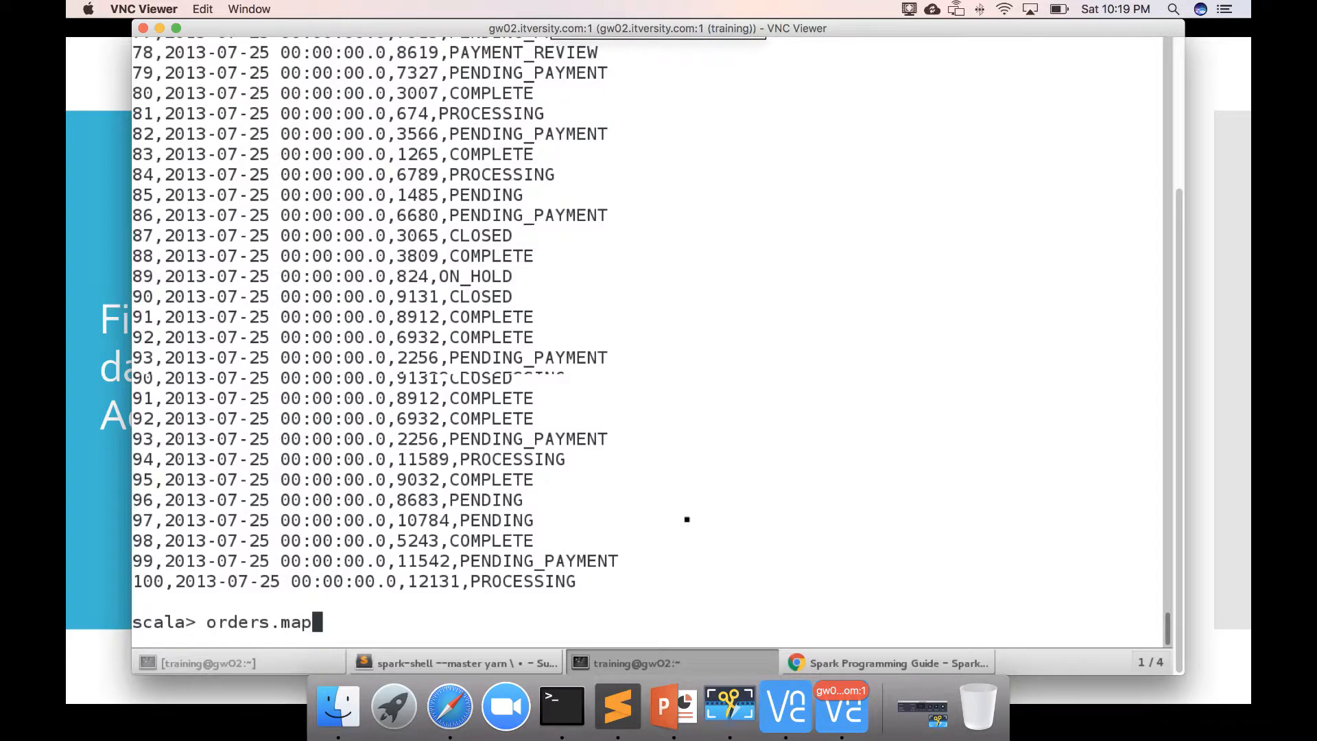
pyautogui.press('Tab')
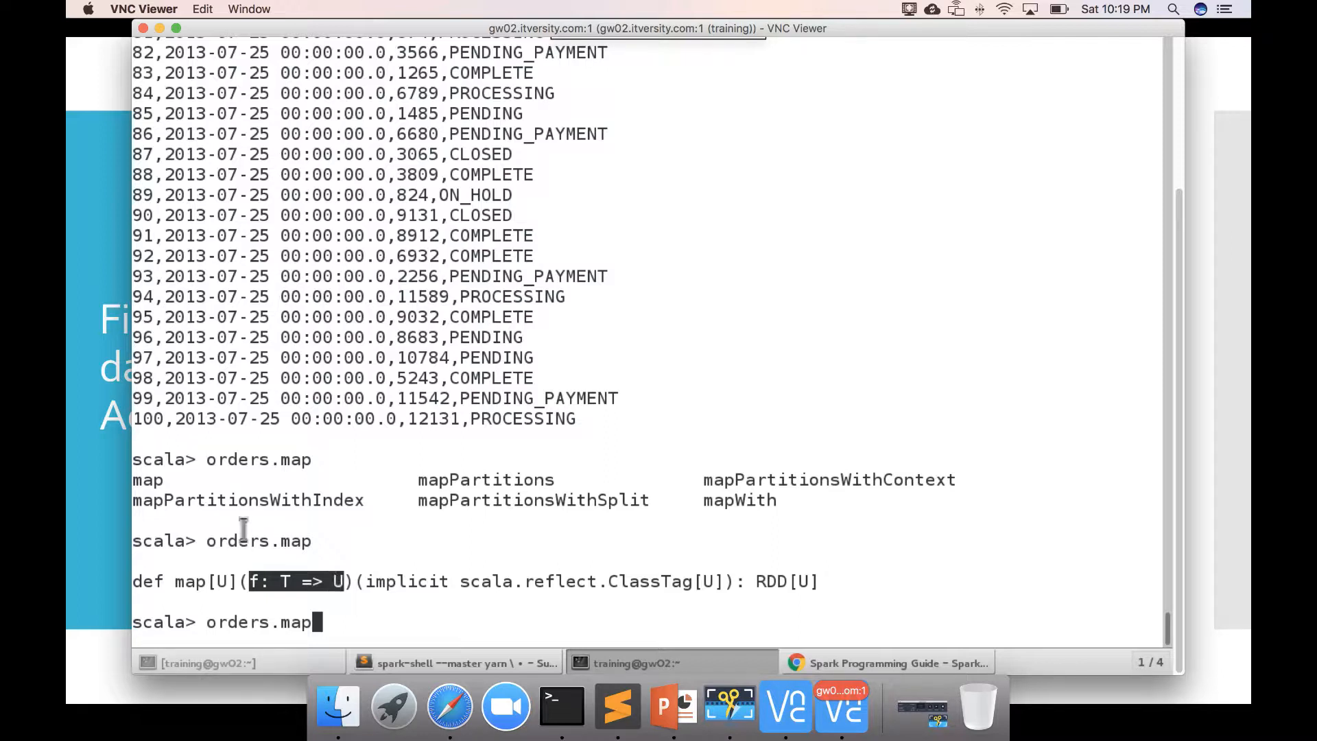
pyautogui.moveTo(315, 439)
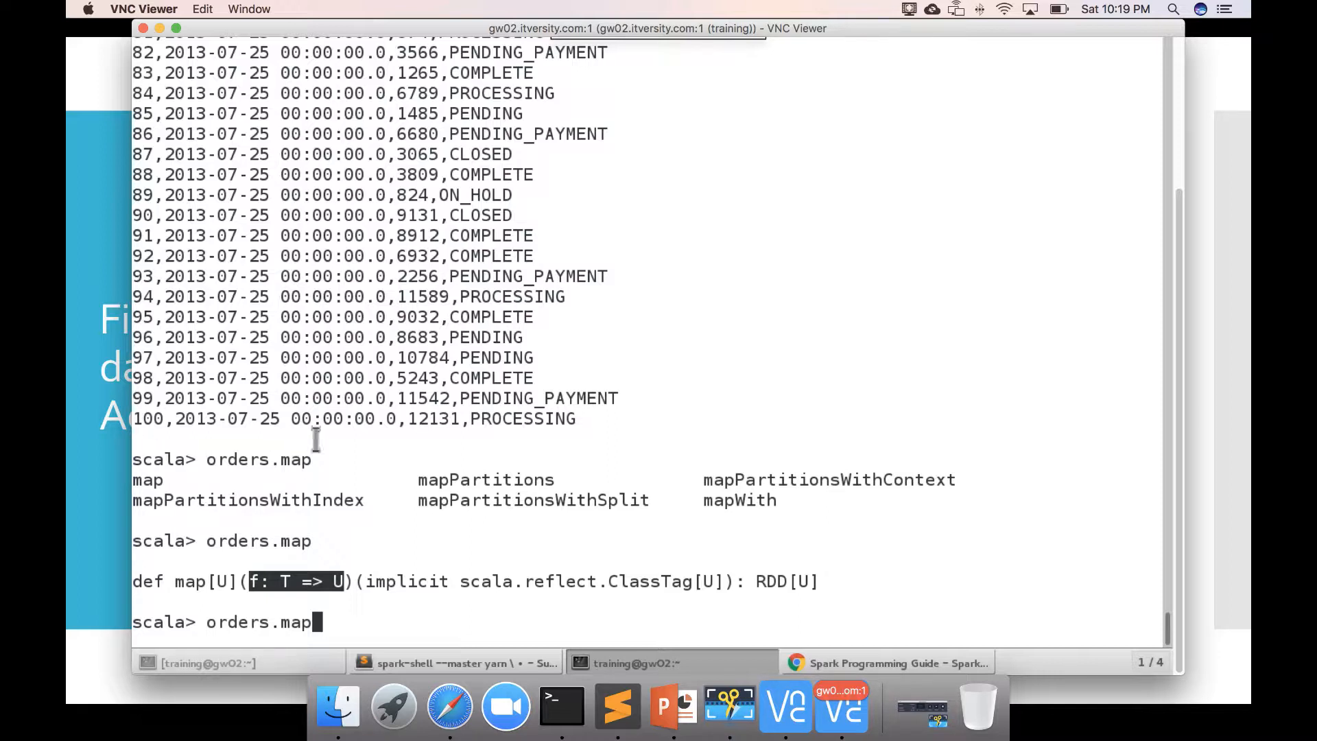
pyautogui.moveTo(579, 428)
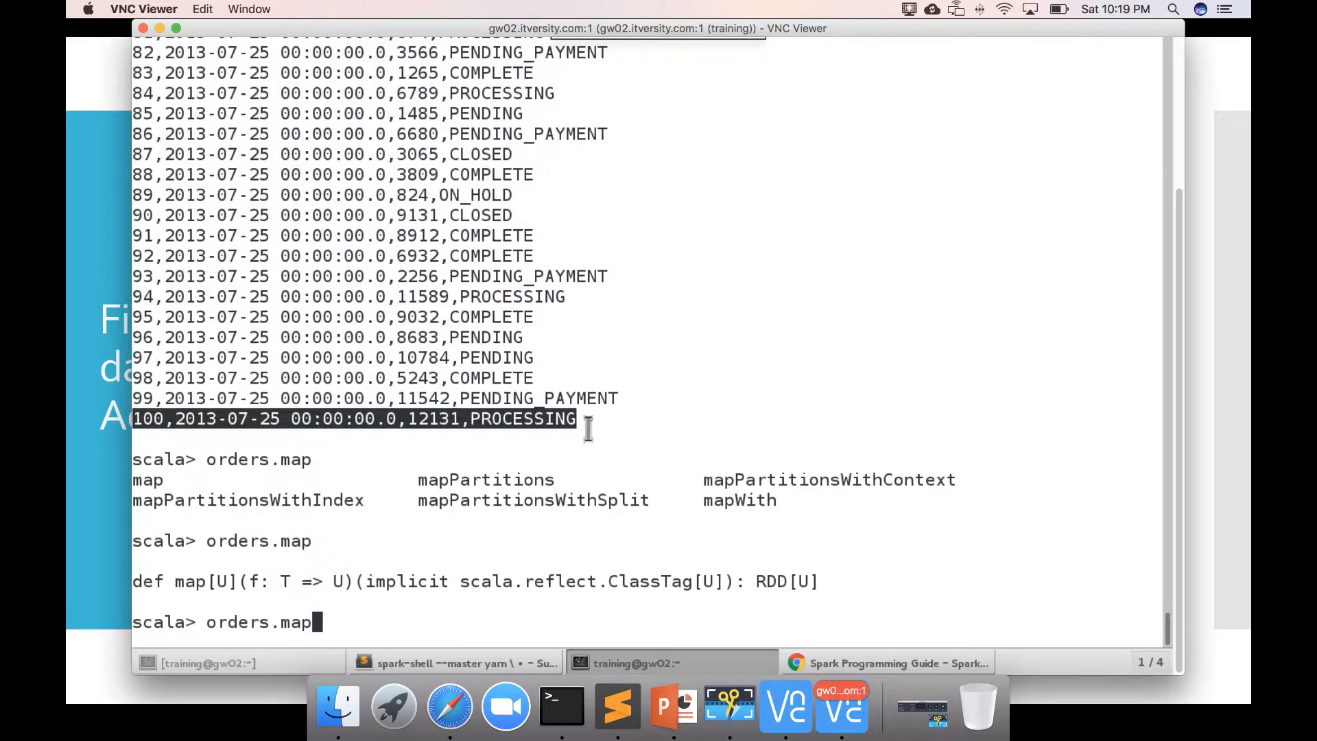
pyautogui.click(492, 418)
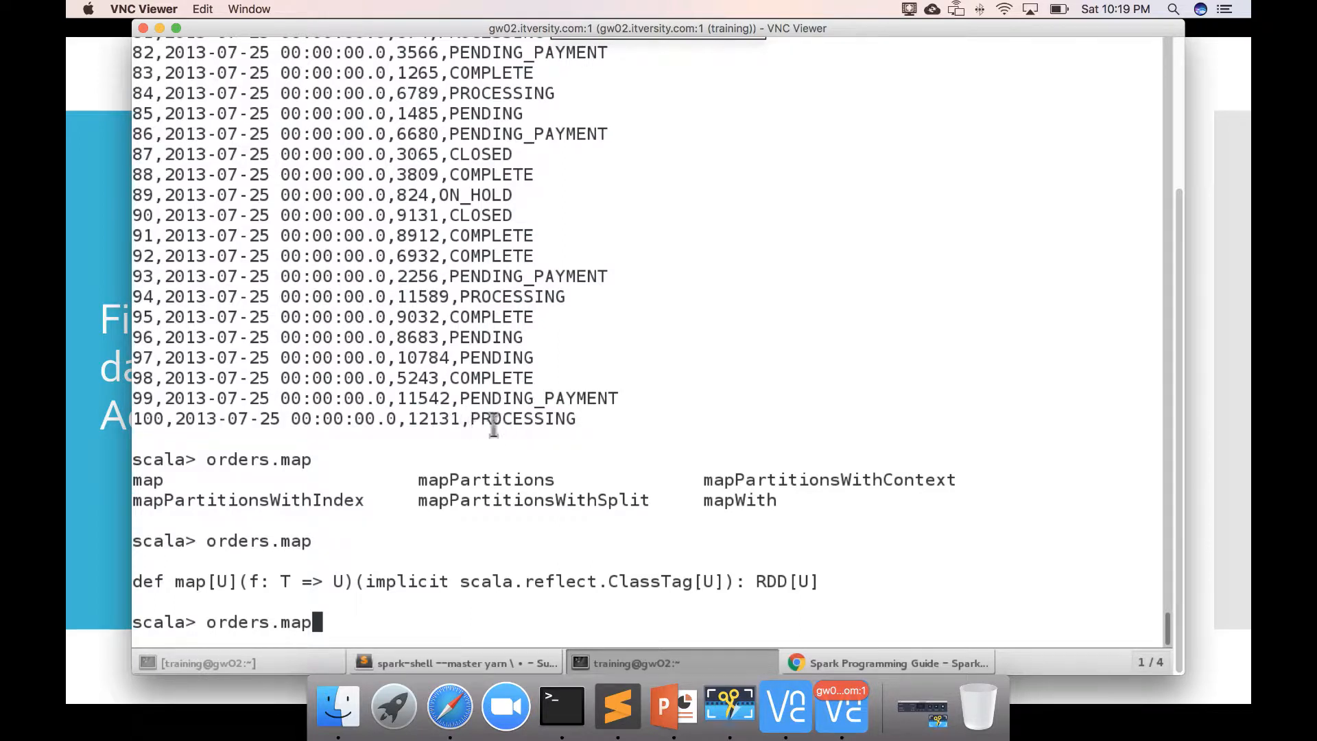
pyautogui.doubleClick(496, 419)
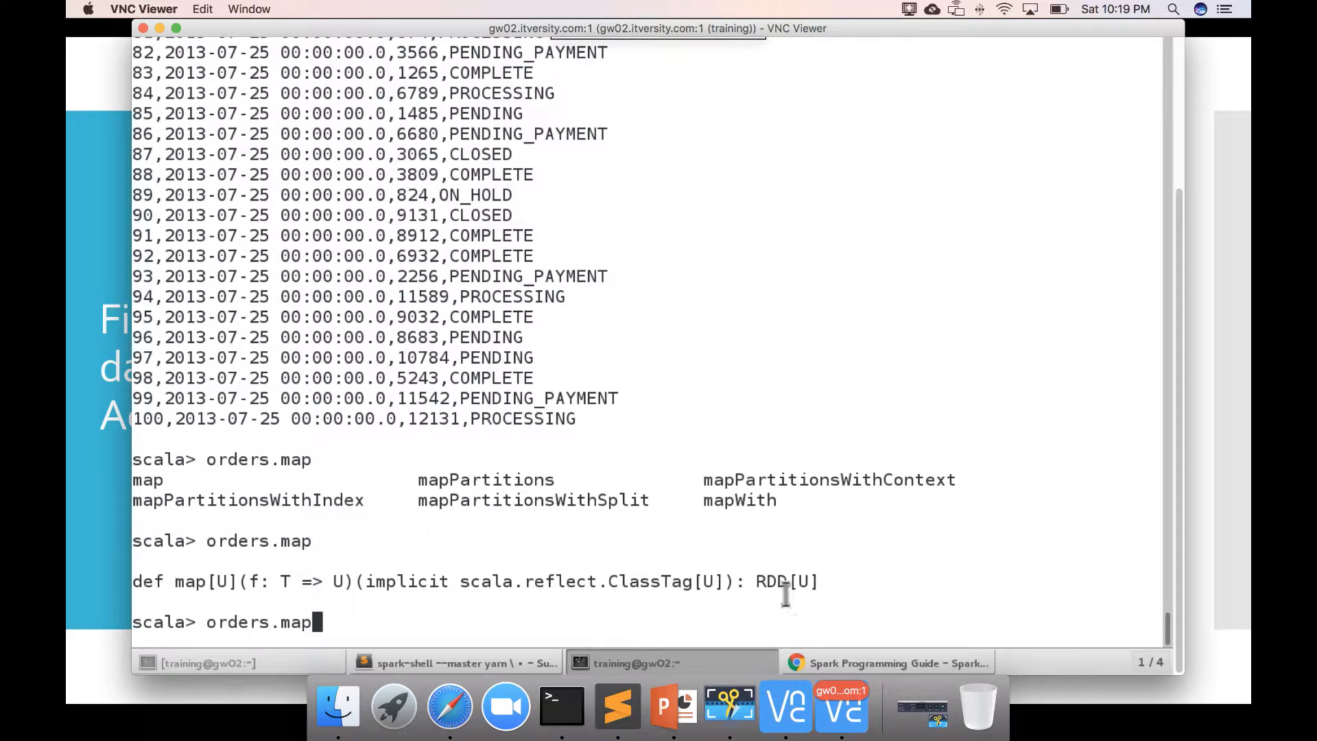
pyautogui.moveTo(646, 458)
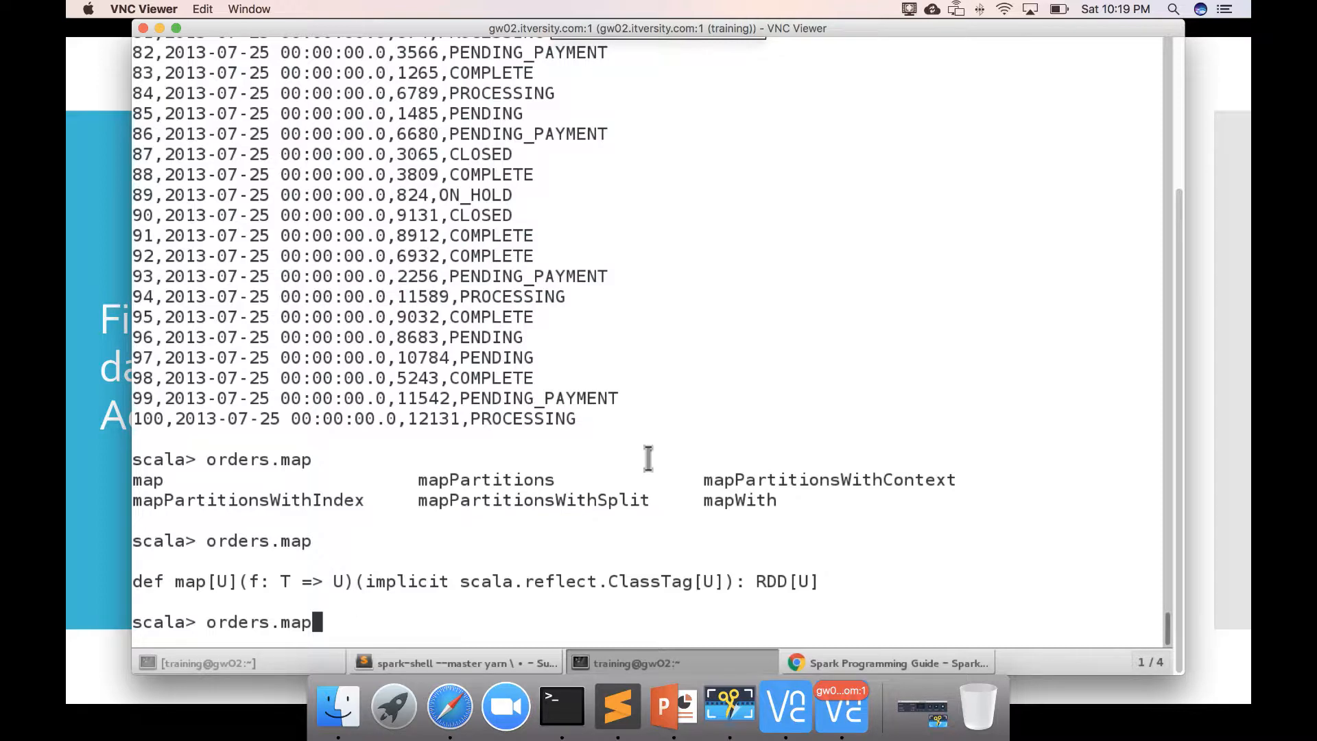
pyautogui.moveTo(544, 459)
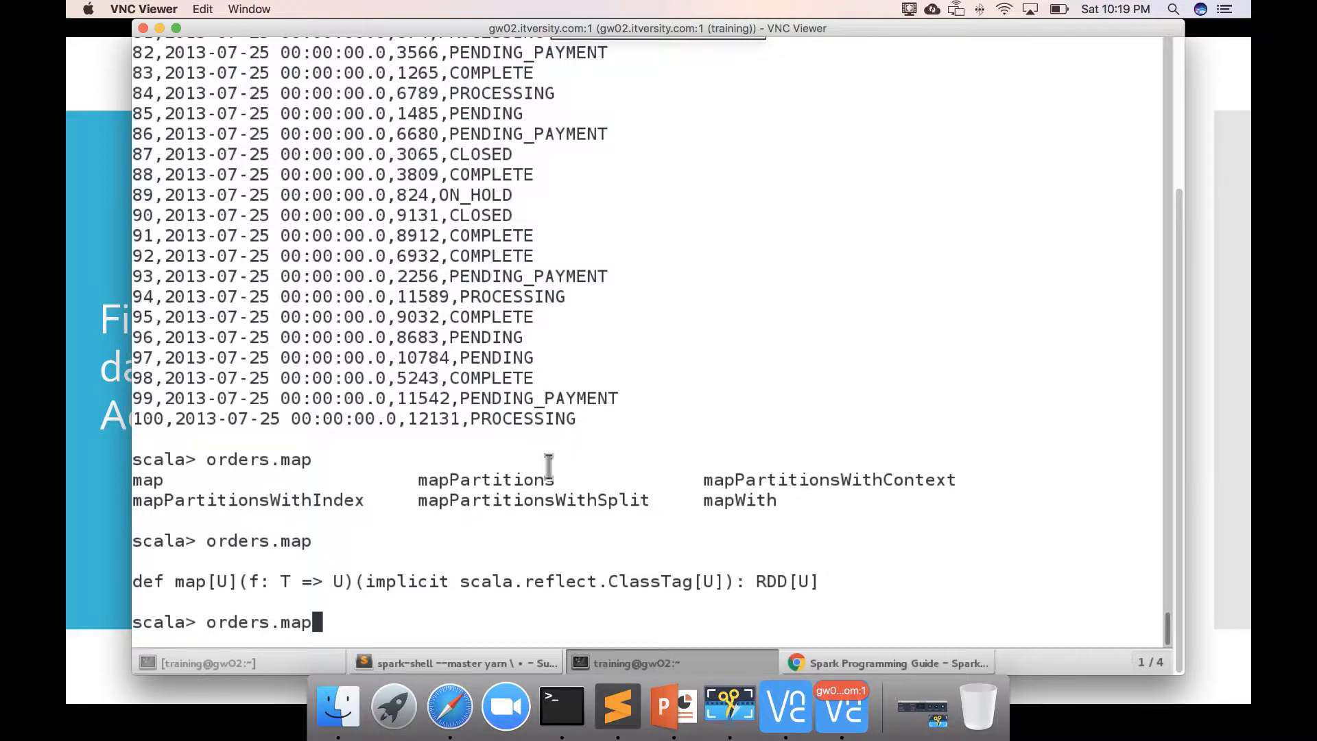
# Step: Complete the command orders.map(order => order.split(",")(3)).take(10).foreach(println)
pyautogui.write('(order =>')
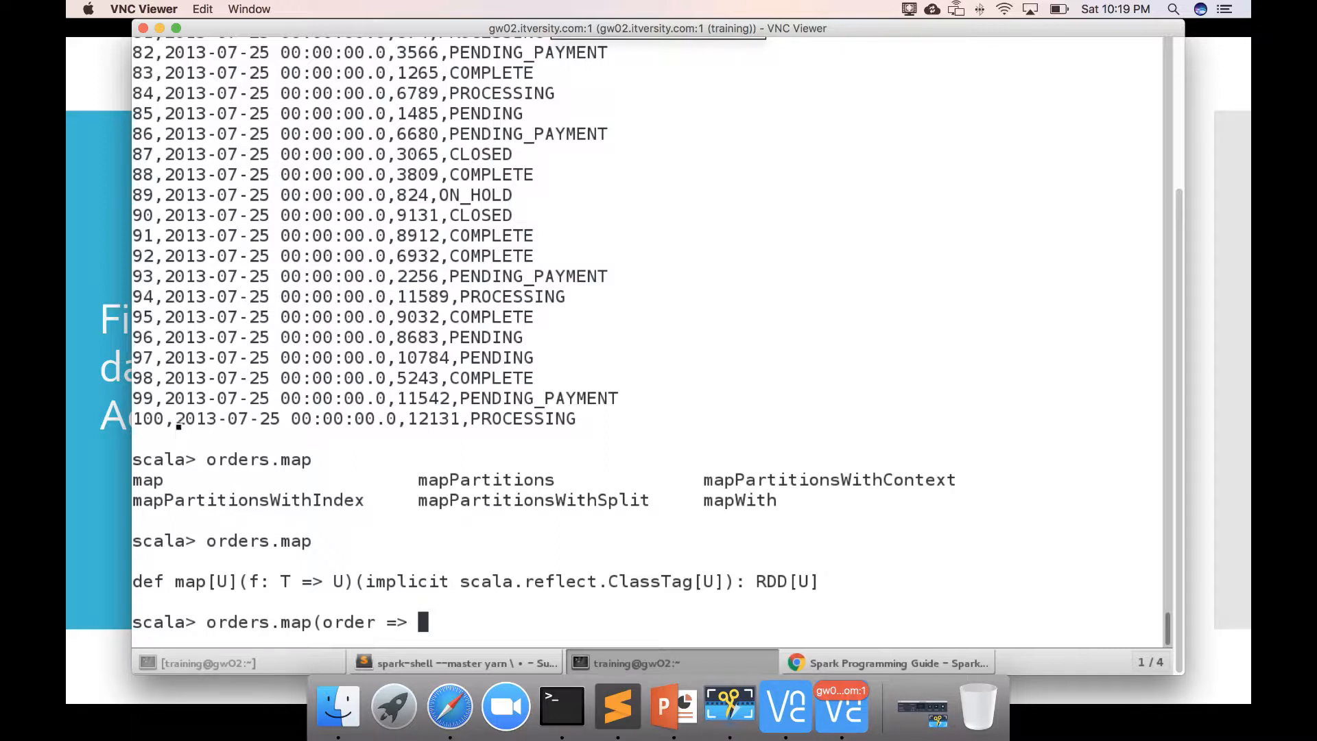
pyautogui.write('order.')
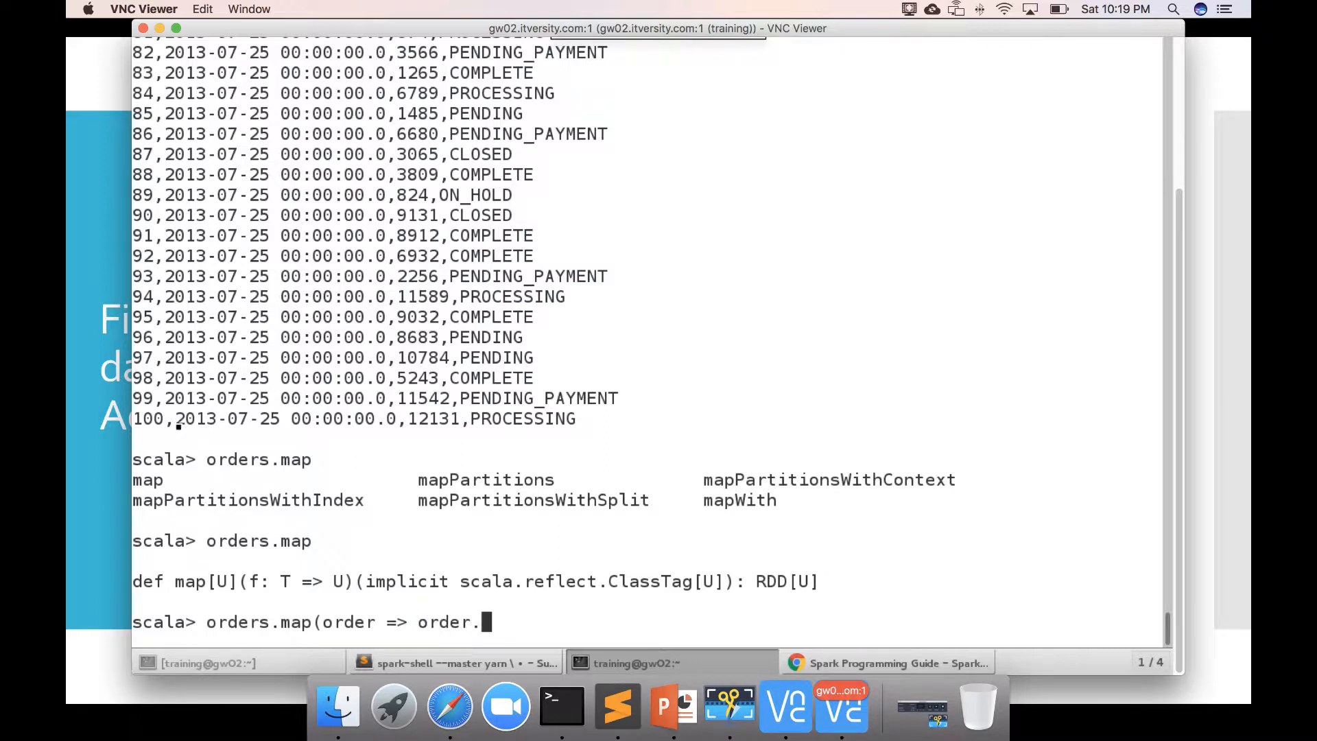
pyautogui.write('split("')
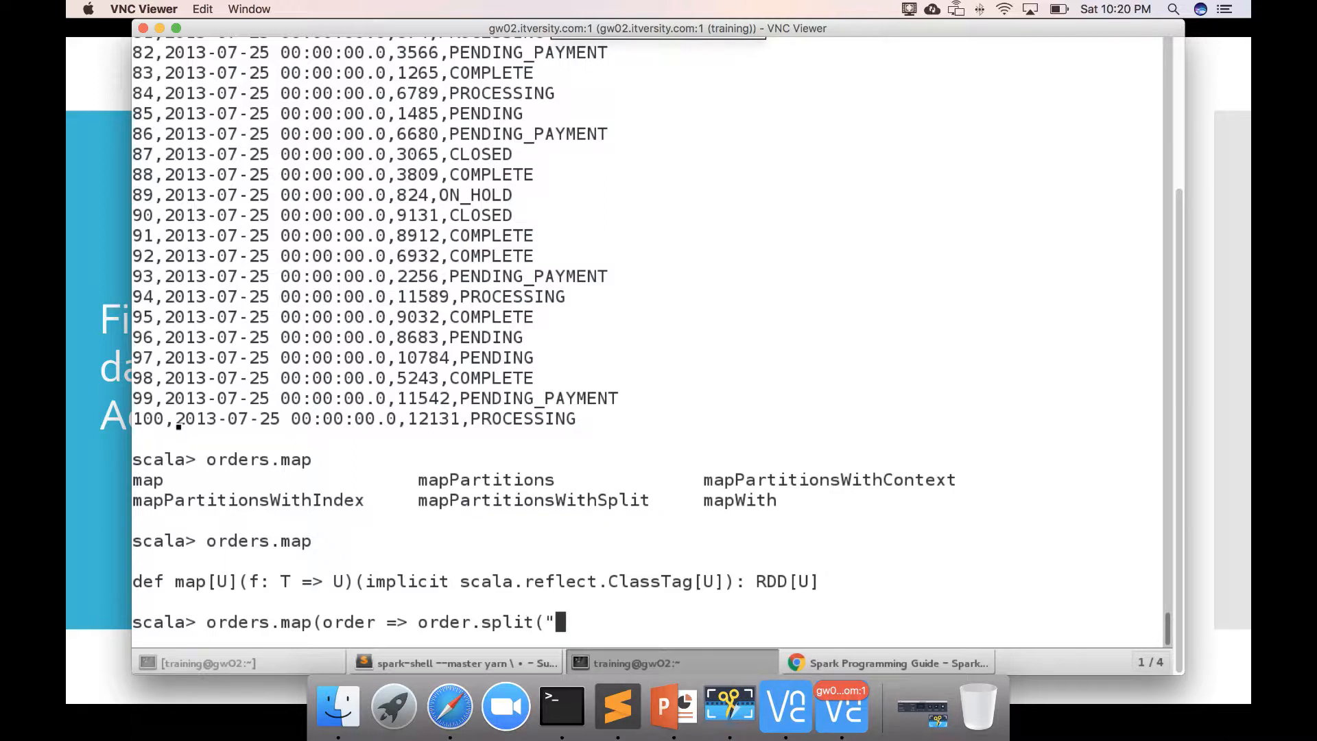
pyautogui.write(',")')
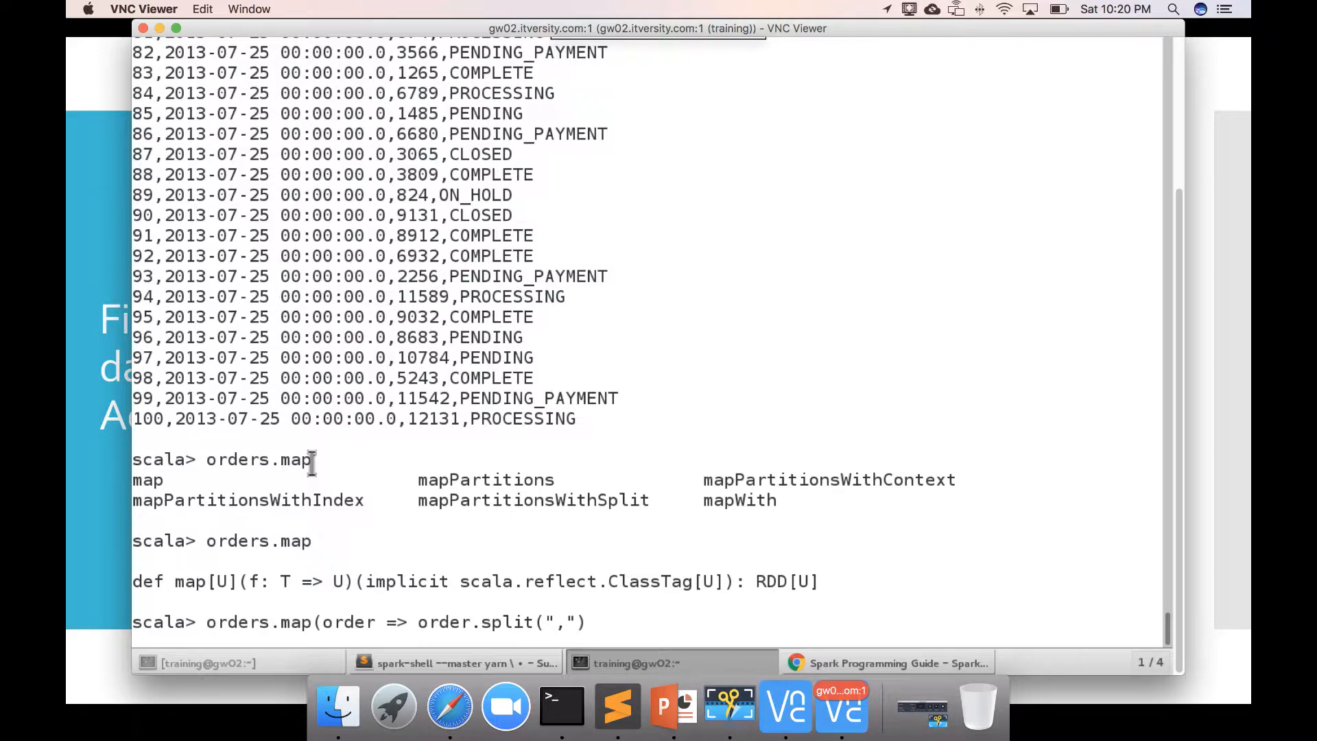
pyautogui.write('(3)')
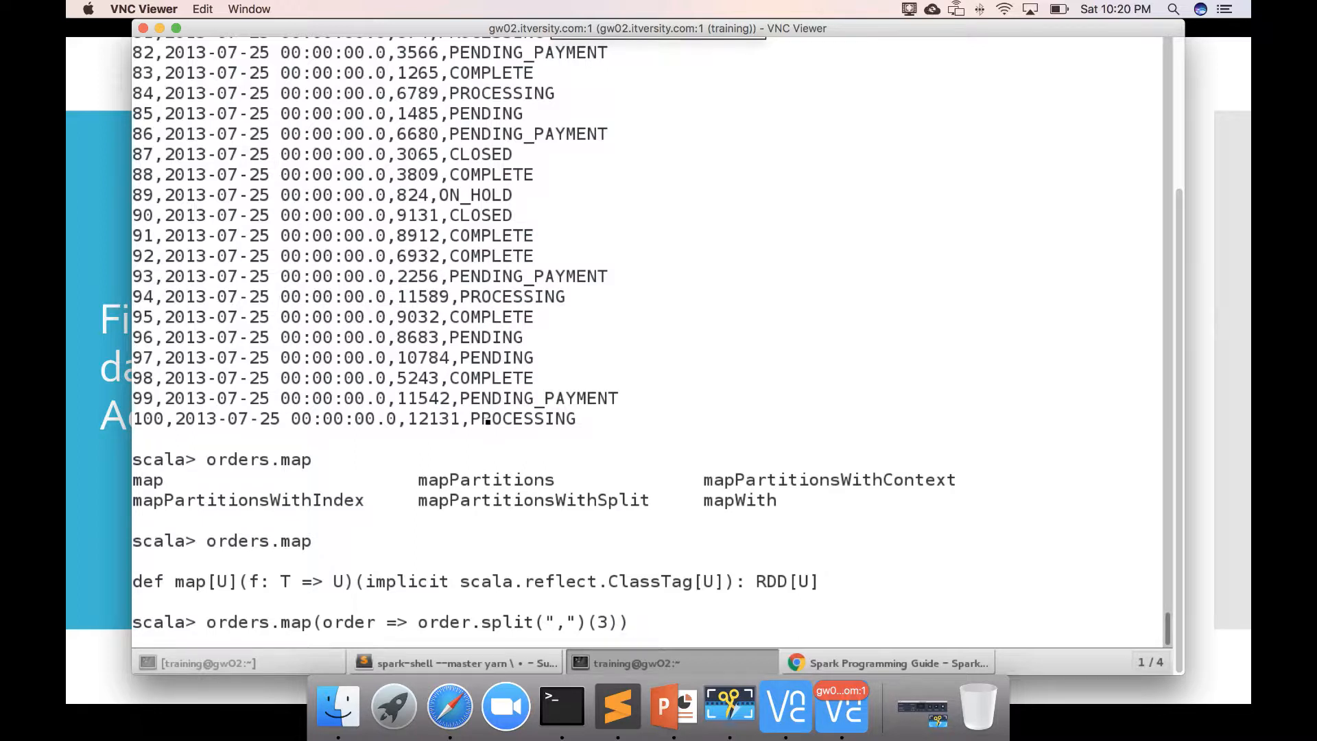
pyautogui.write('.tak')
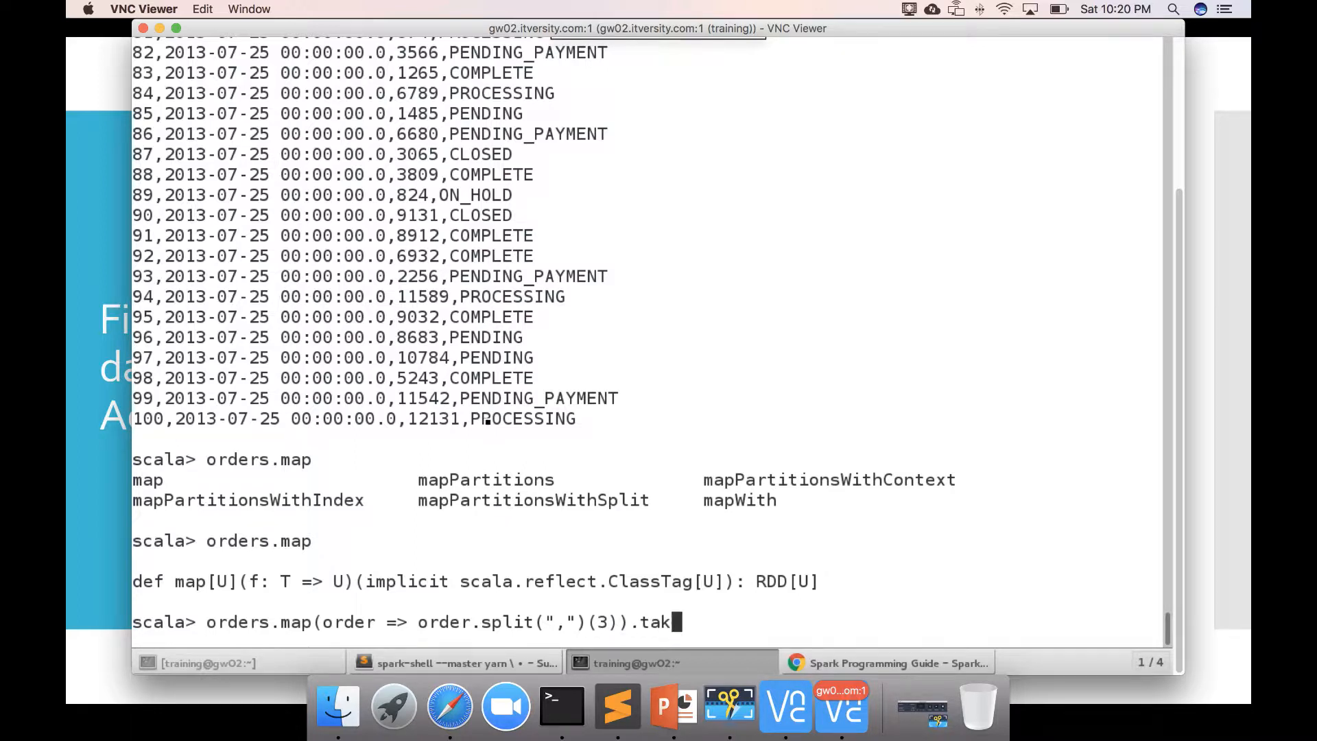
pyautogui.write('e(10)')
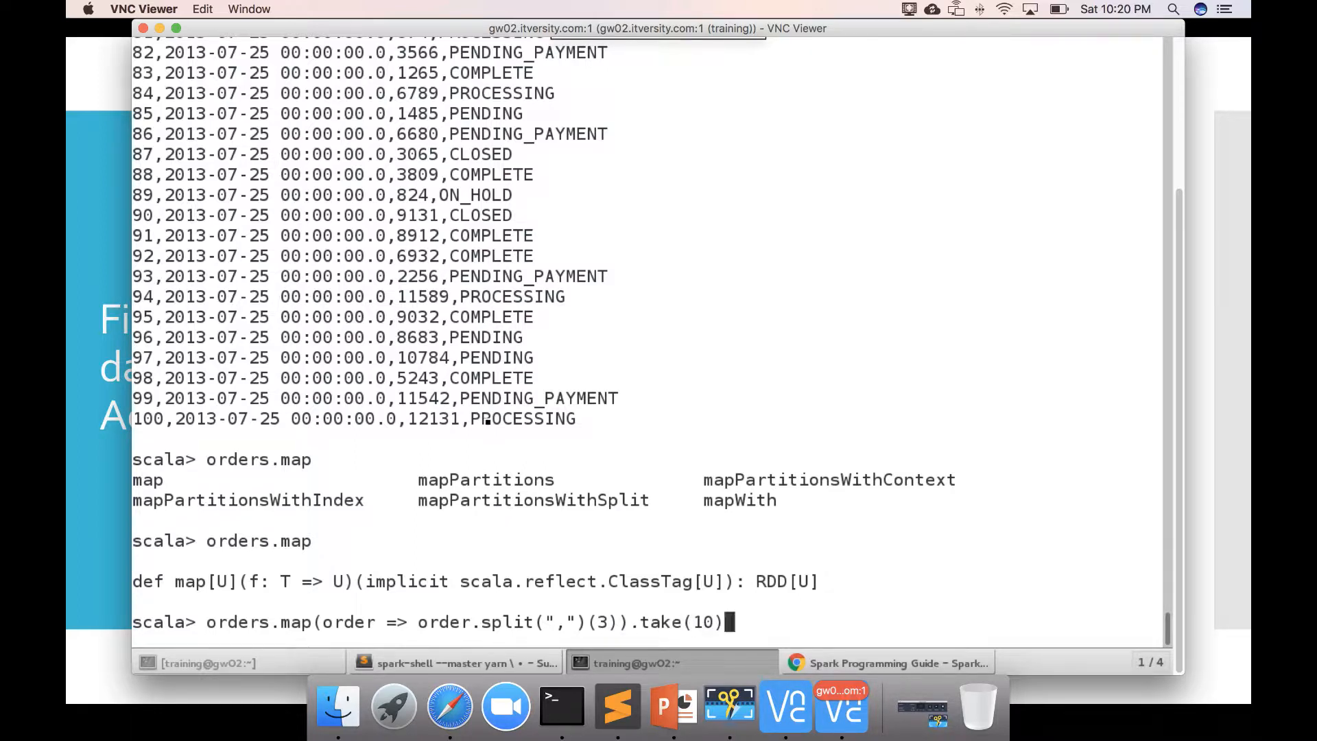
pyautogui.write('.foreach')
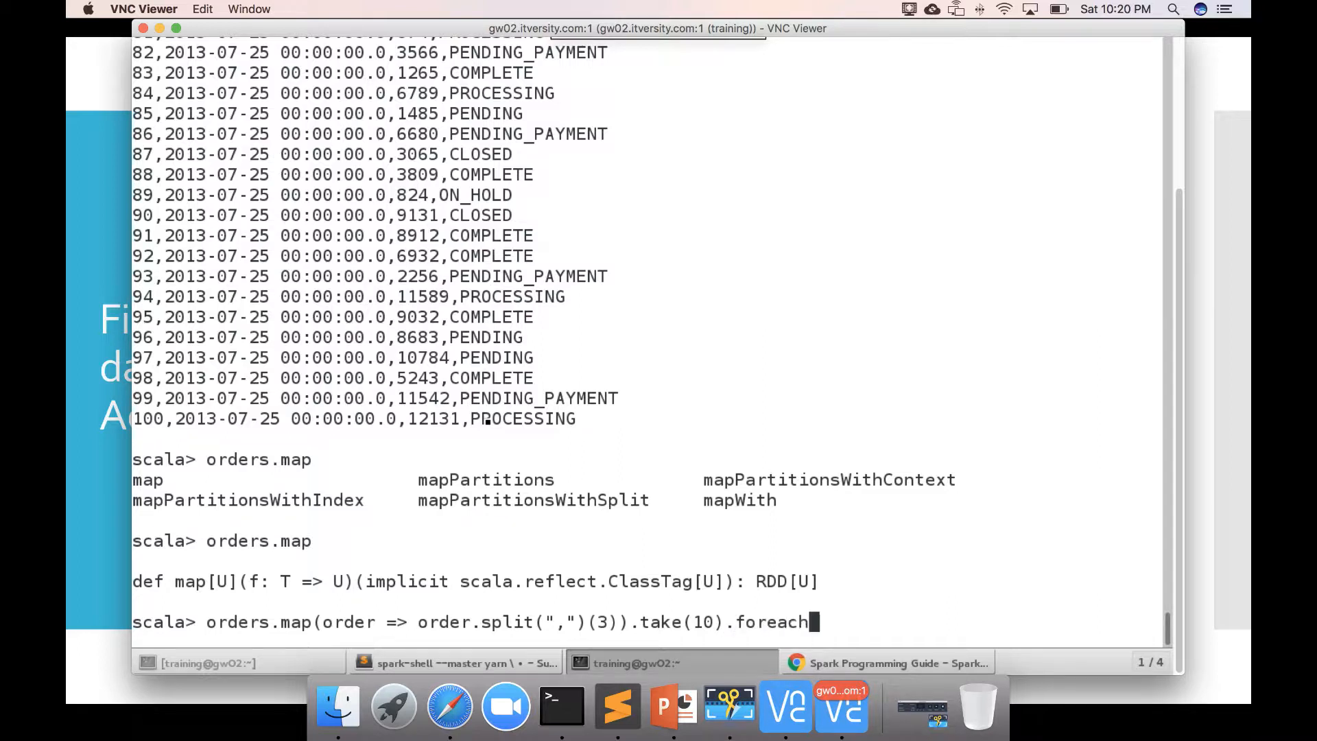
pyautogui.write('(prin')
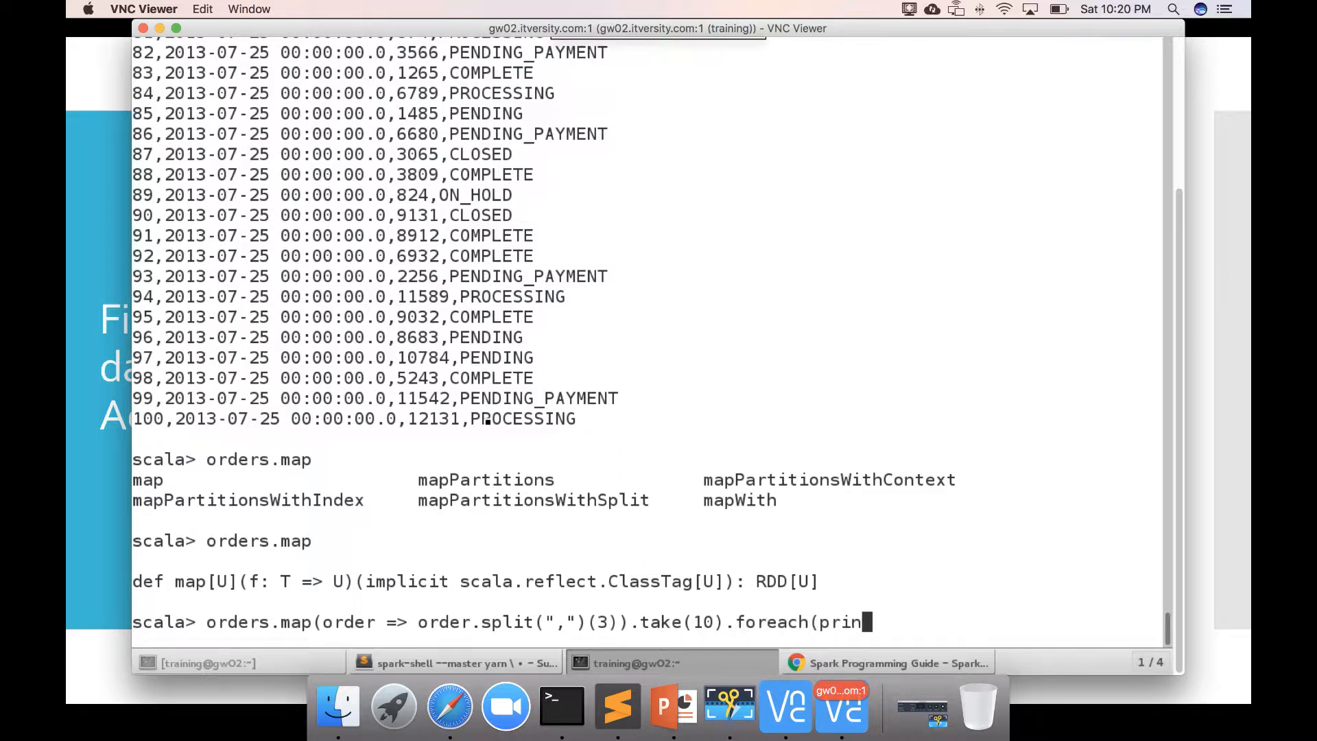
pyautogui.write('tln)')
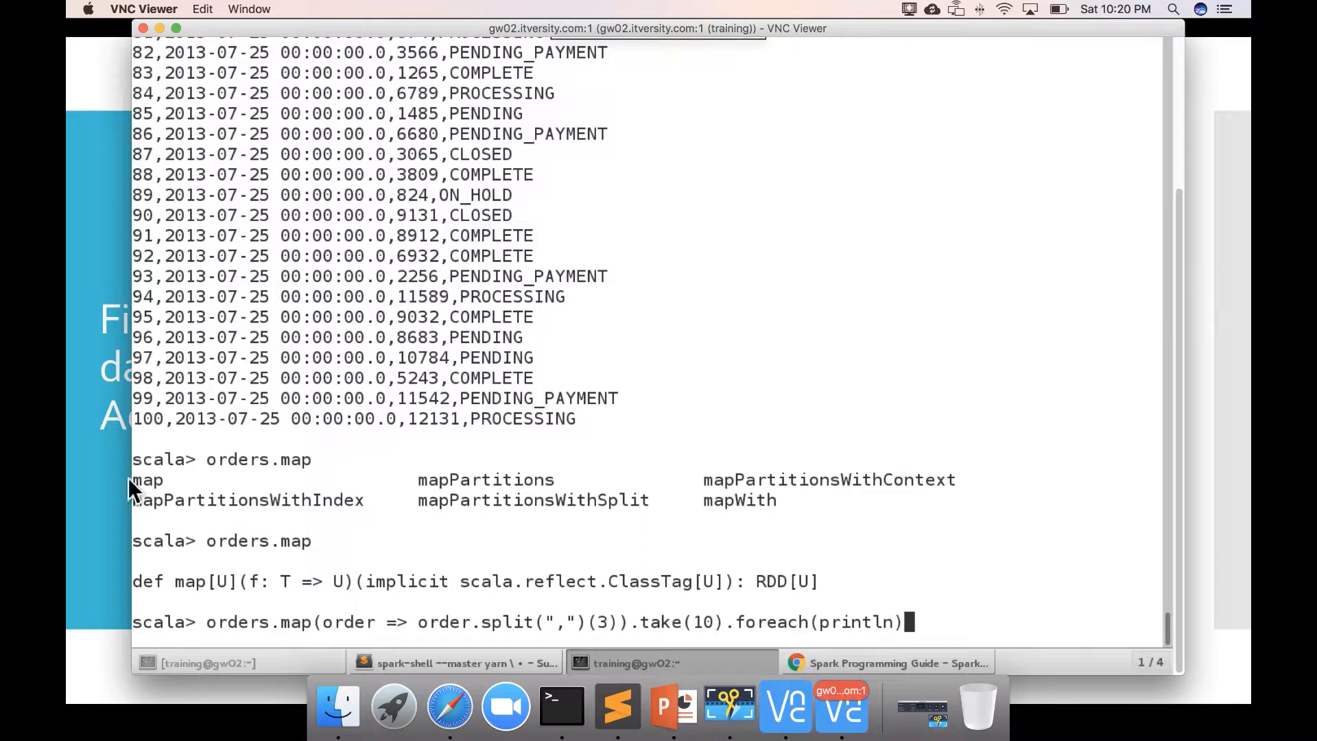
pyautogui.moveTo(280, 638)
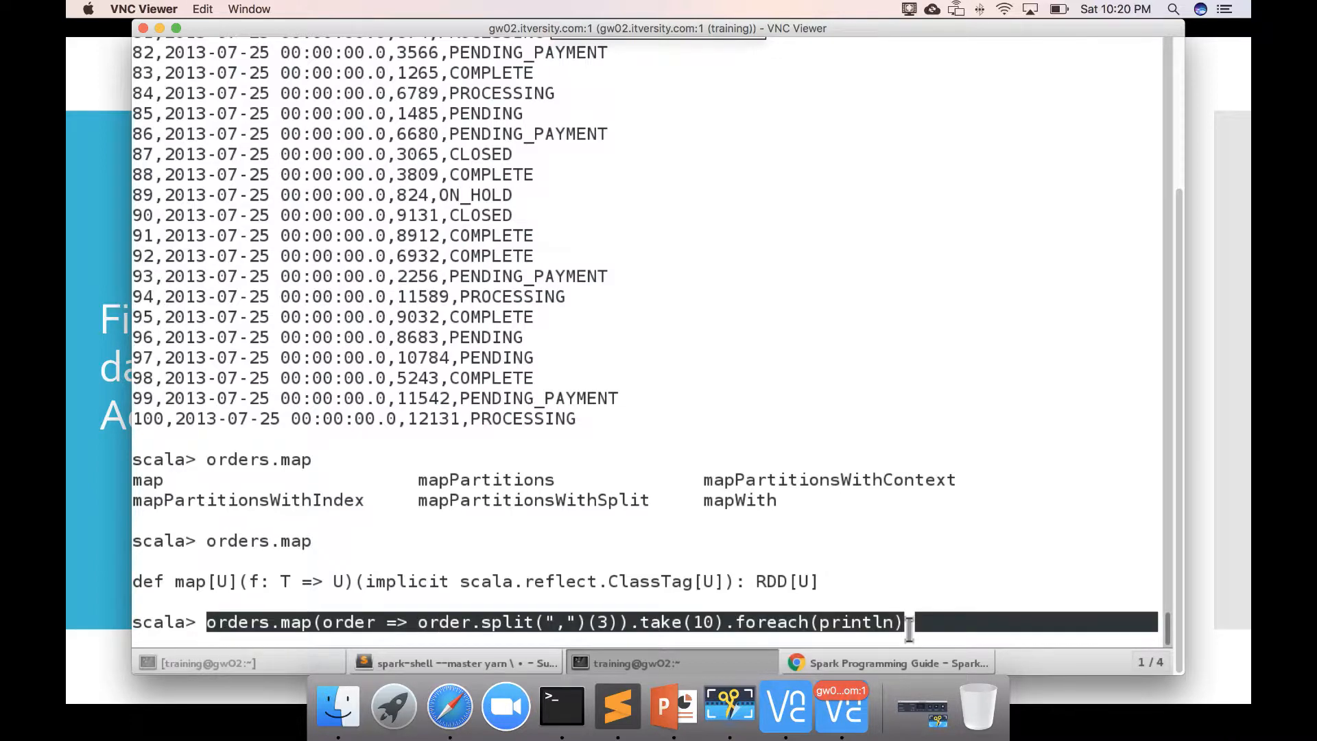
pyautogui.moveTo(886, 625)
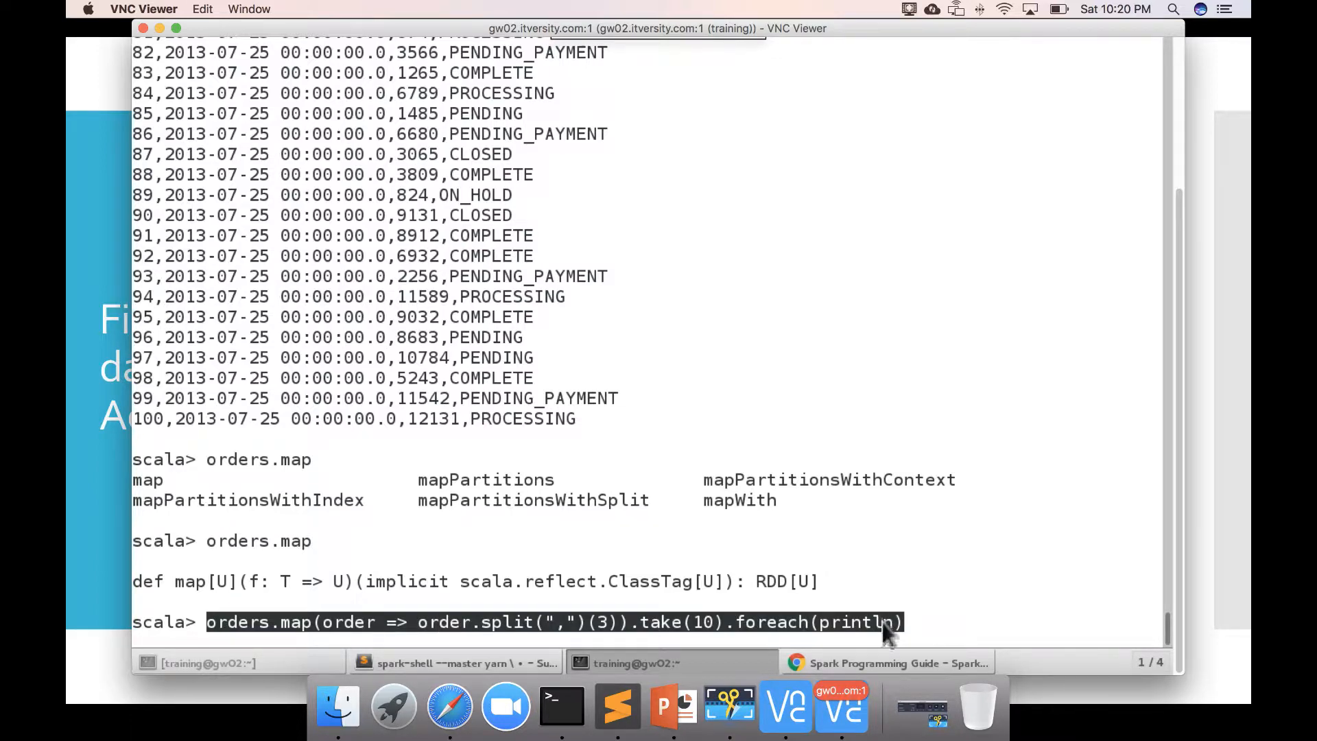
# Step: Run the command to print ten order statuses and paste it into the Sublime Text notes
pyautogui.rightClick(886, 621)
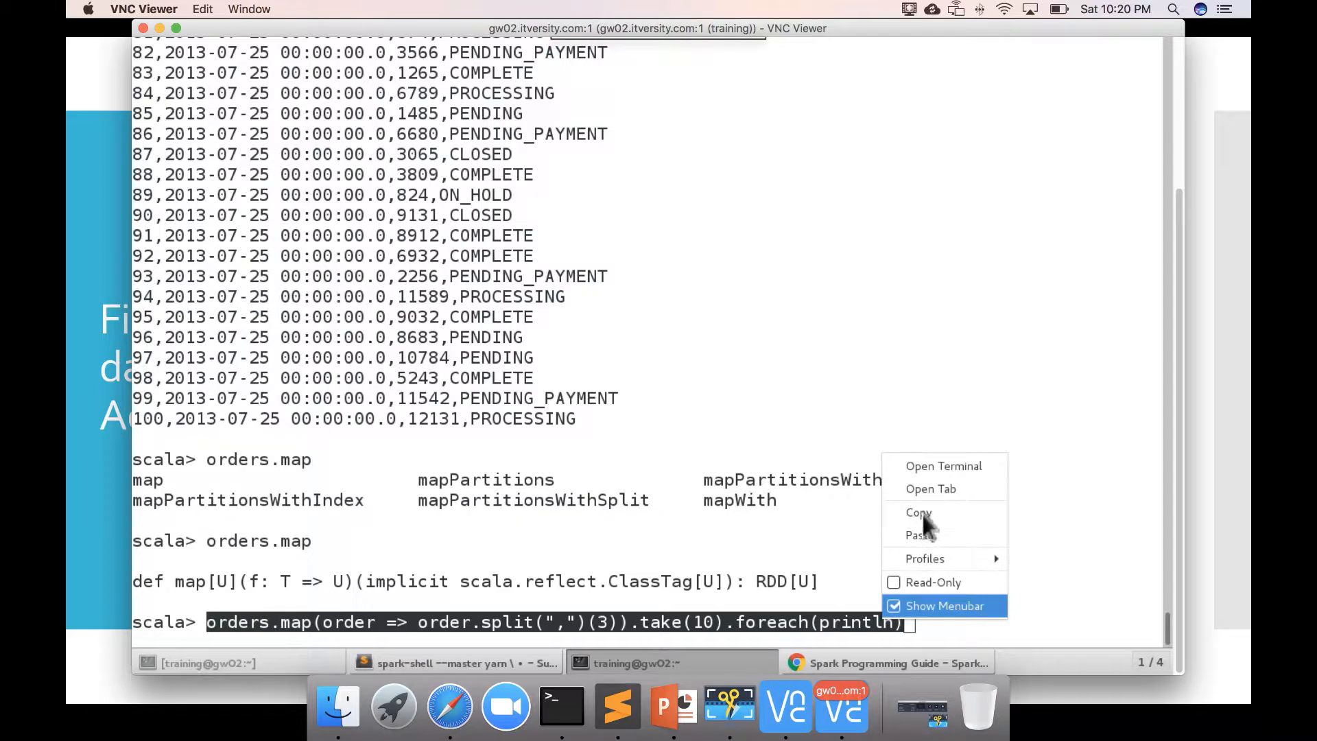
pyautogui.moveTo(917, 512)
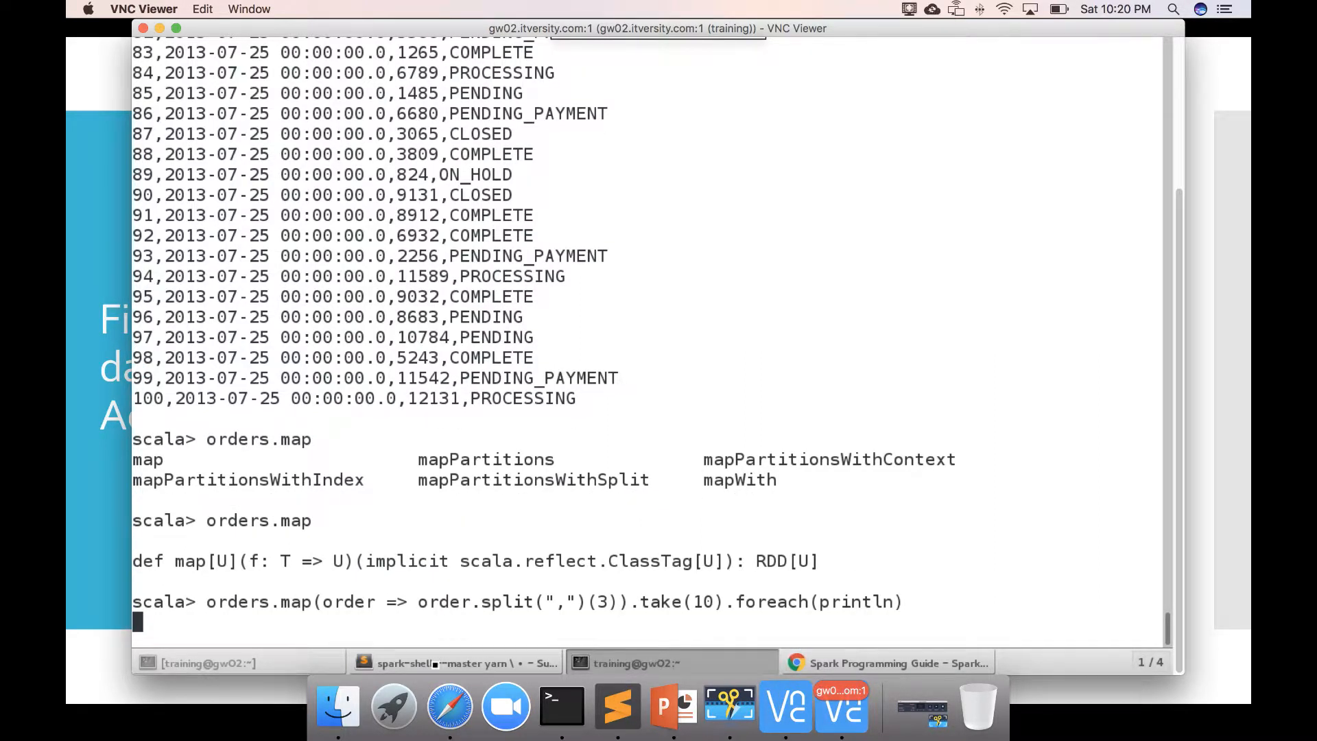
pyautogui.press('Return')
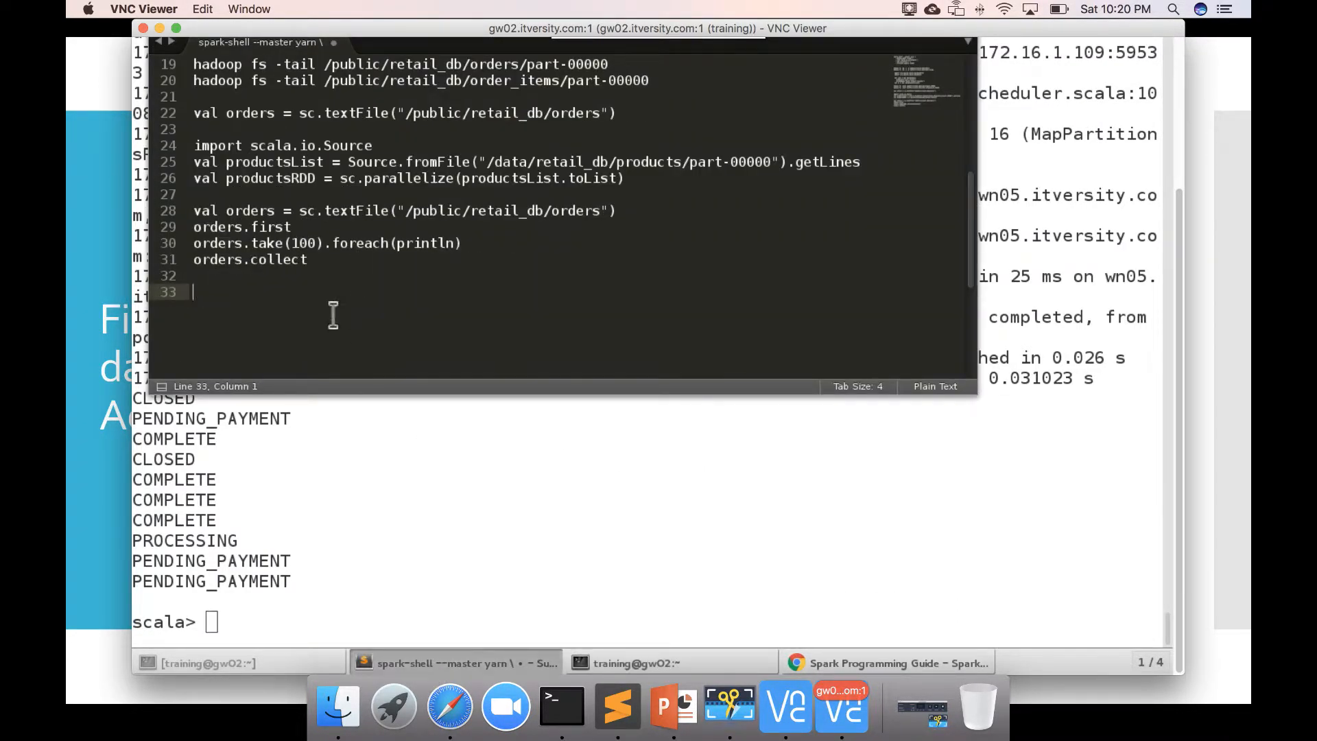
pyautogui.rightClick(332, 315)
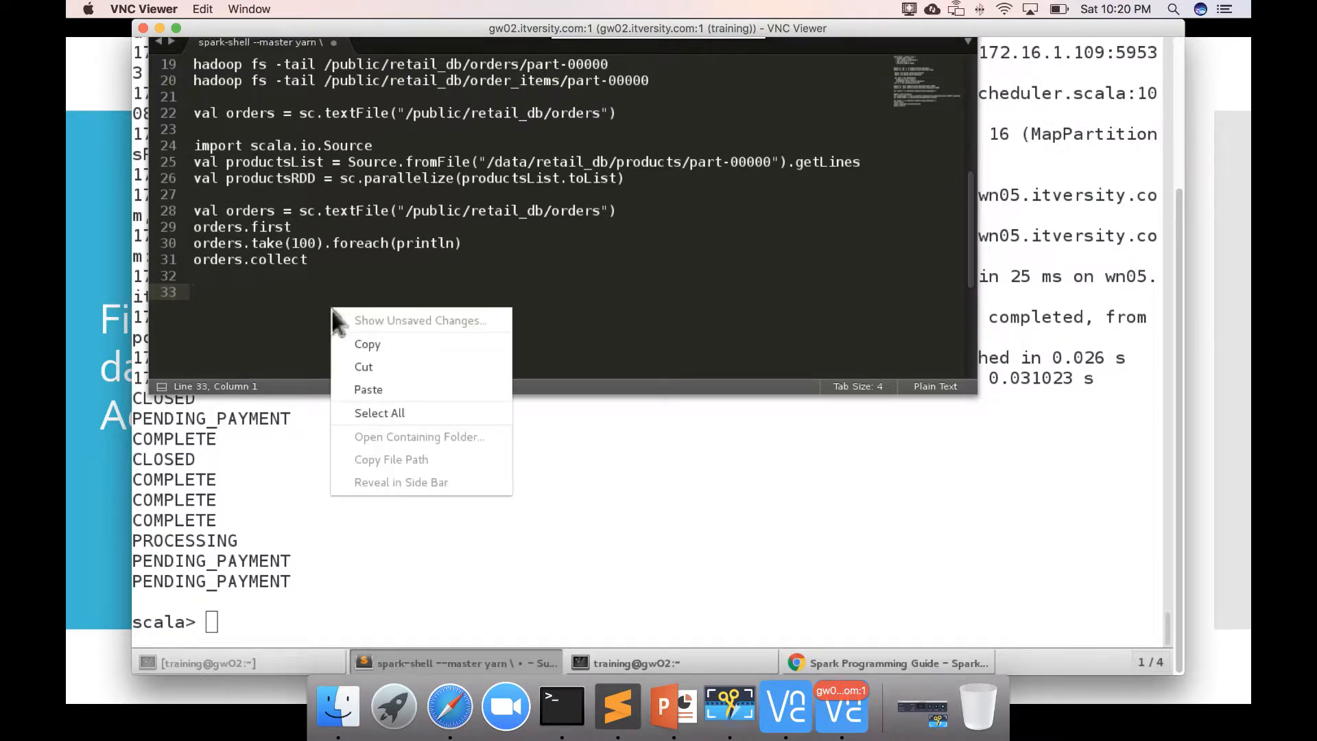
pyautogui.moveTo(367, 388)
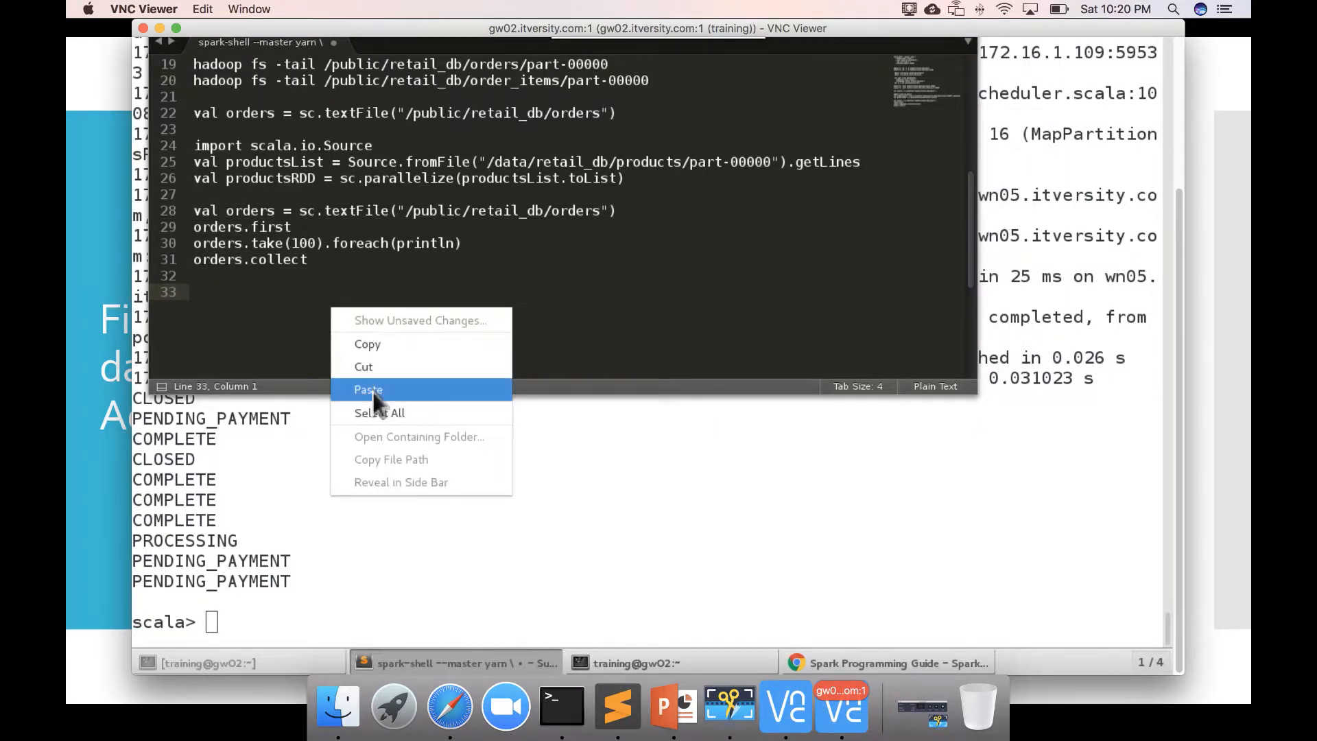
pyautogui.click(368, 388)
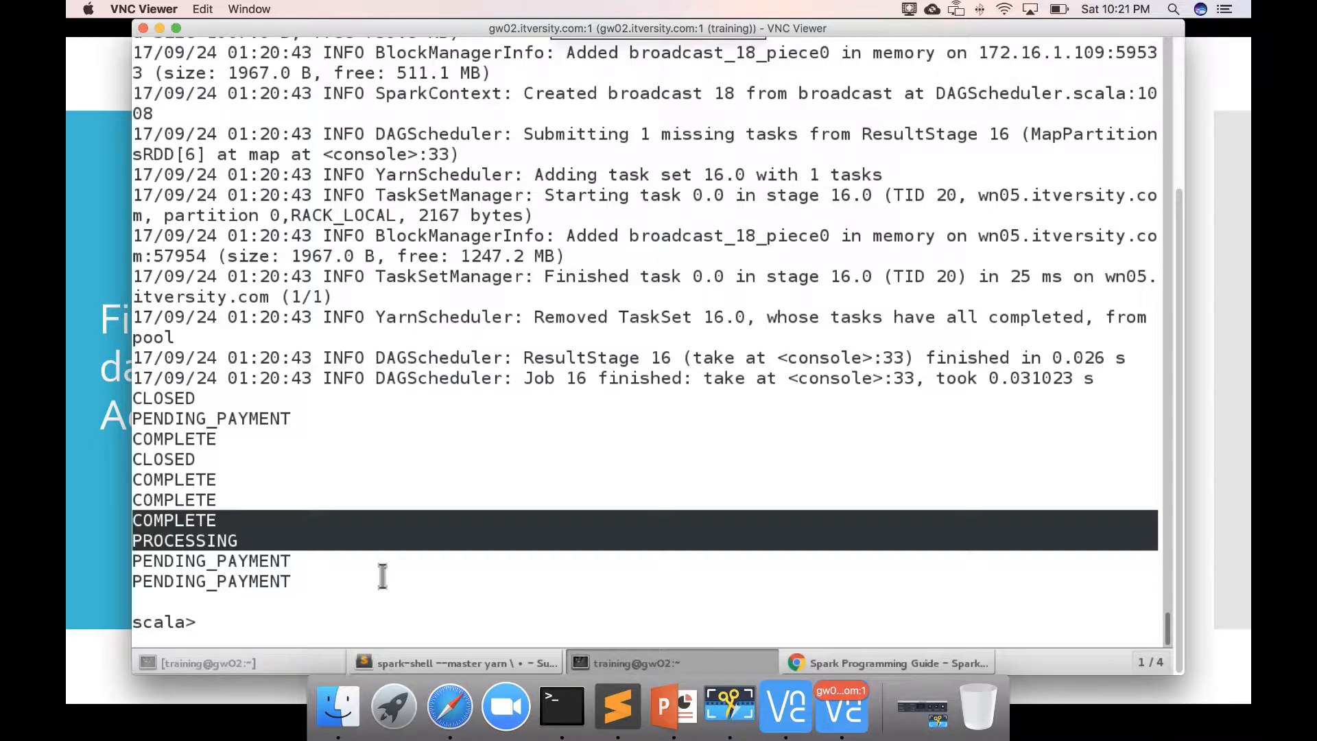
# Step: Run orders.count in spark-shell, returning 68883
pyautogui.click(319, 619)
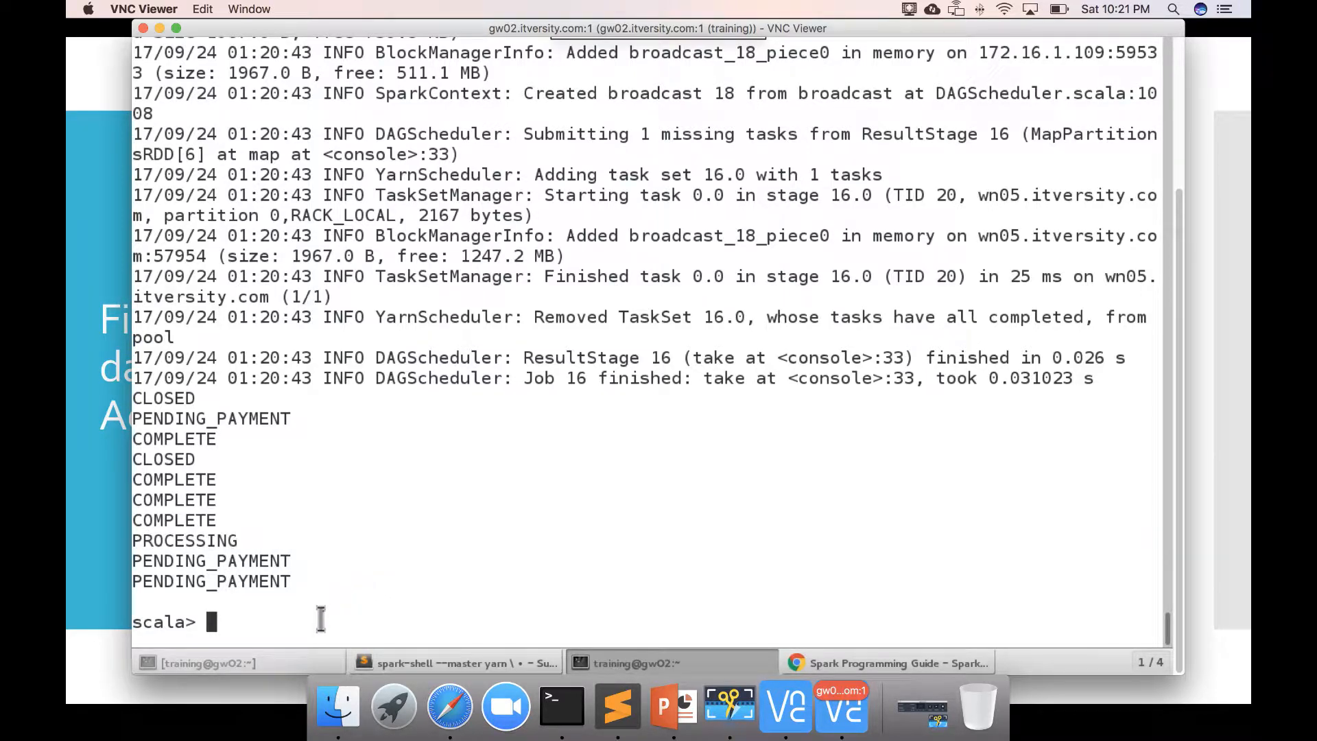
pyautogui.write('orders.count')
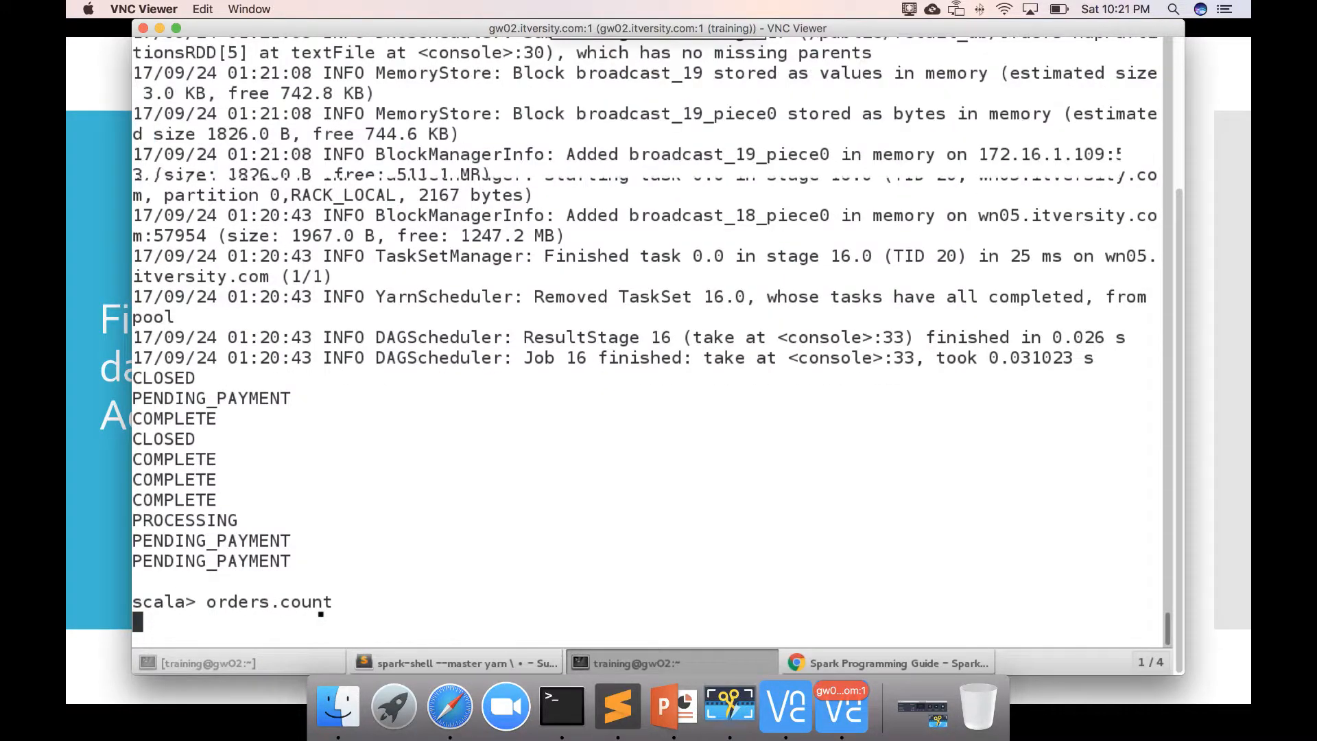
pyautogui.press('Return')
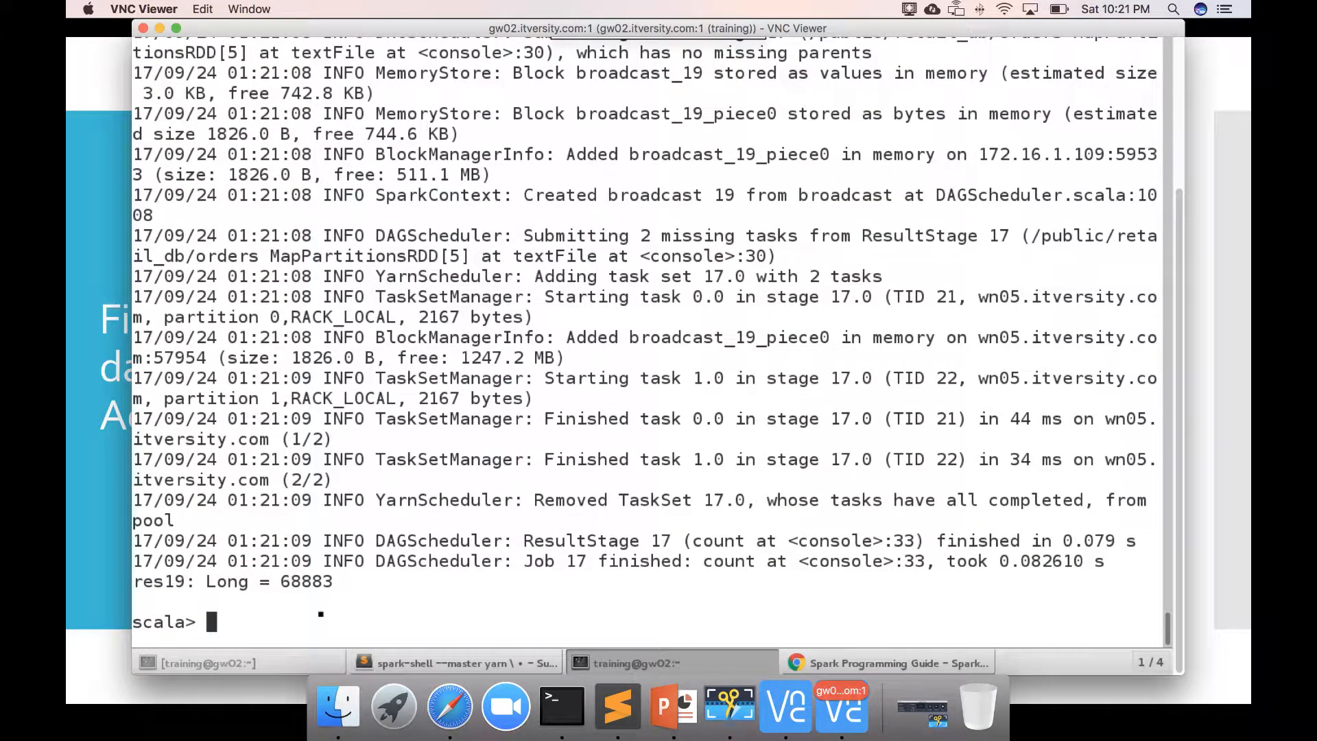
# Step: Run orders.map(order => order.split(",")(3)).count, also returning 68883
pyautogui.write('orders.map(order => order.split(",")(3)).take(10).foreach(println)')
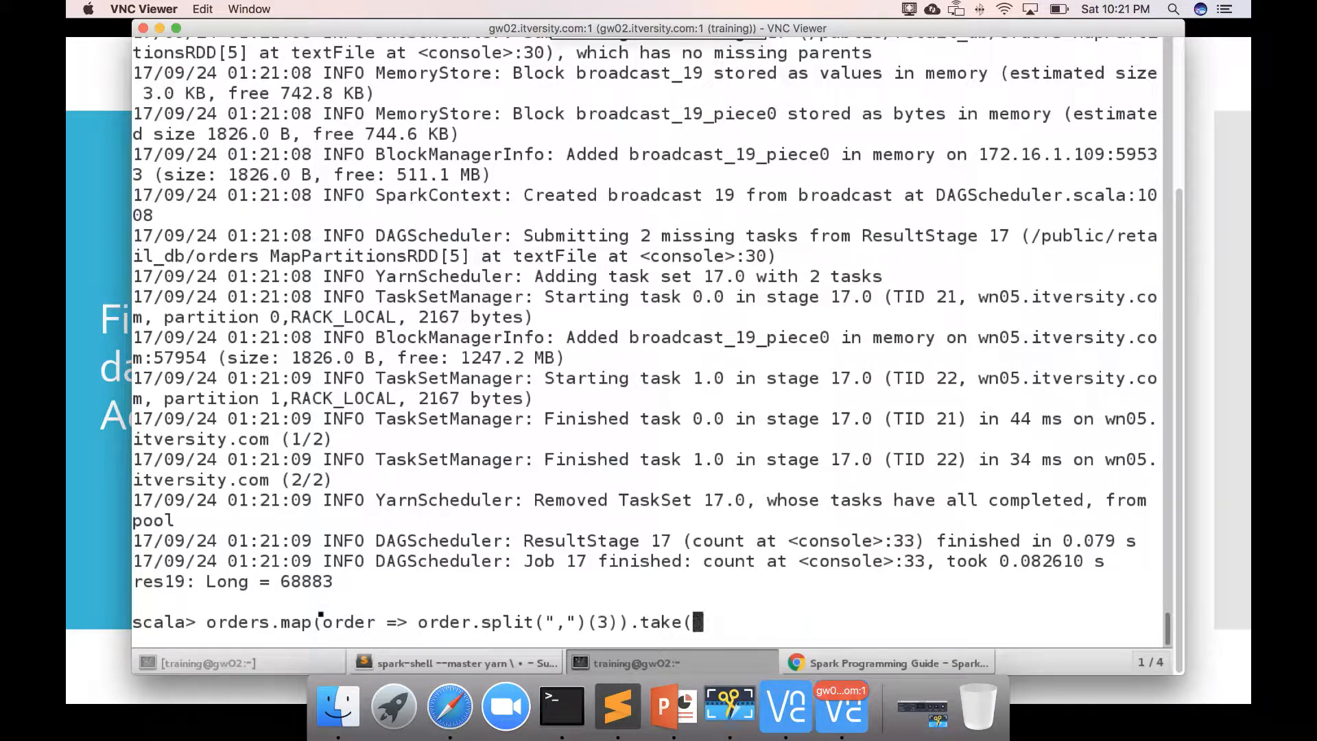
pyautogui.press('Backspace')
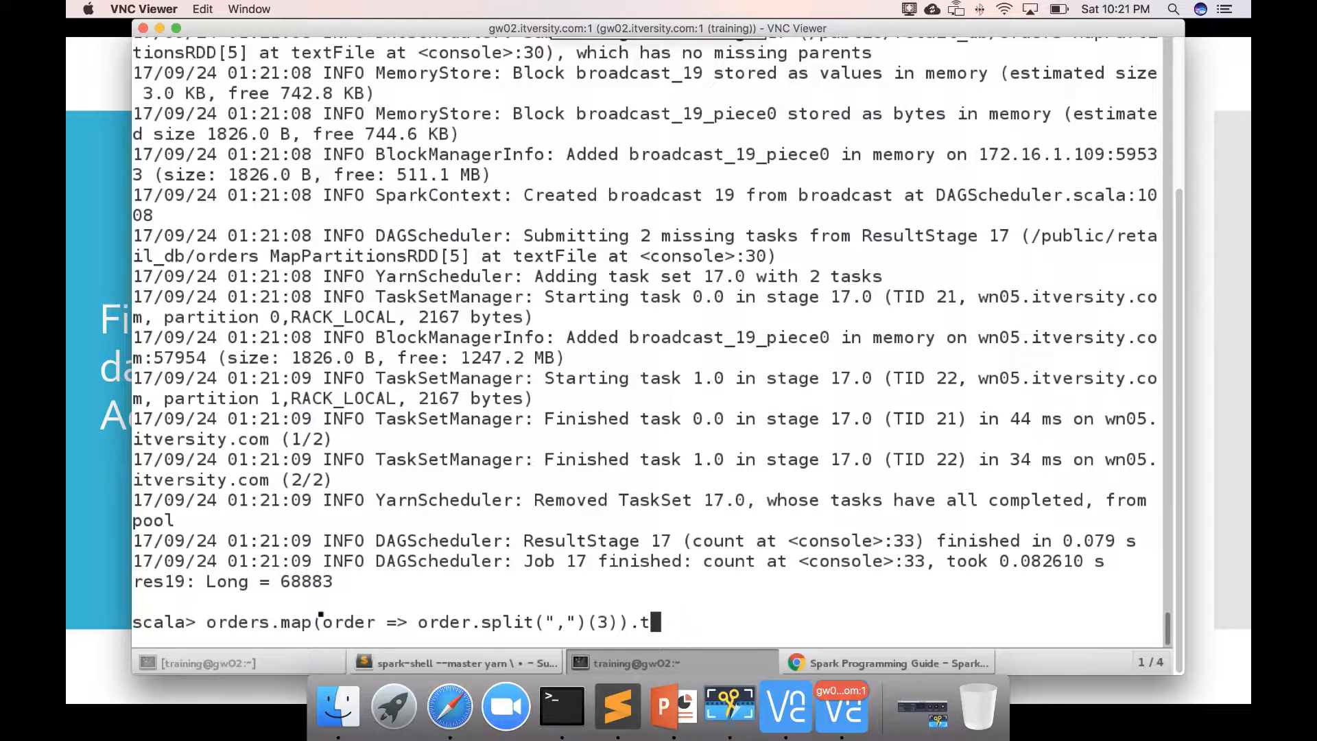
pyautogui.press('BackSpace')
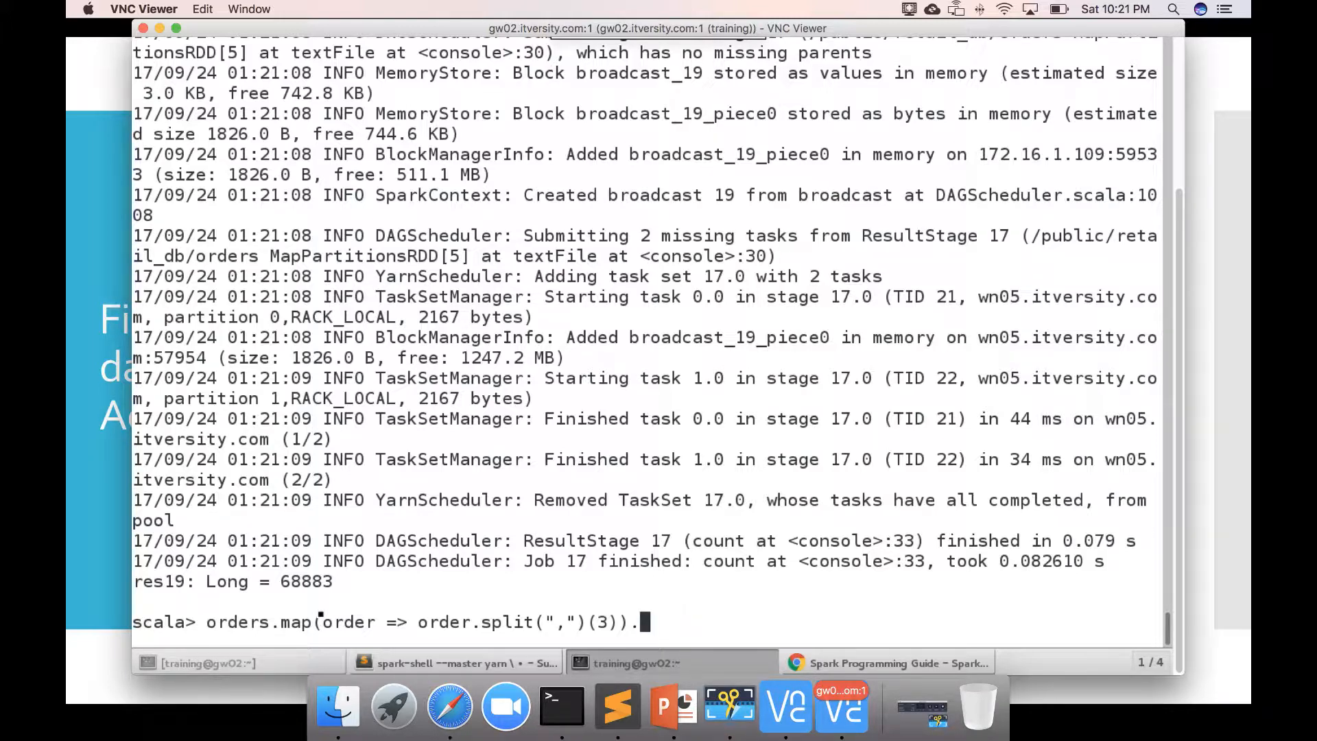
pyautogui.write('cou')
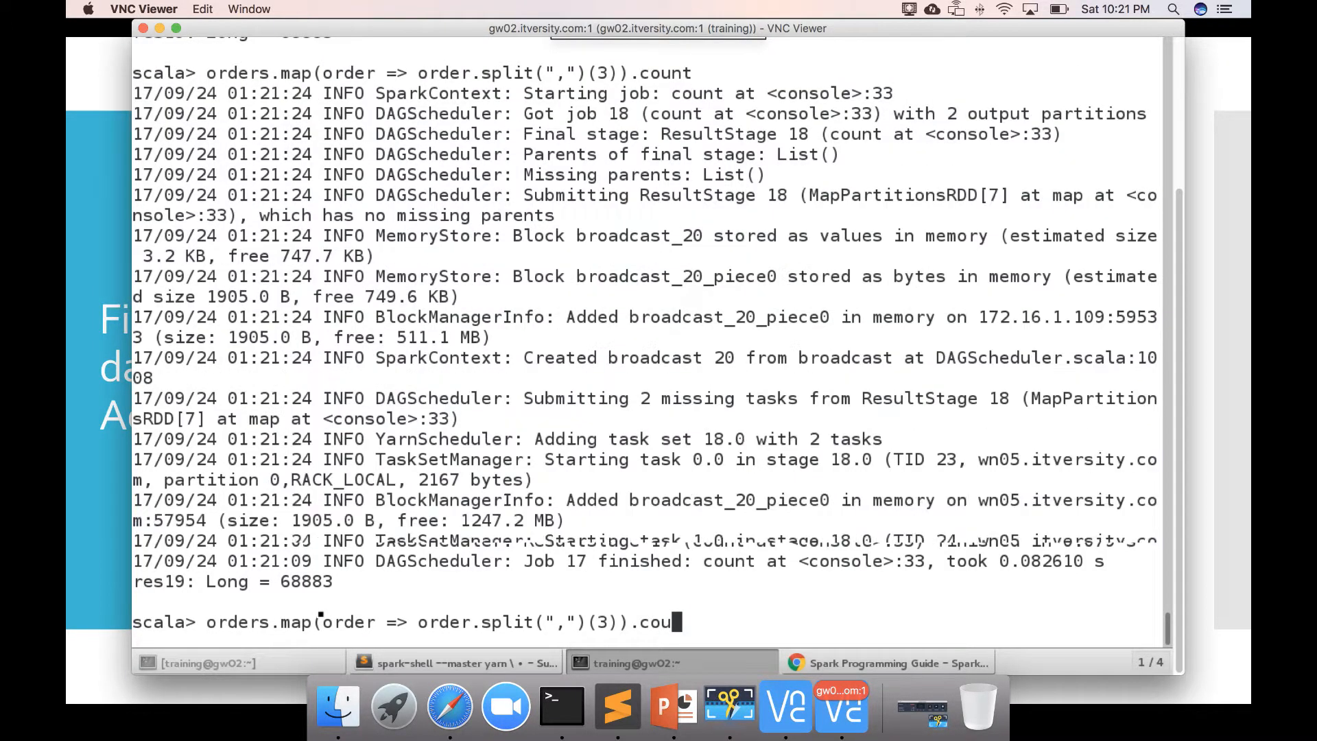
pyautogui.press('Return')
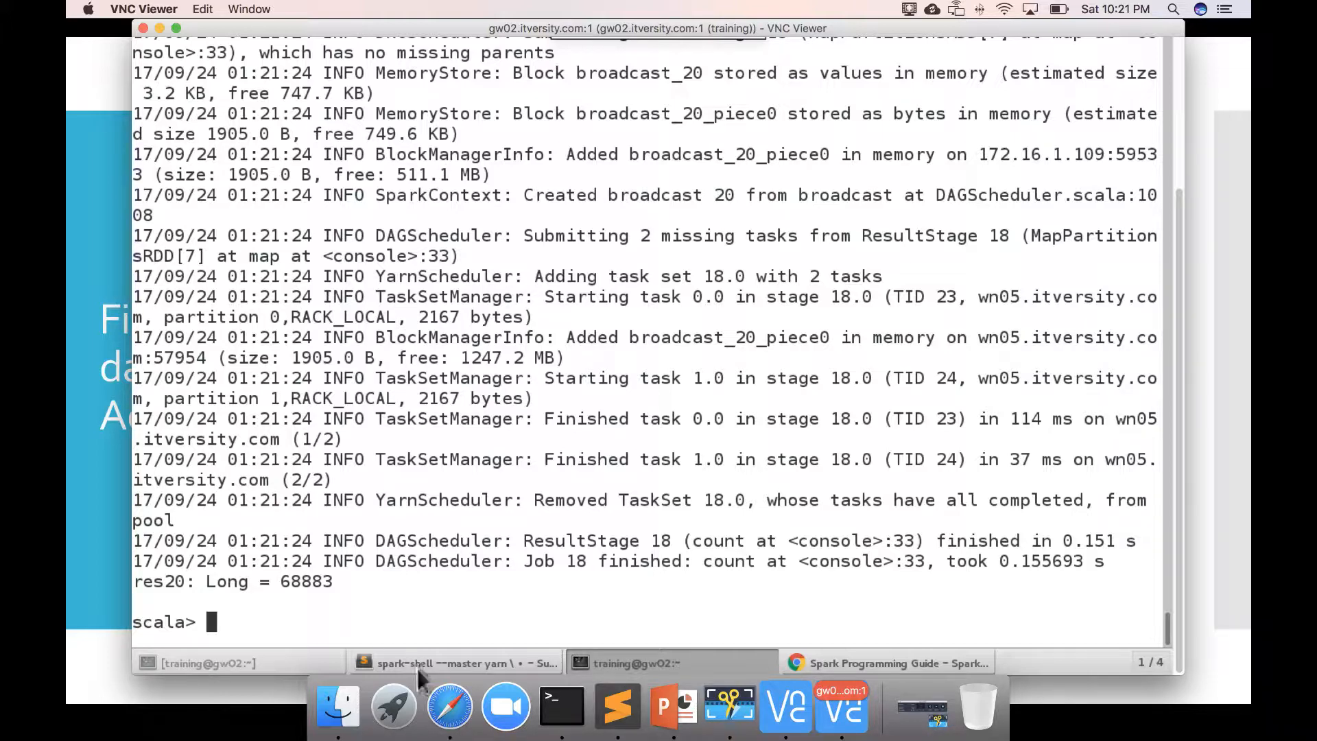
# Step: Duplicate the status map command onto a new line 34 in the notes
pyautogui.click(454, 662)
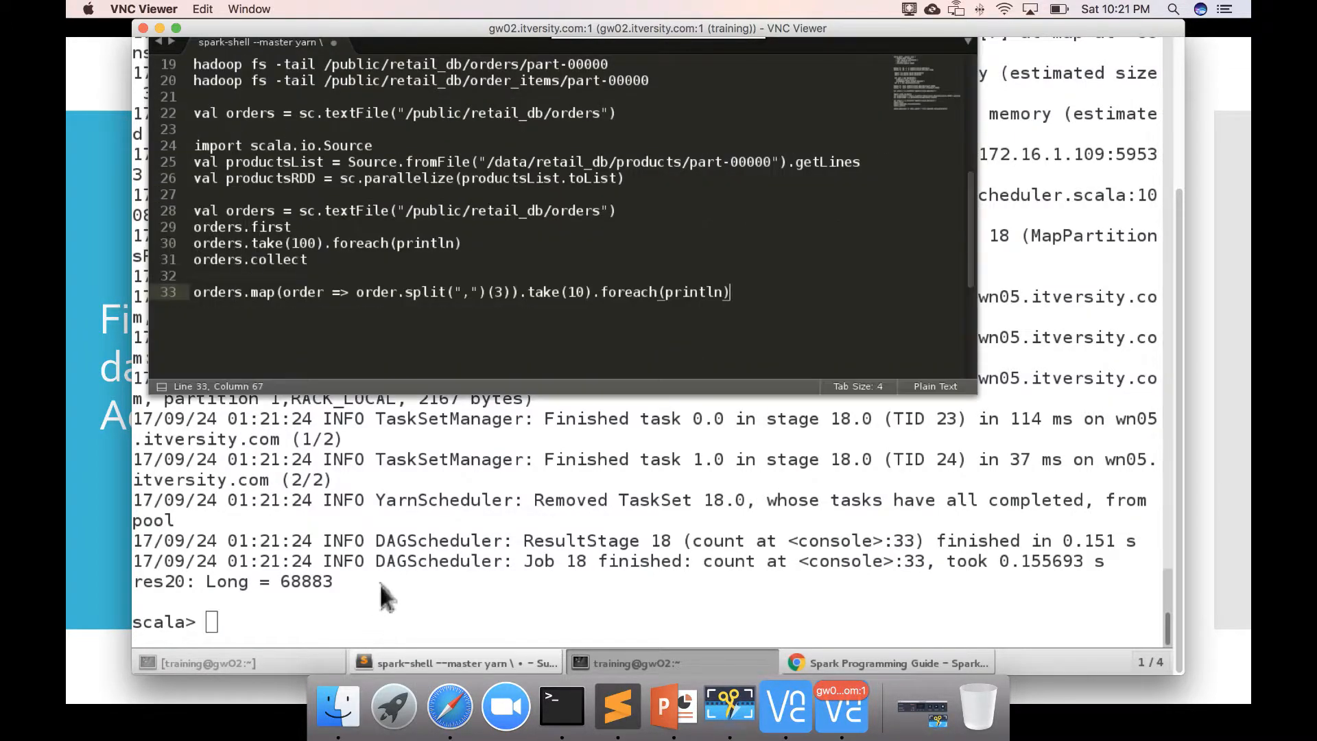
pyautogui.moveTo(586, 369)
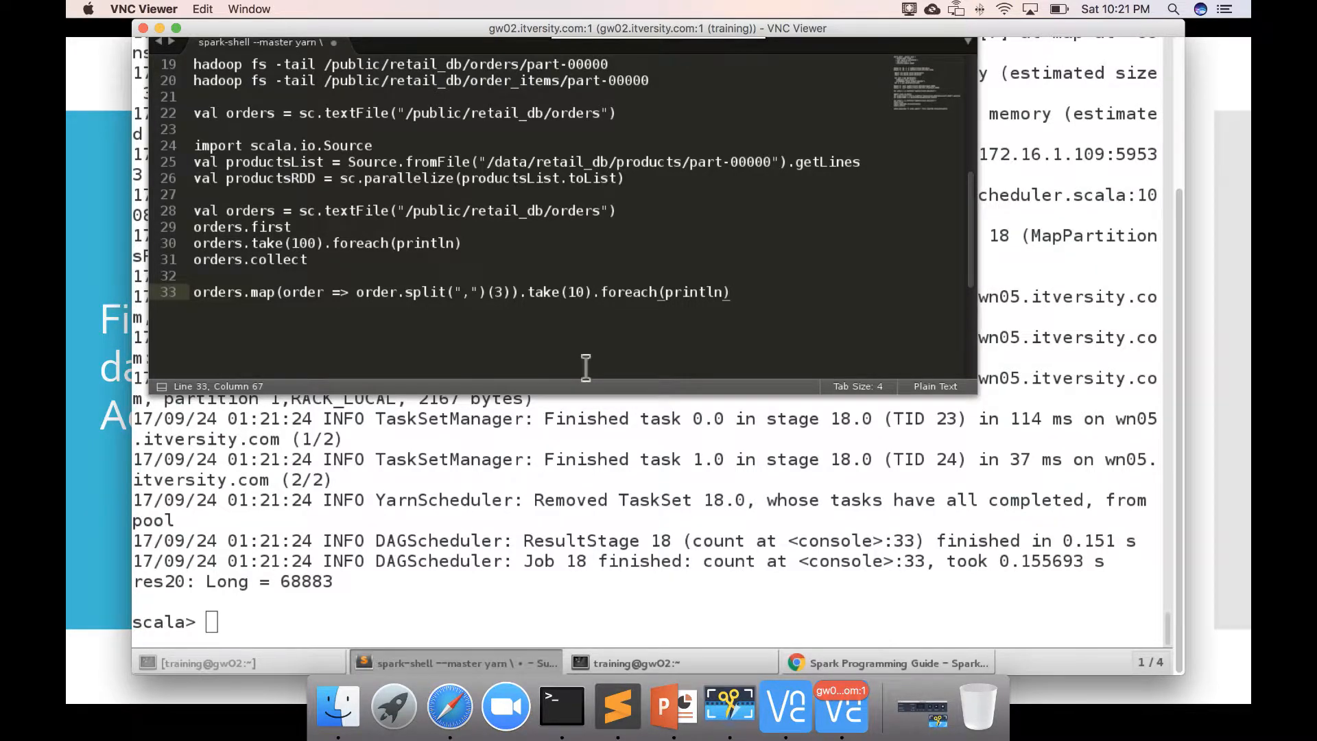
pyautogui.press('Return')
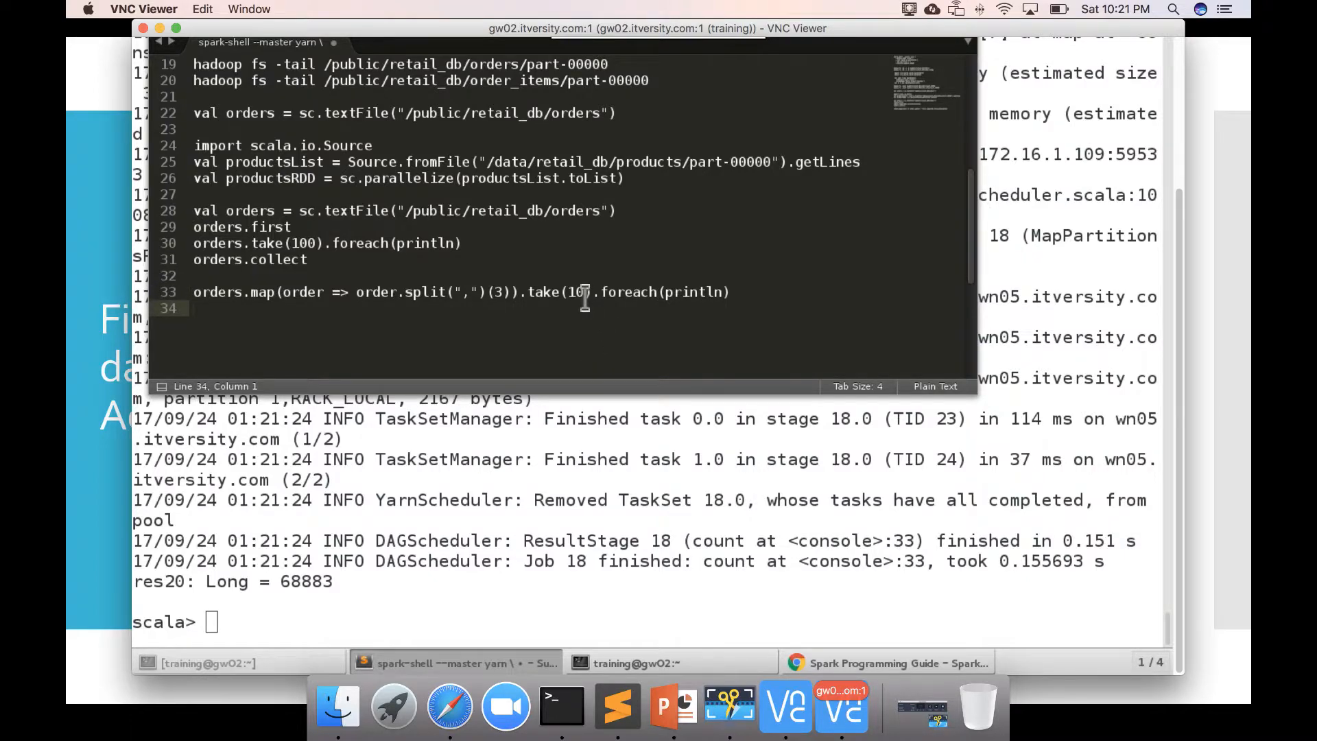
pyautogui.click(586, 290)
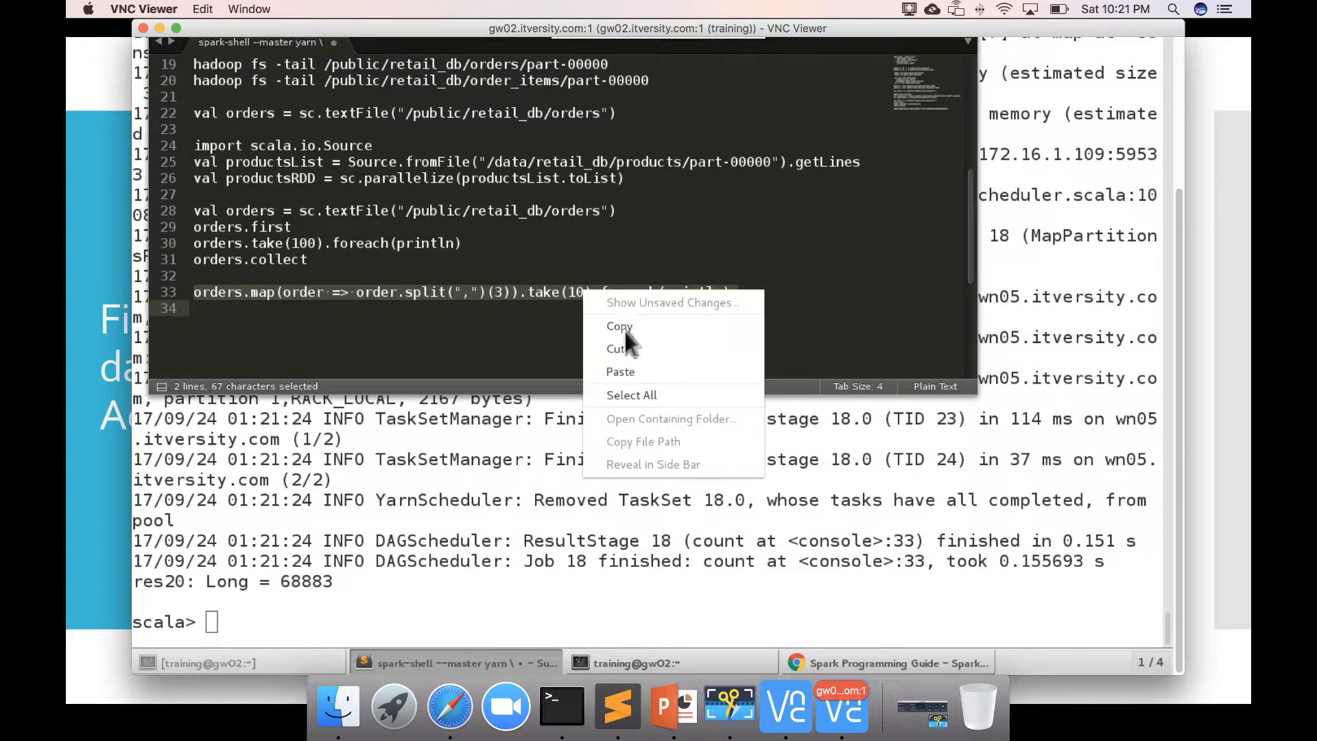
pyautogui.click(618, 326)
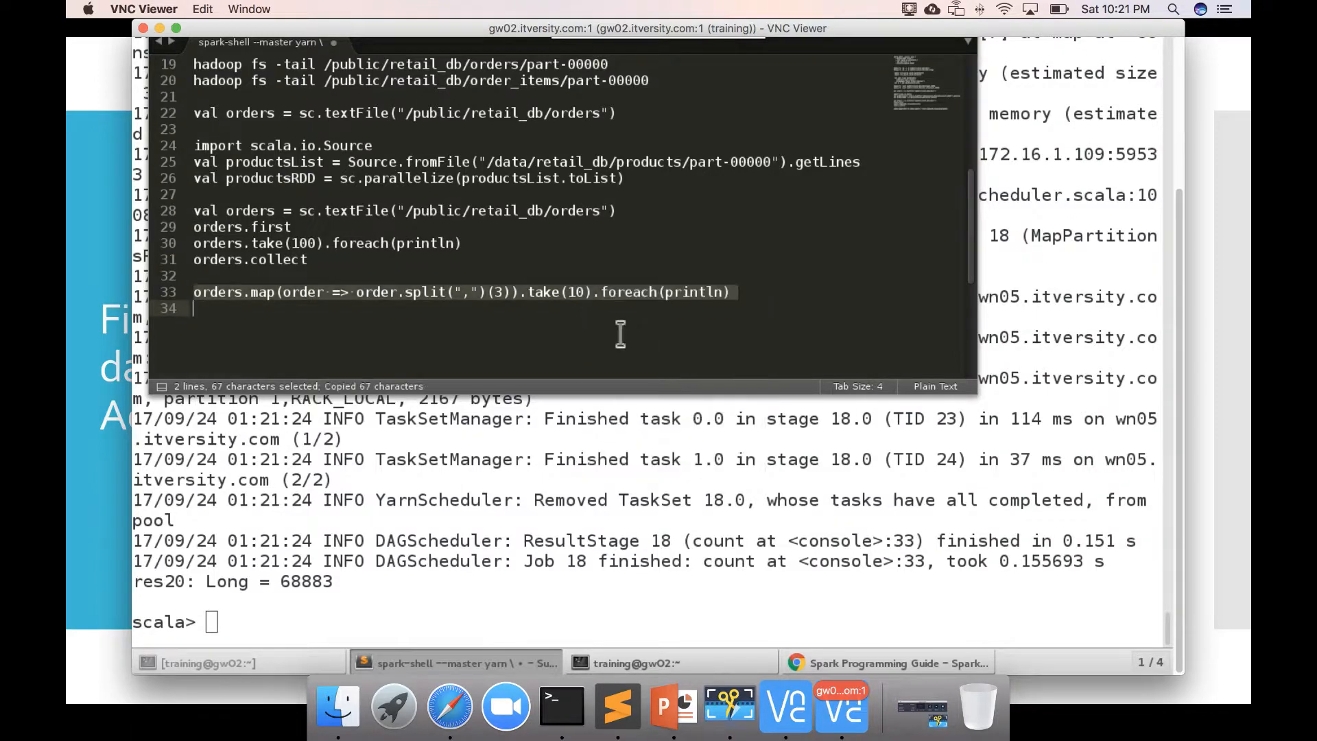
pyautogui.moveTo(775, 302)
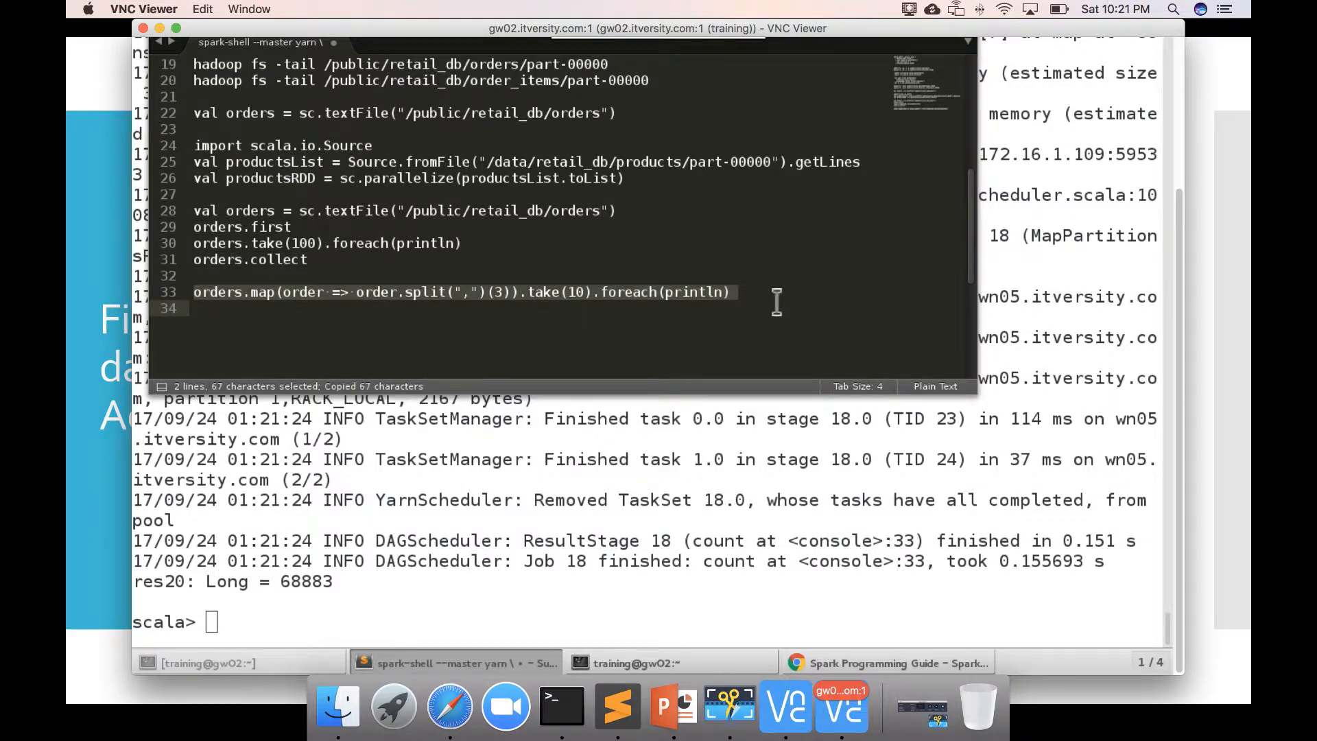
pyautogui.click(731, 291)
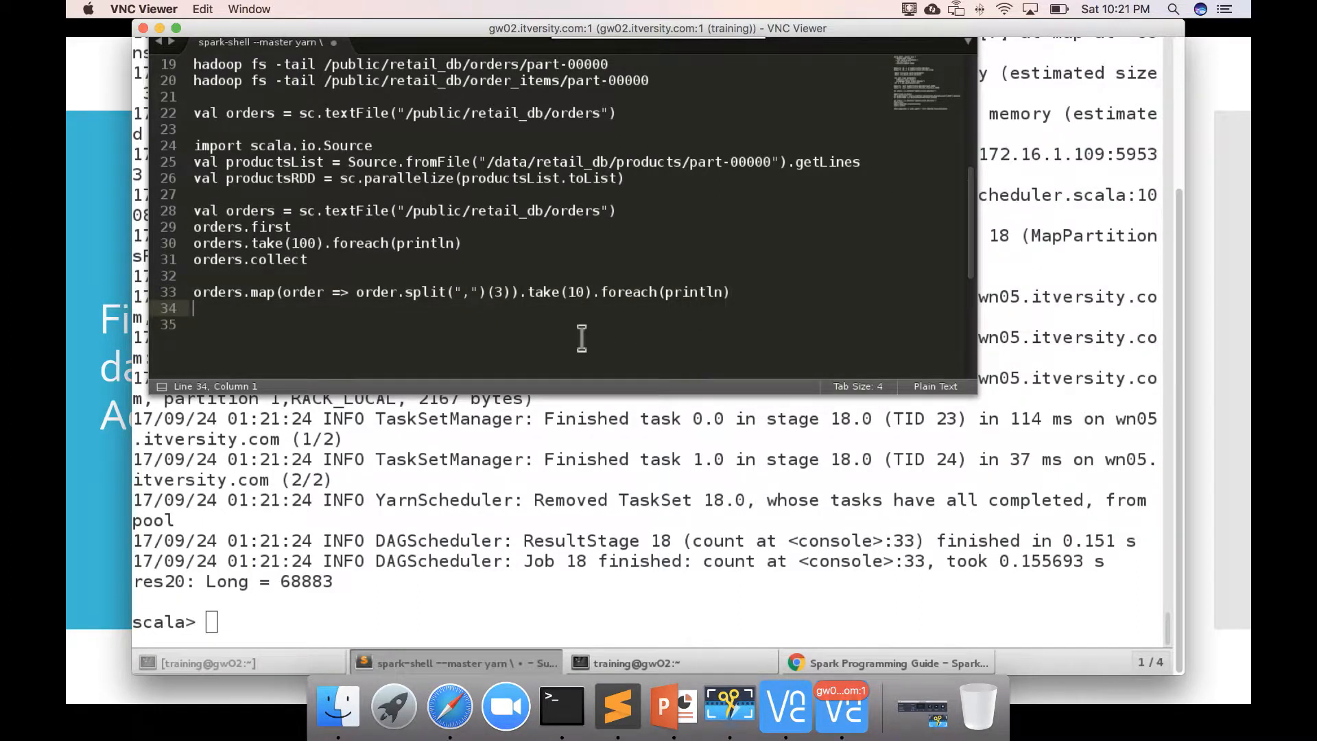
pyautogui.rightClick(579, 336)
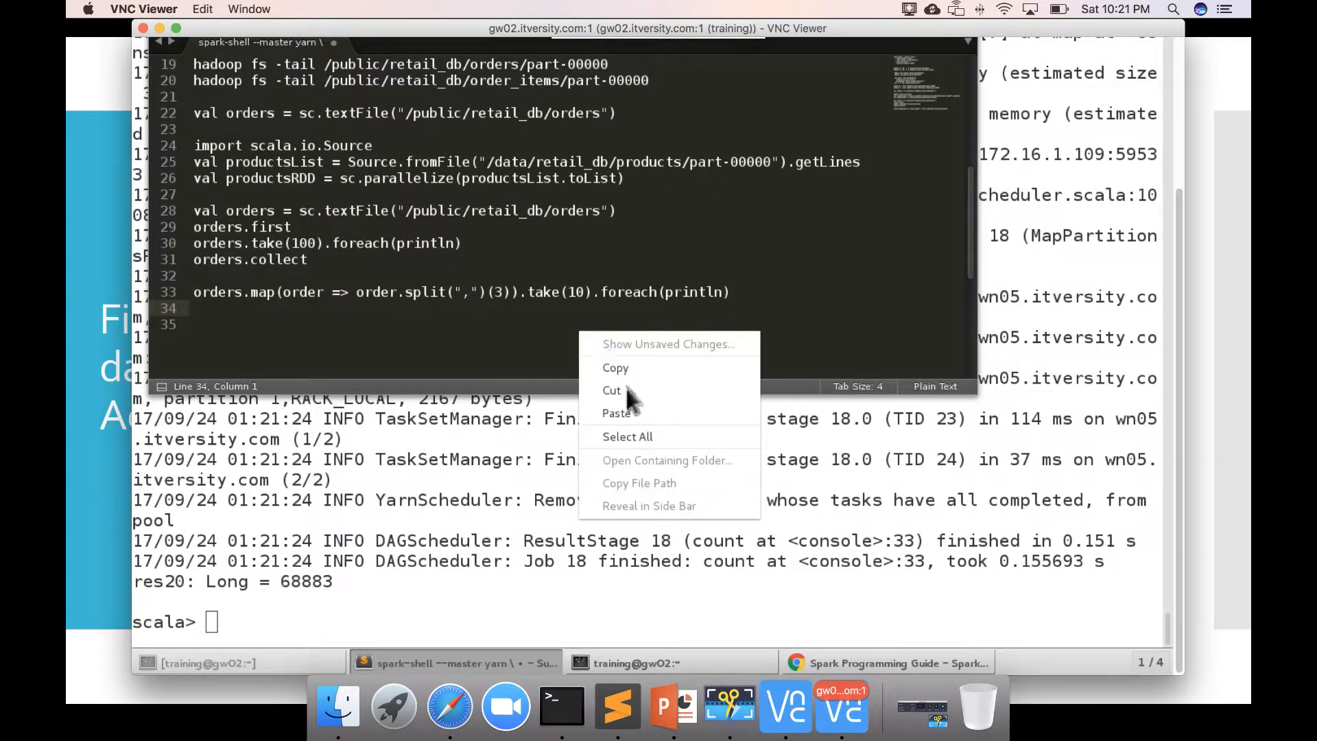
pyautogui.moveTo(614, 367)
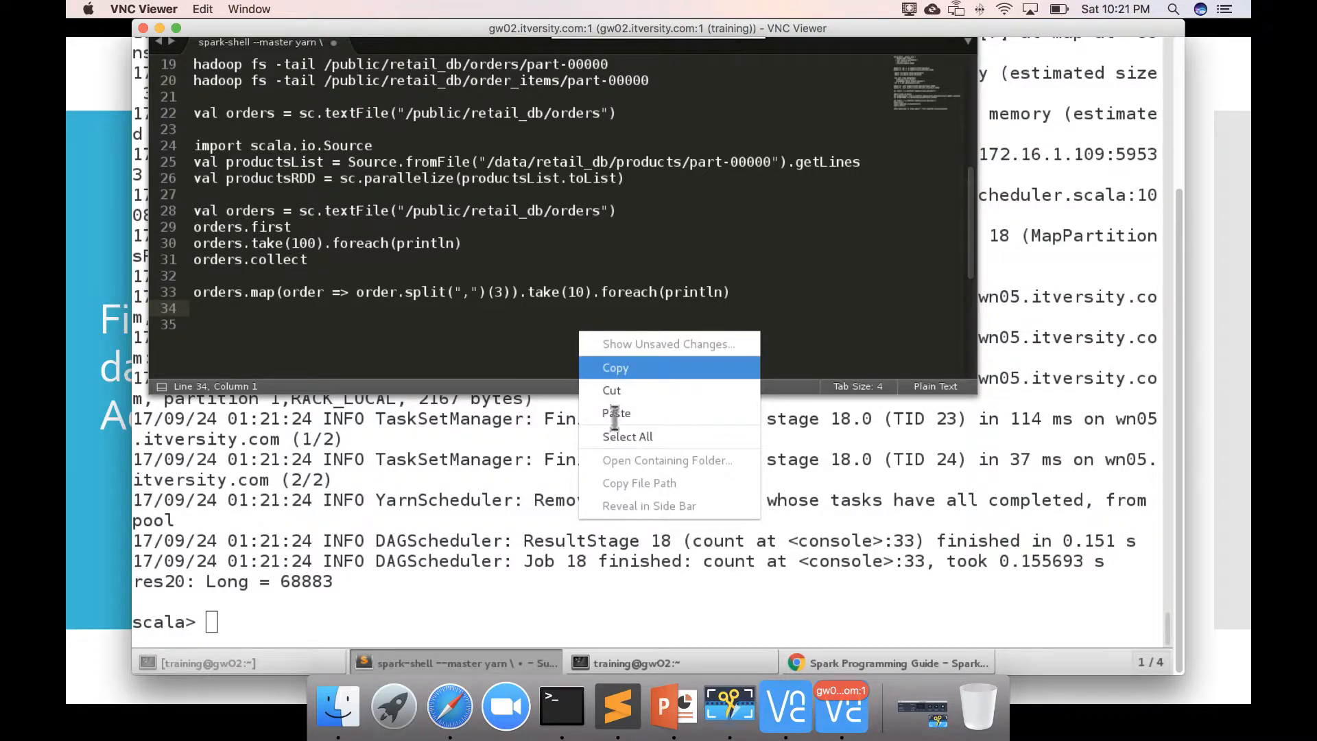
pyautogui.click(616, 413)
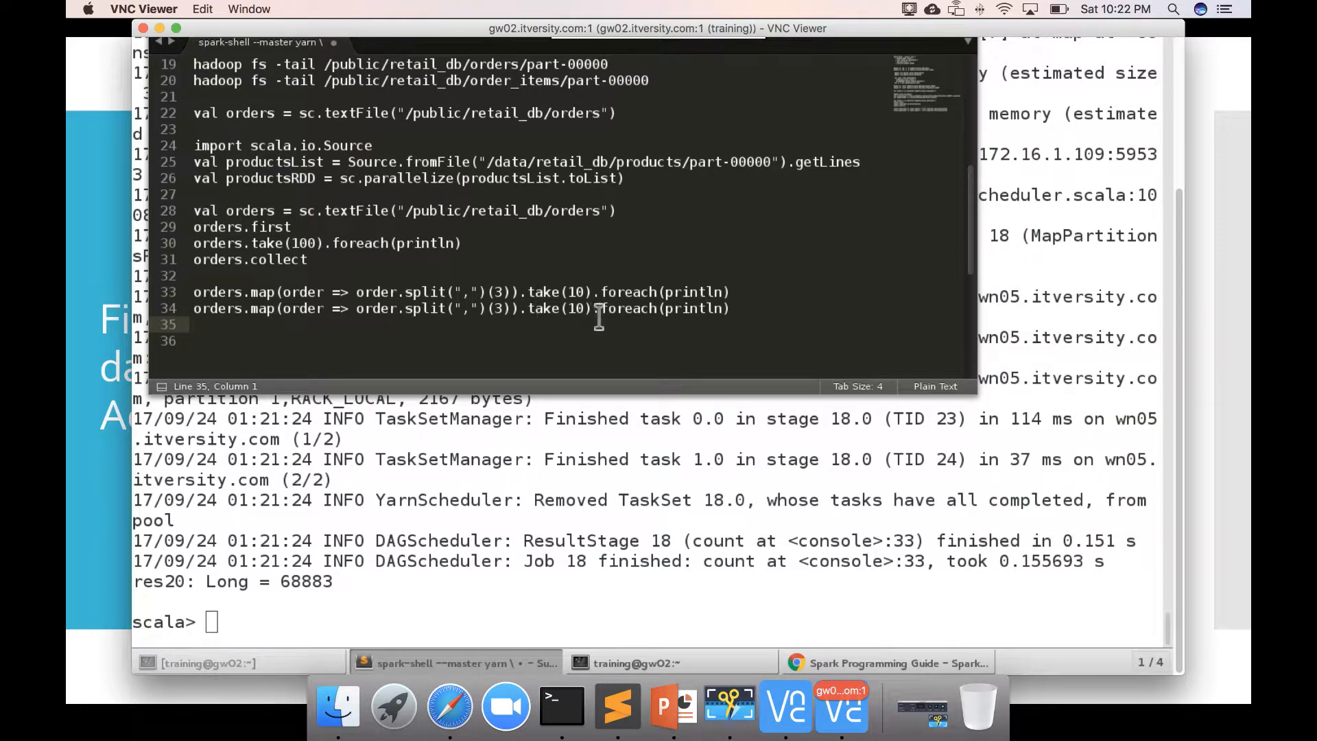
# Step: Replace take(10) with distinct.collect in the copy and copy the new line for the shell
pyautogui.click(600, 308)
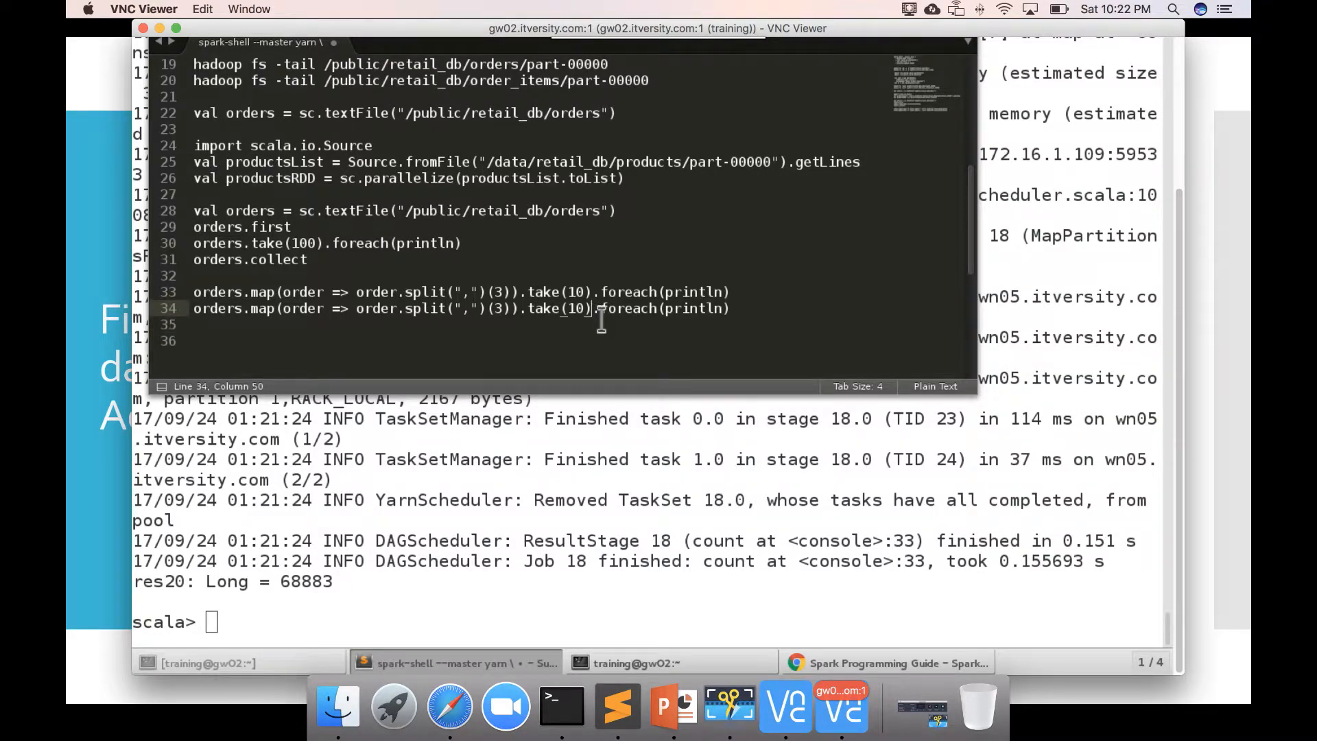
pyautogui.press('BackSpace')
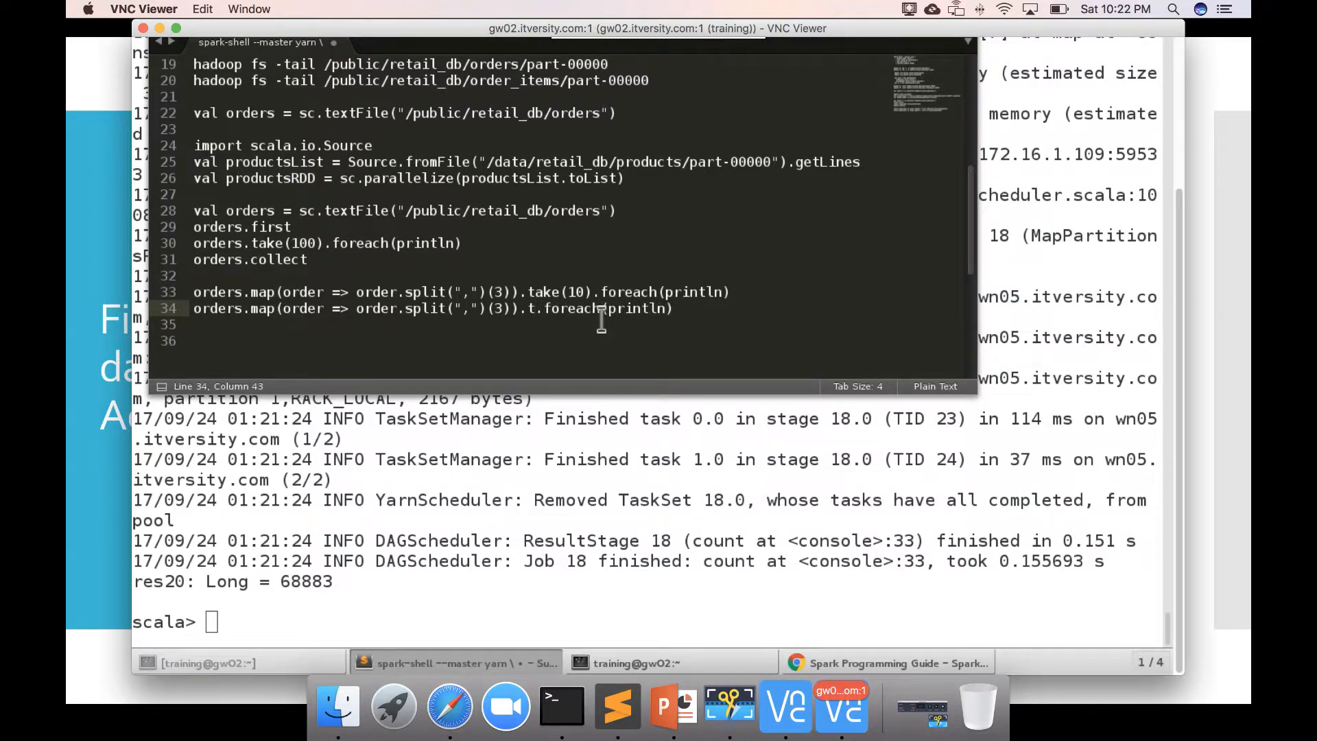
pyautogui.write('istinct.')
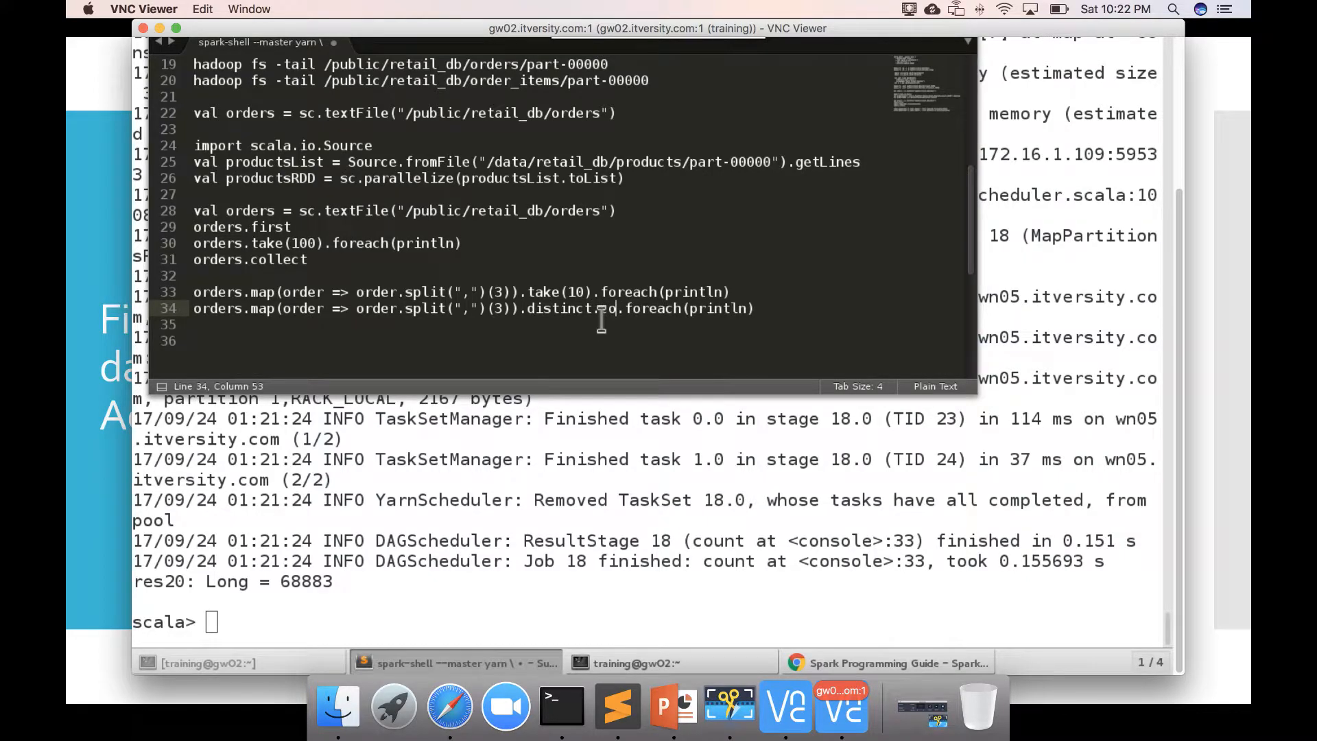
pyautogui.write('collect')
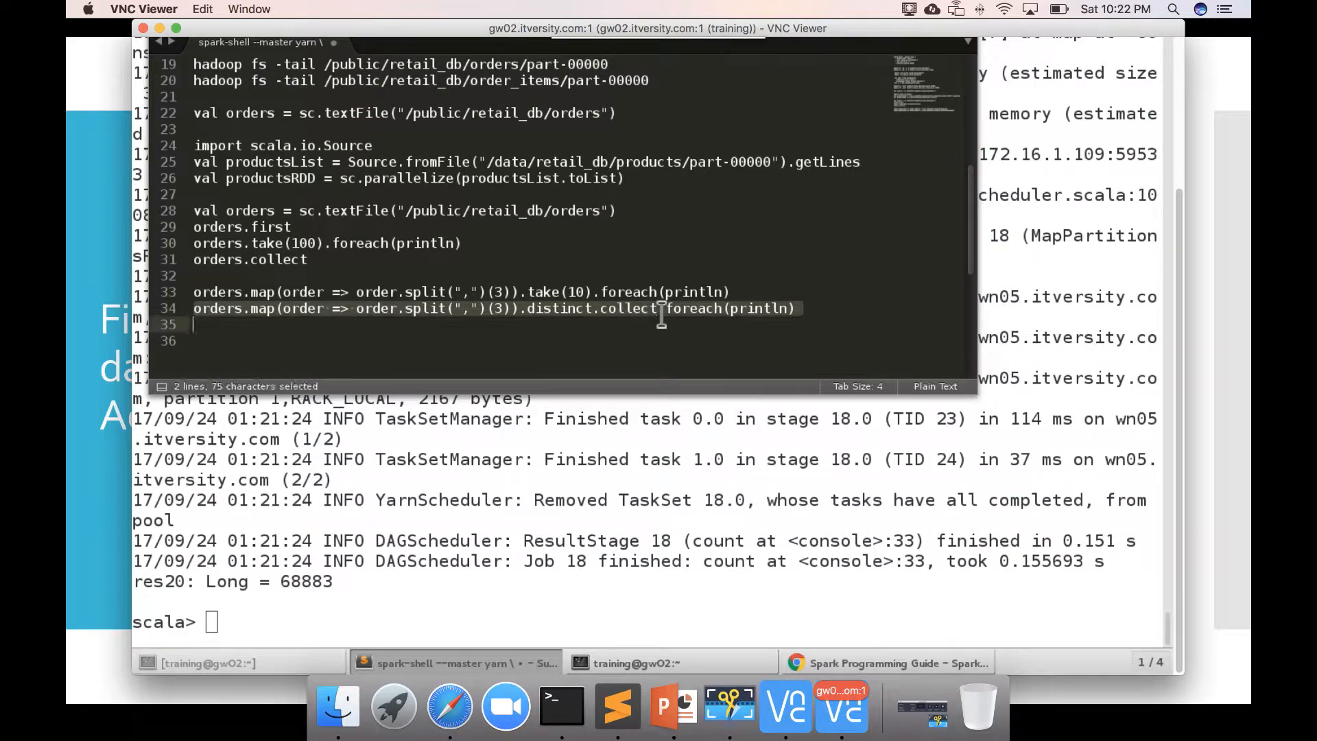
pyautogui.rightClick(661, 321)
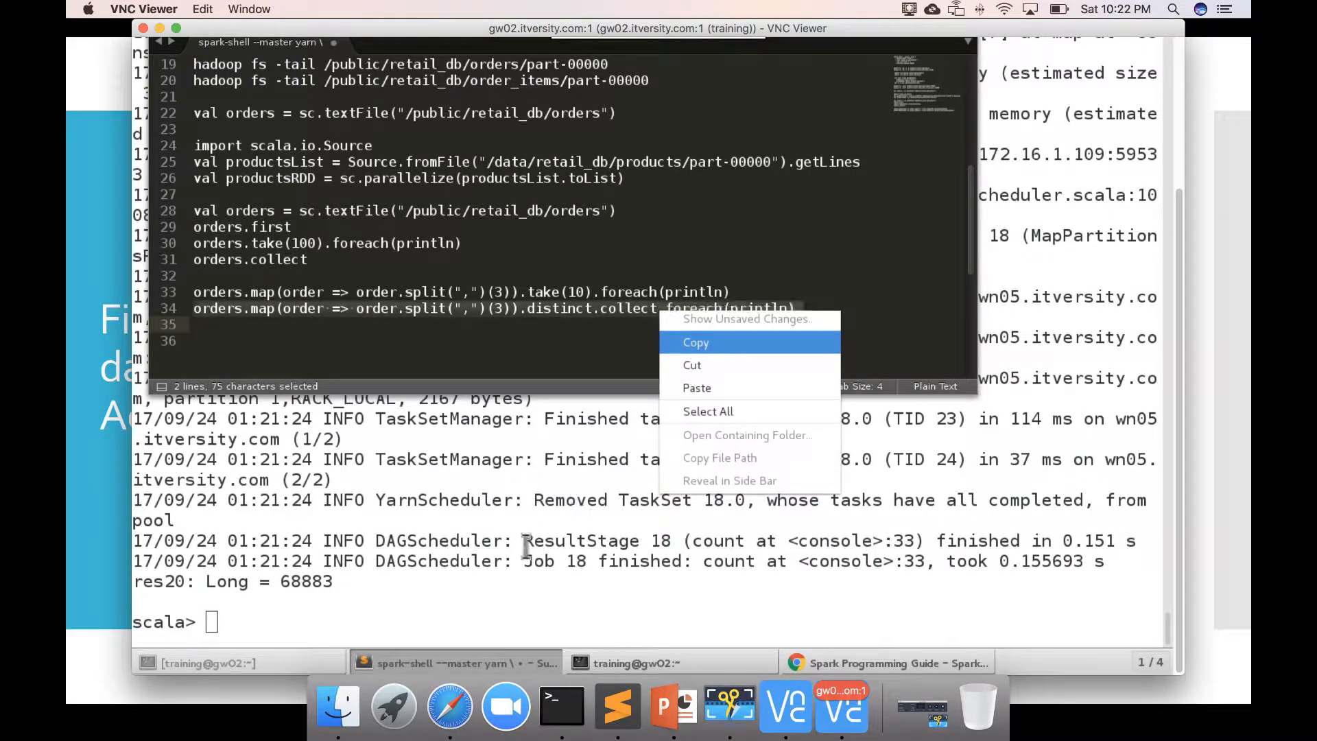
pyautogui.click(695, 341)
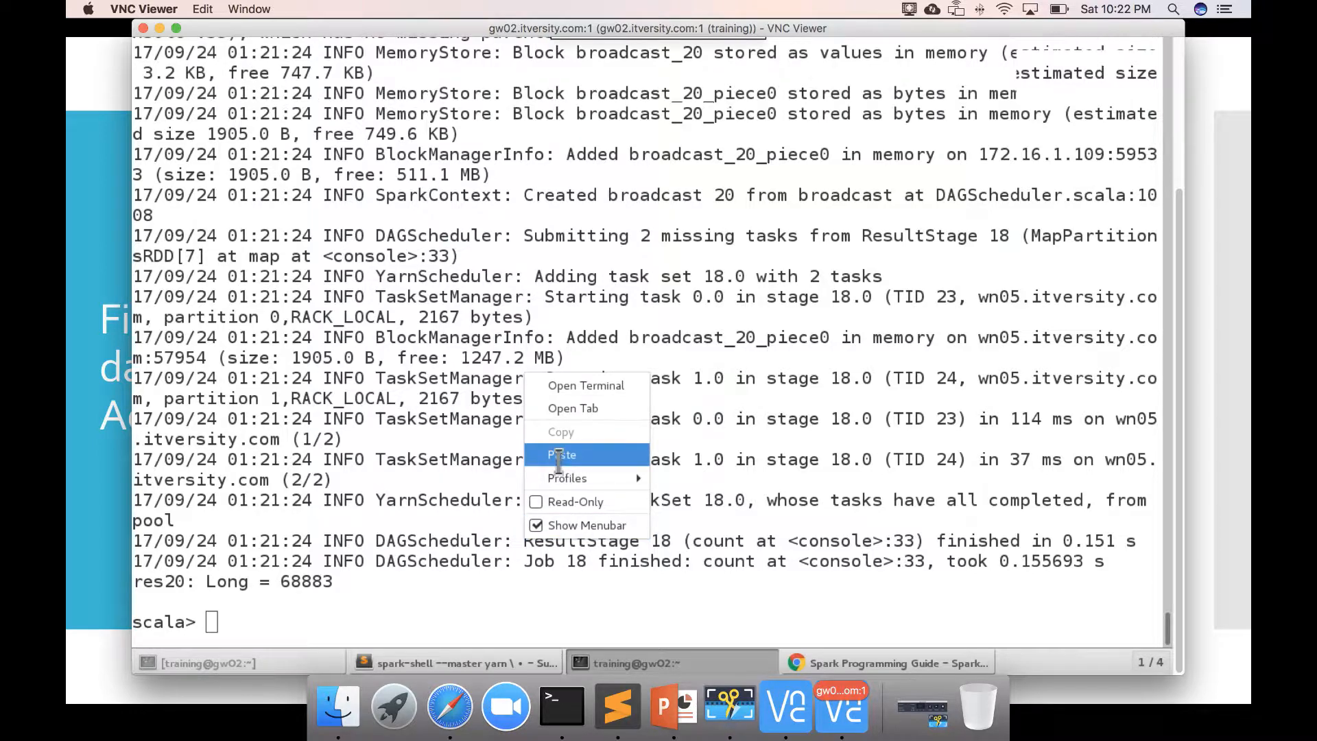
# Step: Run the distinct statuses command, listing nine unique statuses, and mark COMPLETE
pyautogui.click(561, 454)
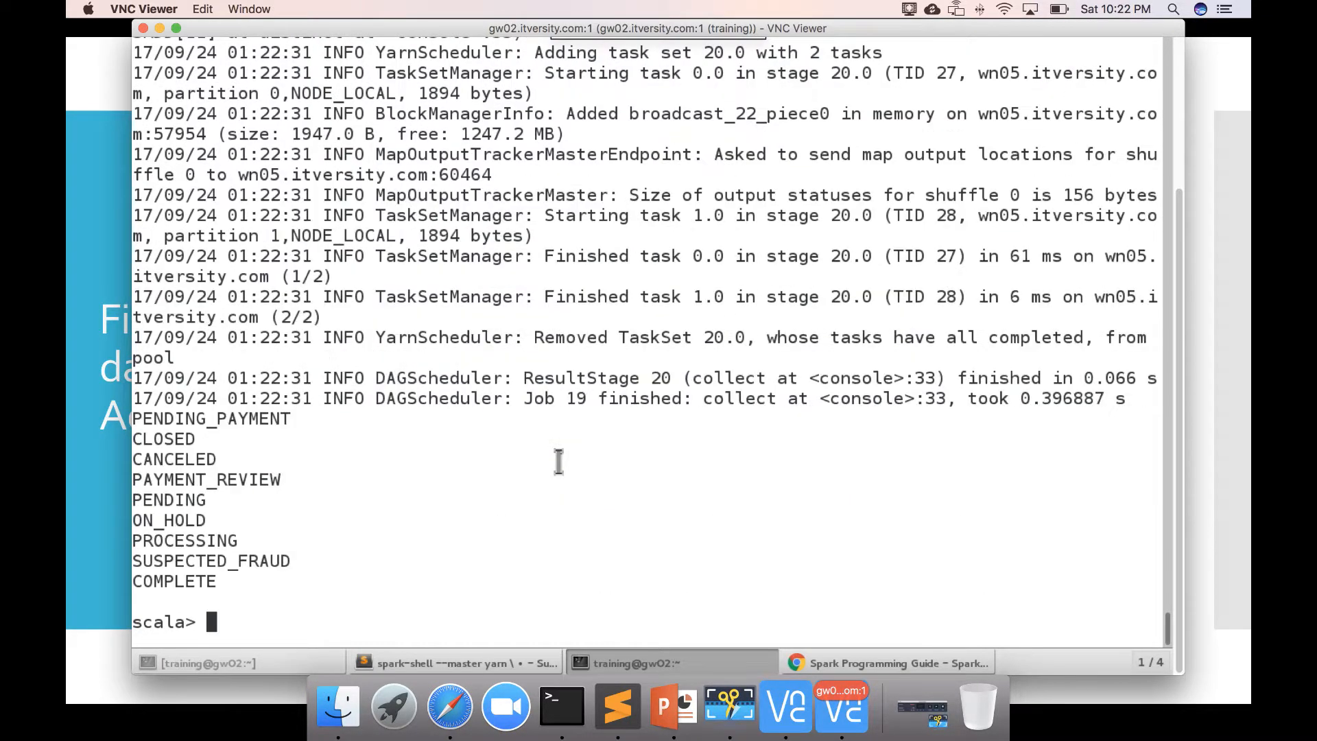
pyautogui.moveTo(210, 459)
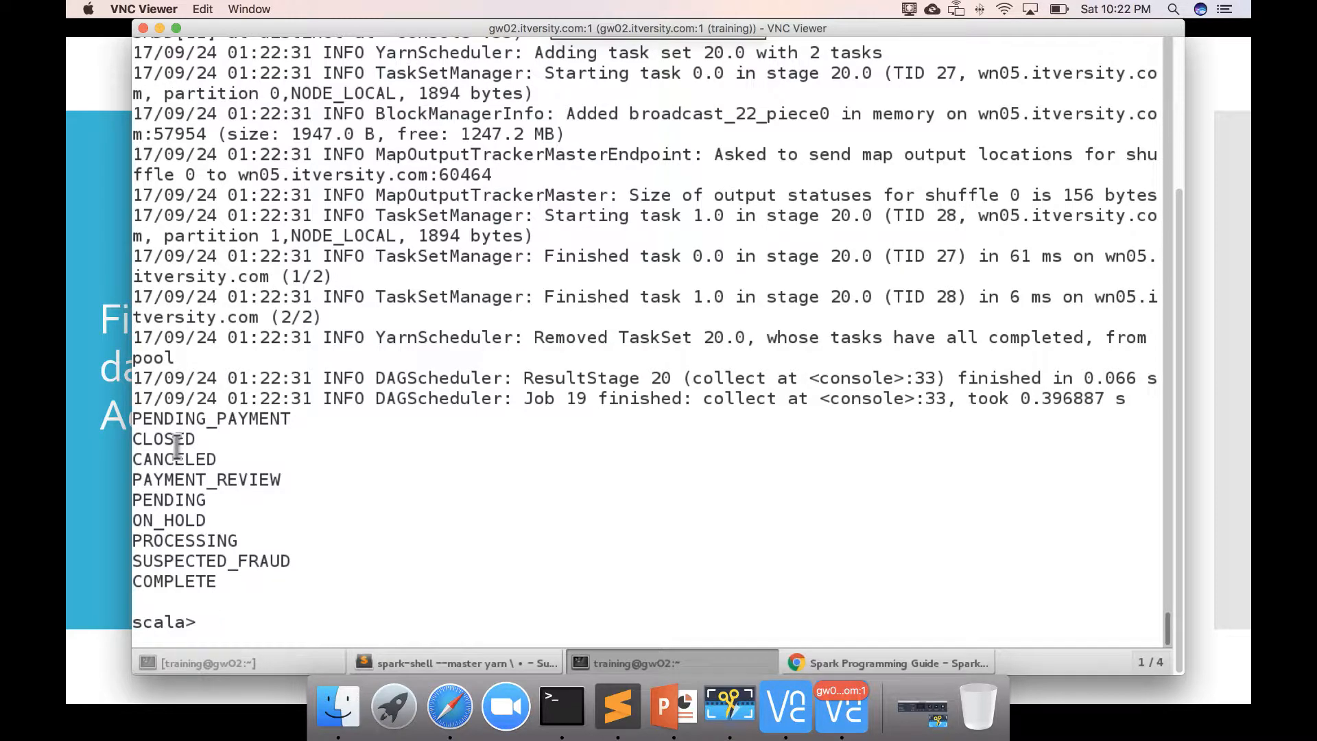
pyautogui.moveTo(176, 580)
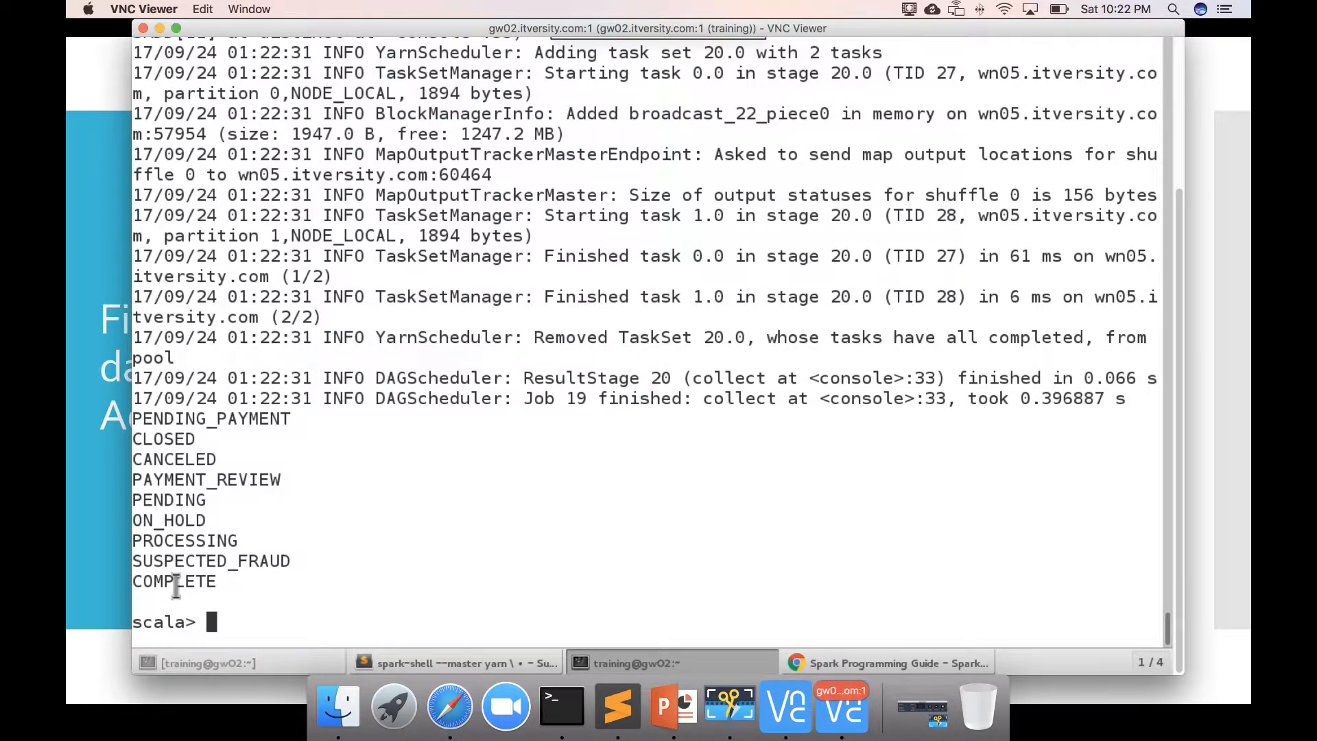
pyautogui.doubleClick(174, 580)
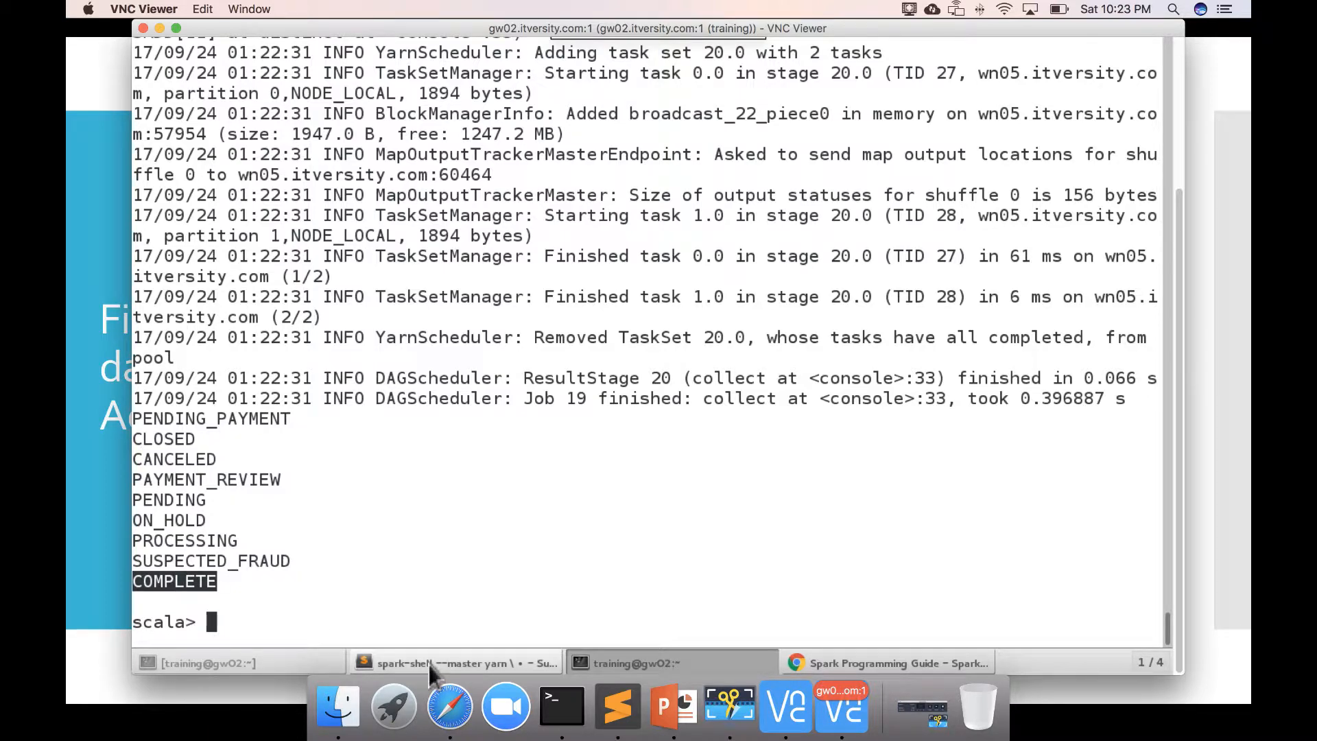
pyautogui.moveTo(411, 638)
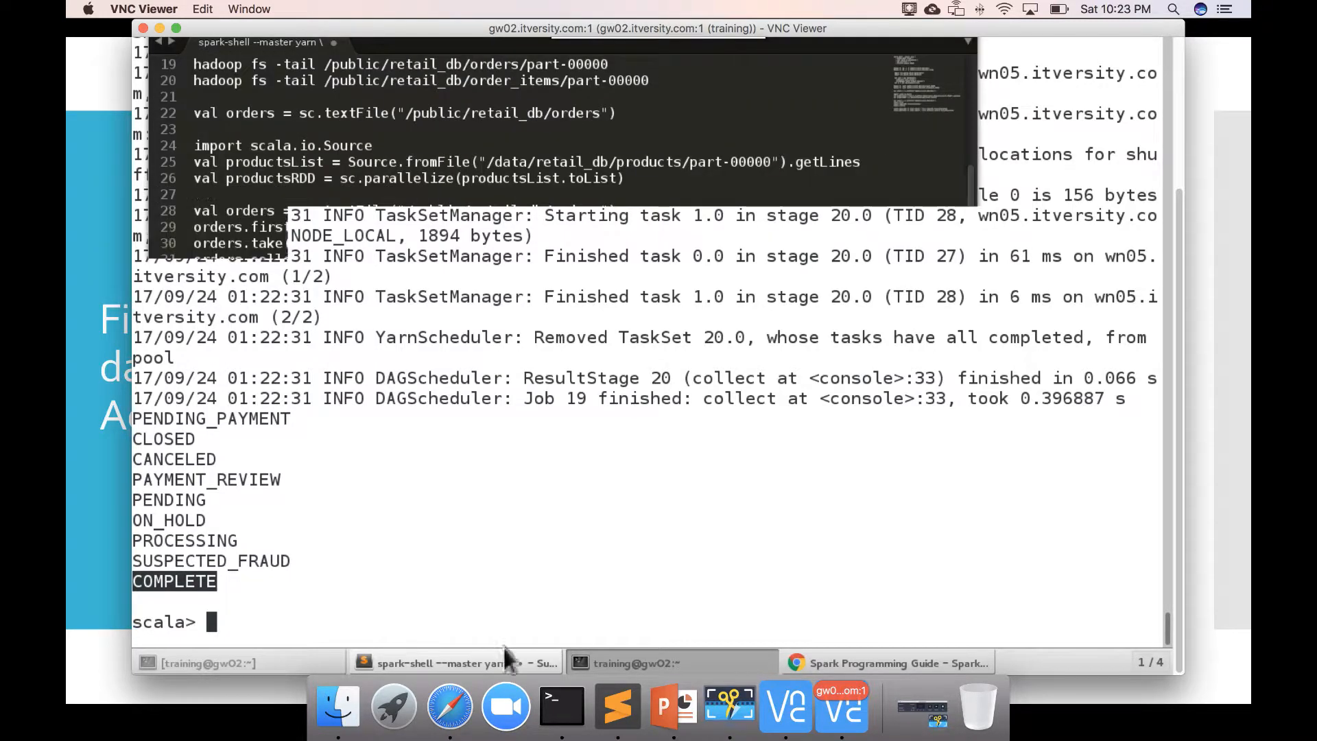
# Step: Glance at the notes and guide, then bring the spark-shell session back to front
pyautogui.click(454, 662)
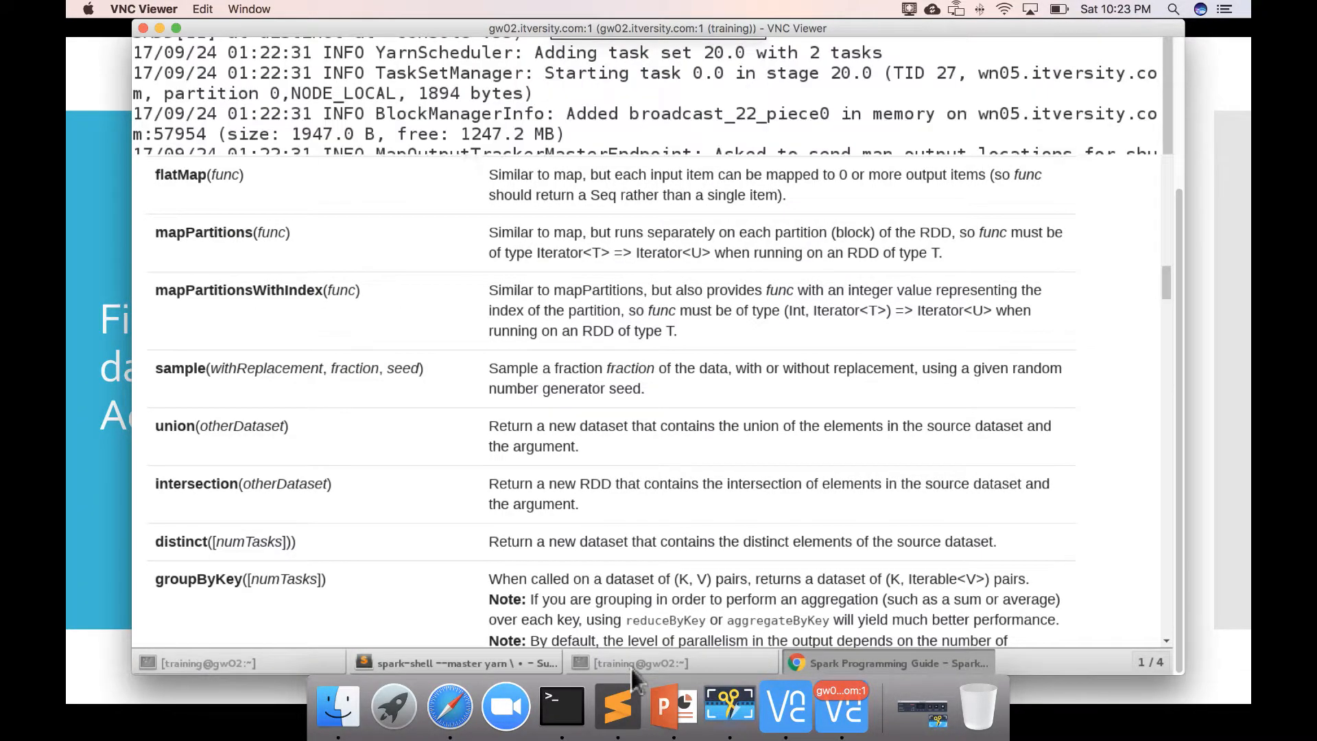
pyautogui.click(637, 662)
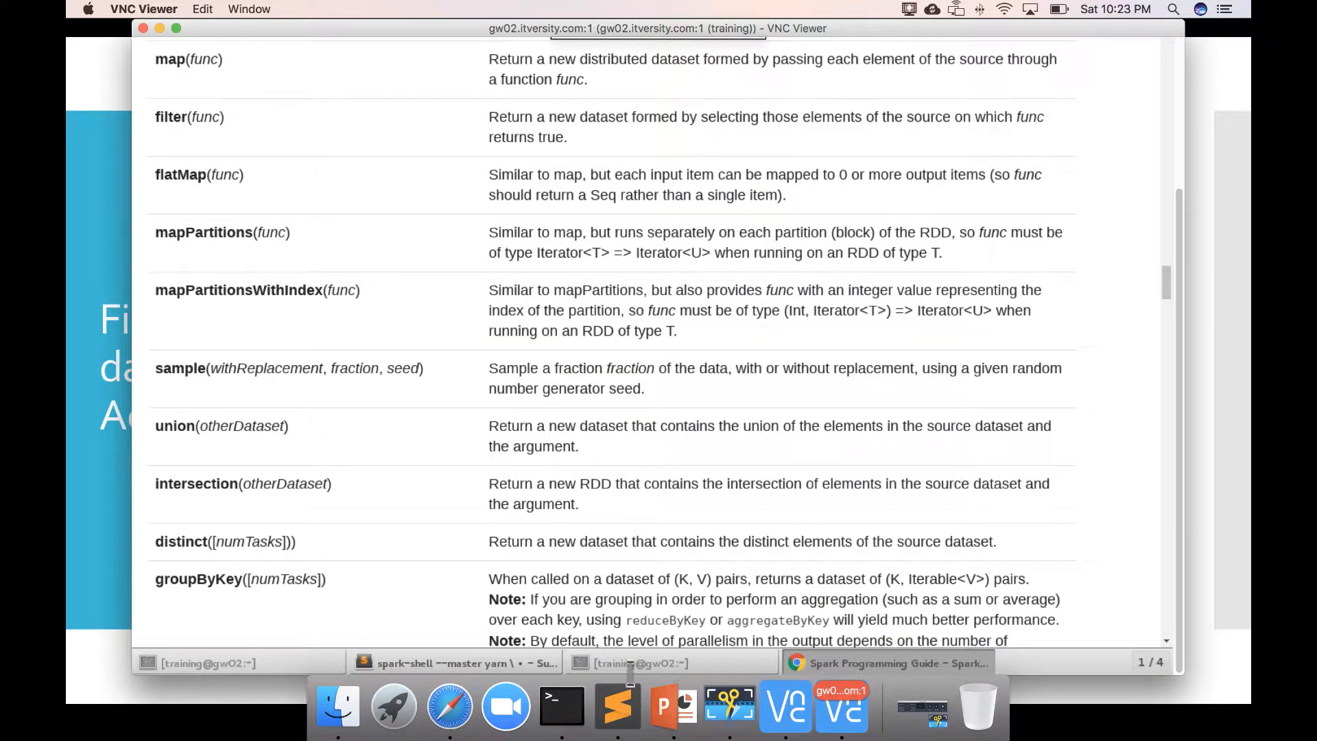
pyautogui.click(640, 663)
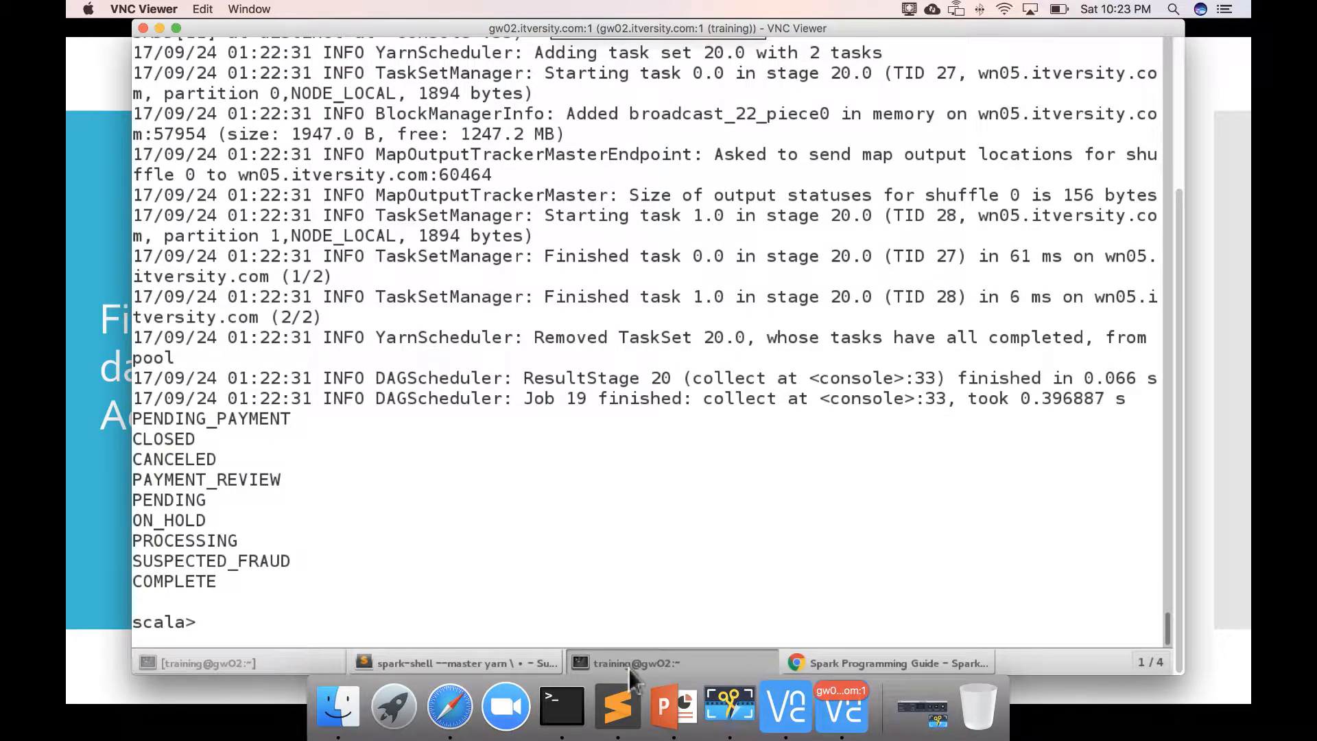
# Step: Compose val ordersFiltered = orders.filter keeping rows whose field 3 is "COMPLETE" or "CLOSED", unrun
pyautogui.write('val o')
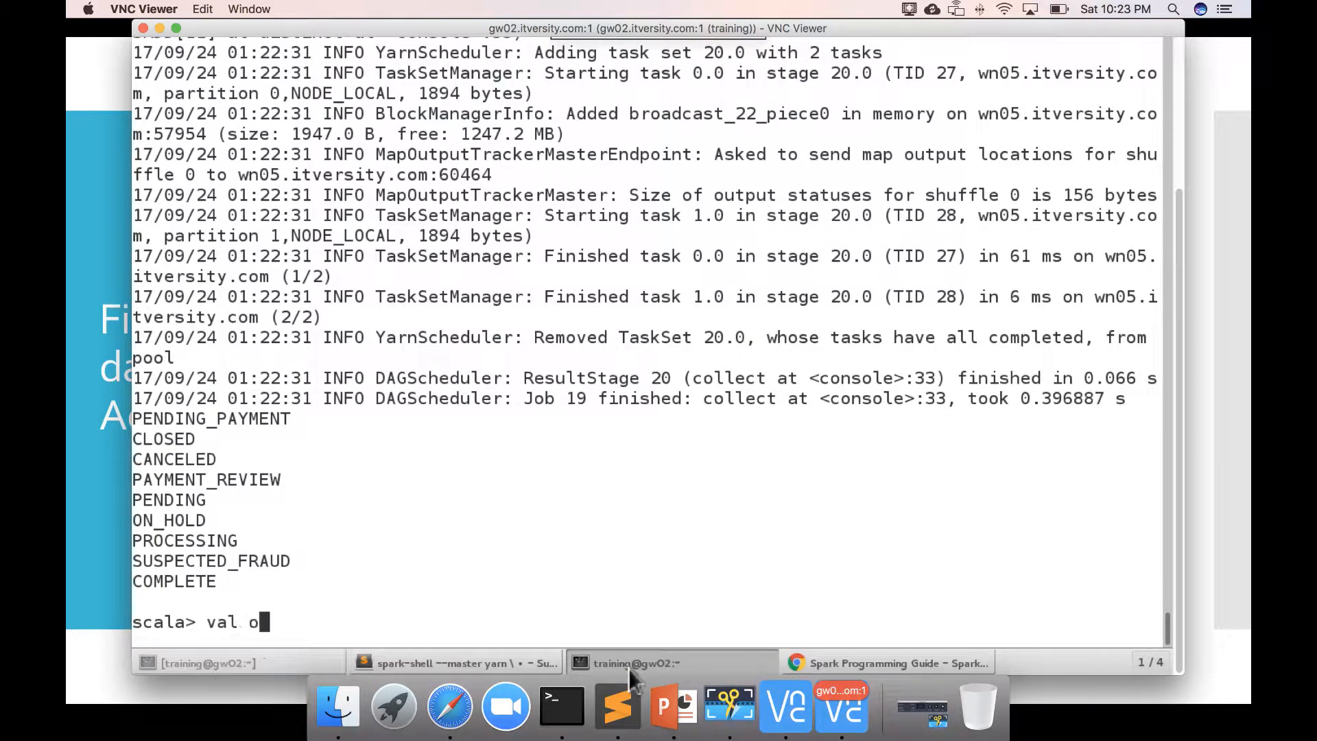
pyautogui.write('rdersFilte')
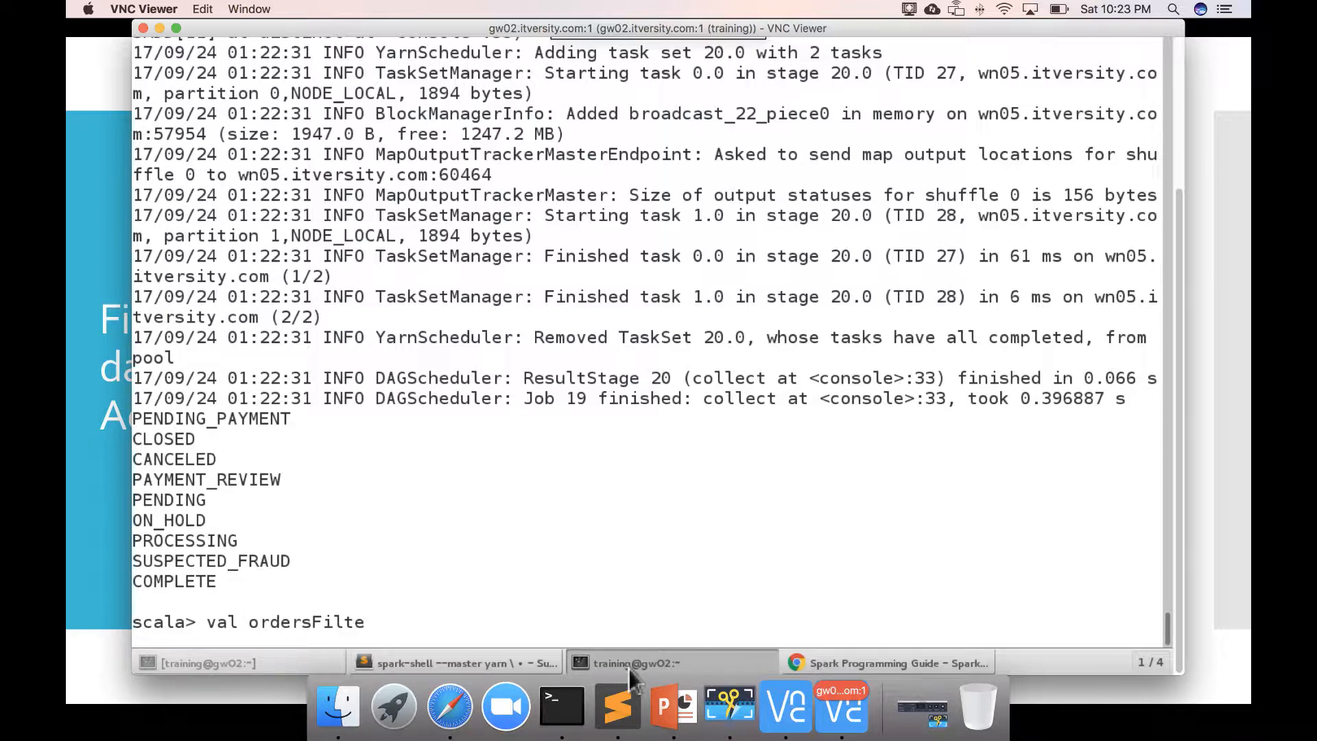
pyautogui.write('red =')
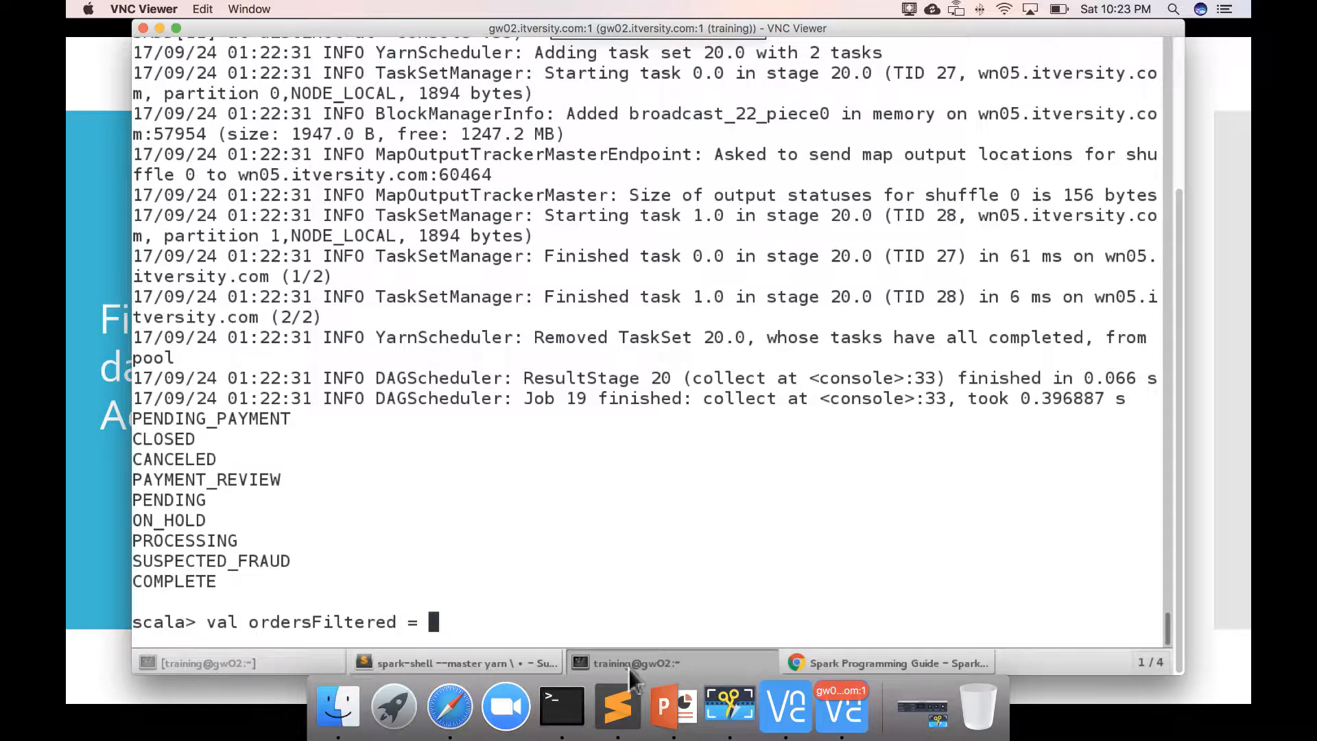
pyautogui.write('order')
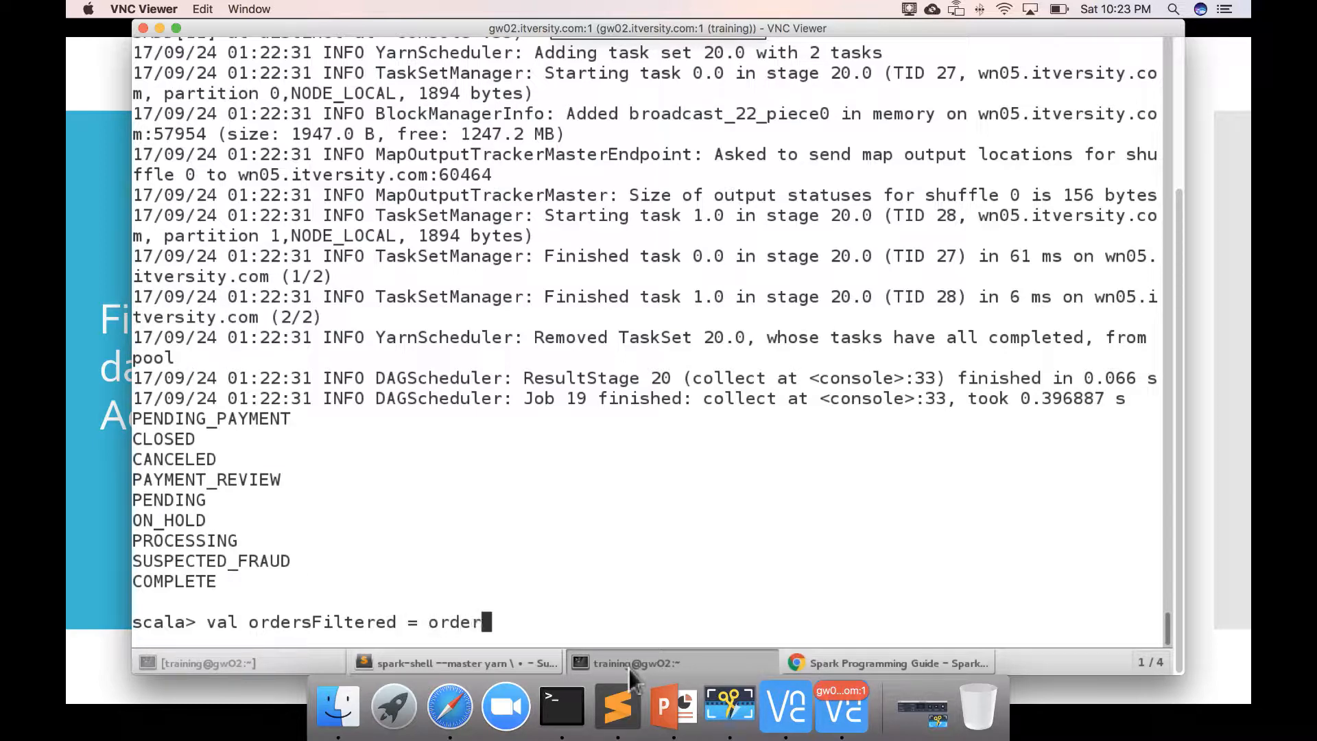
pyautogui.write('s.filter')
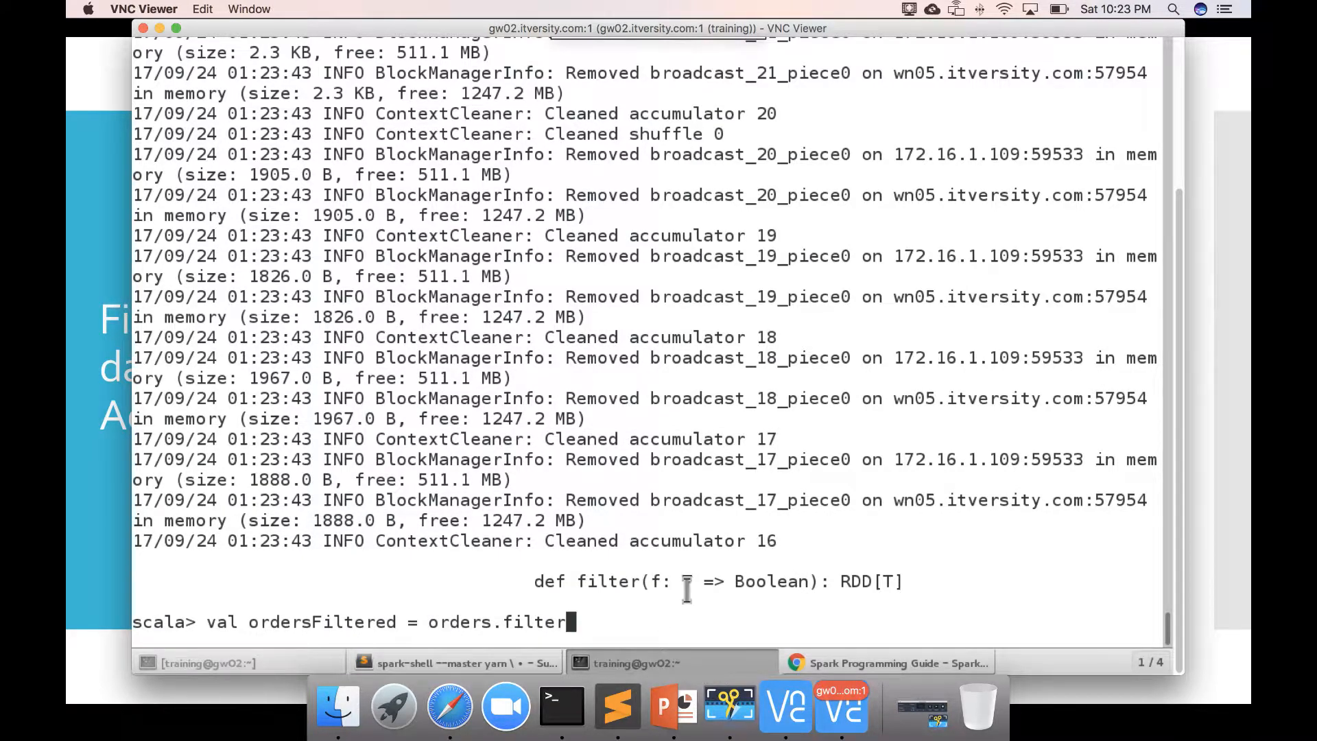
pyautogui.moveTo(657, 591)
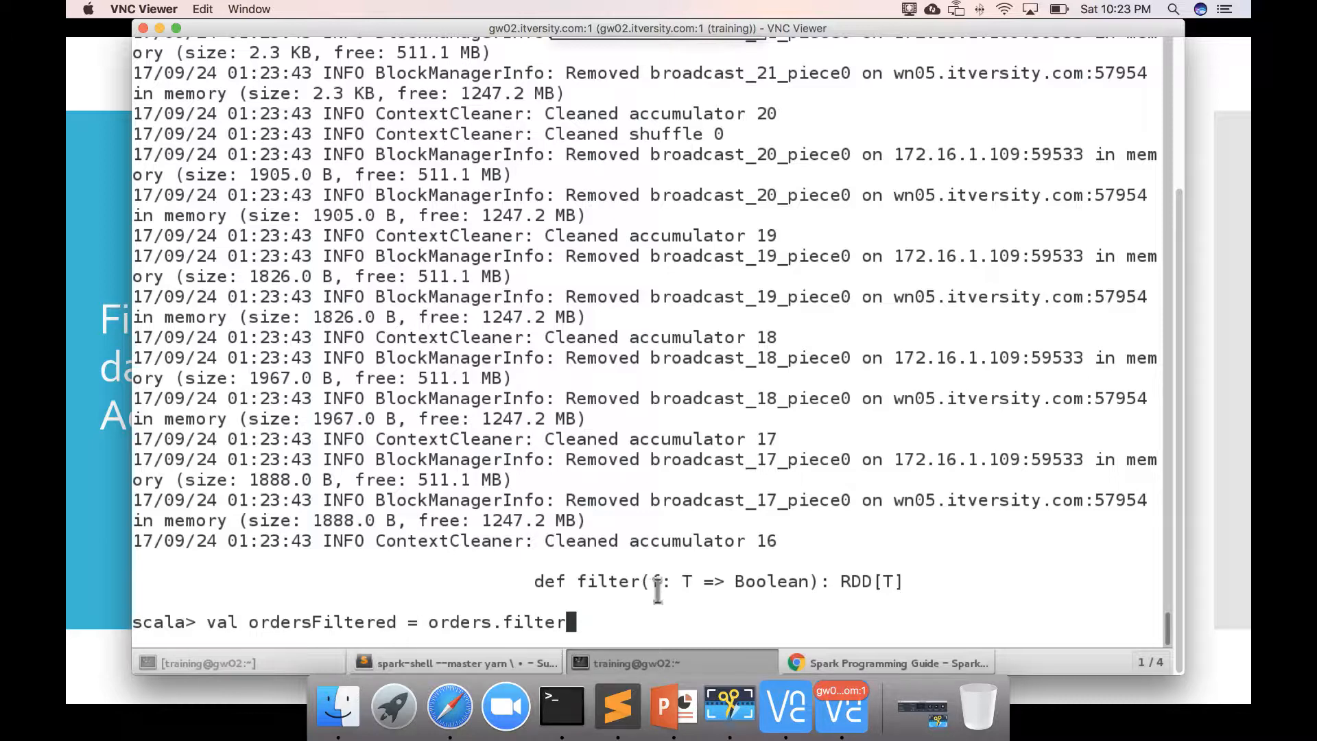
pyautogui.moveTo(668, 582)
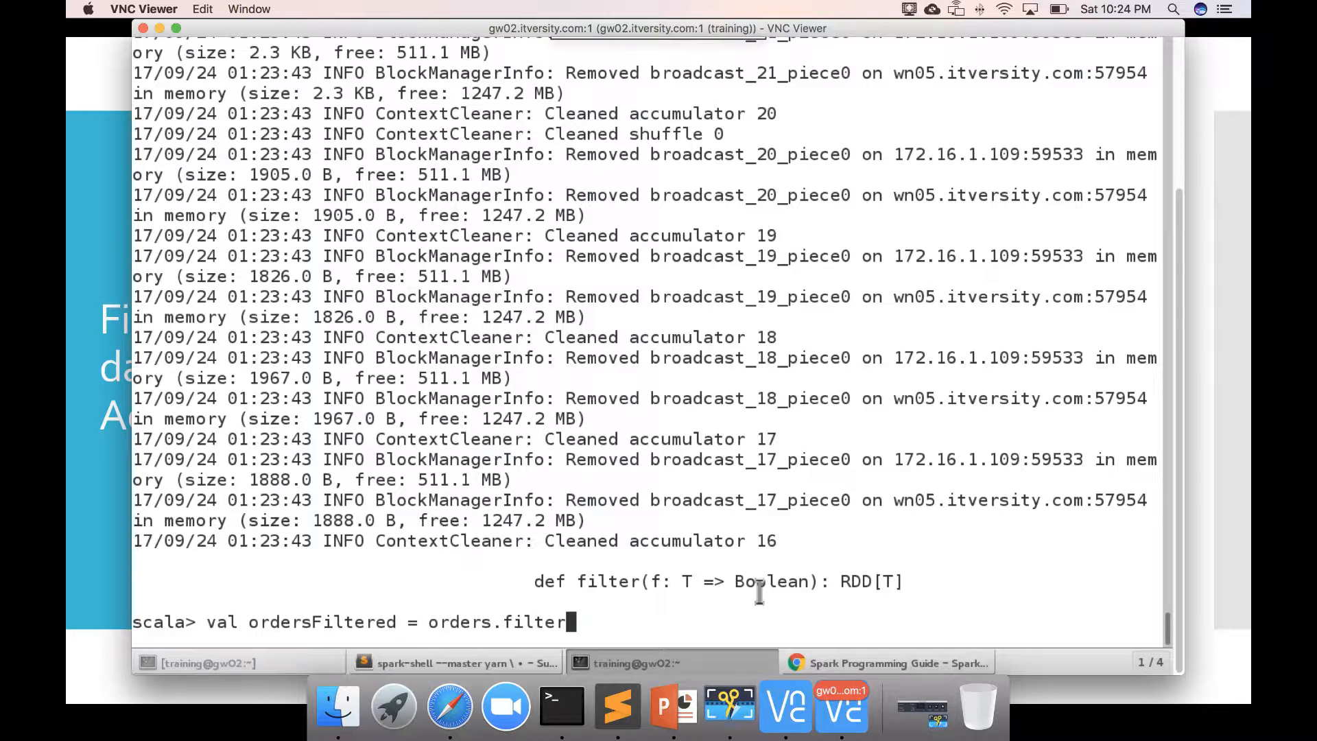
pyautogui.moveTo(898, 605)
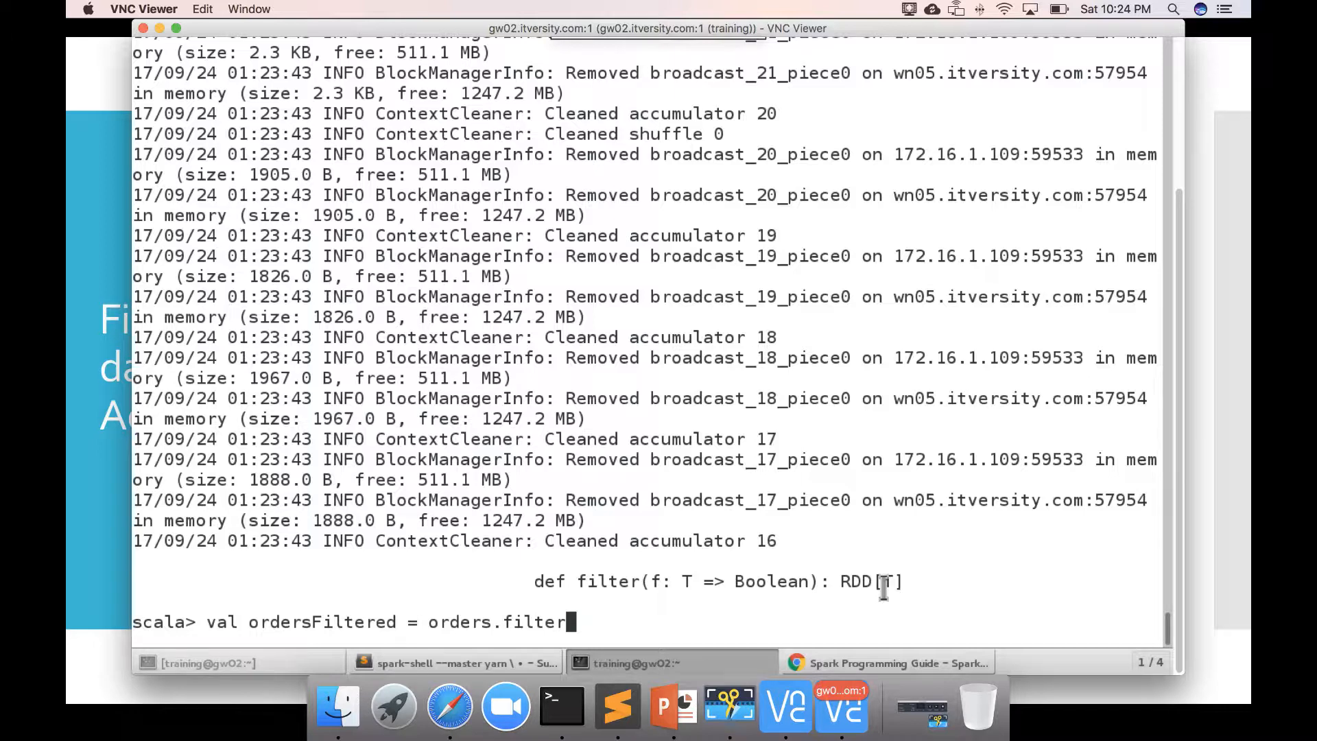
pyautogui.write('(')
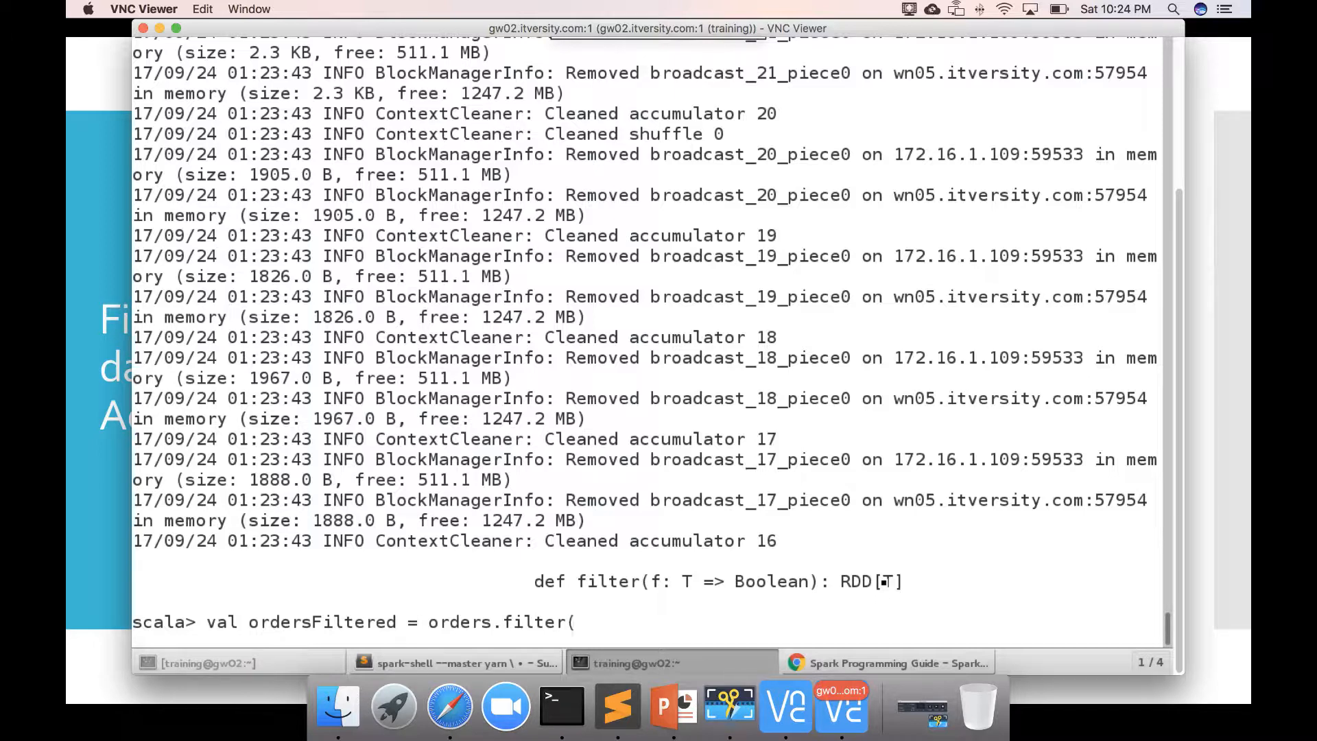
pyautogui.write('order')
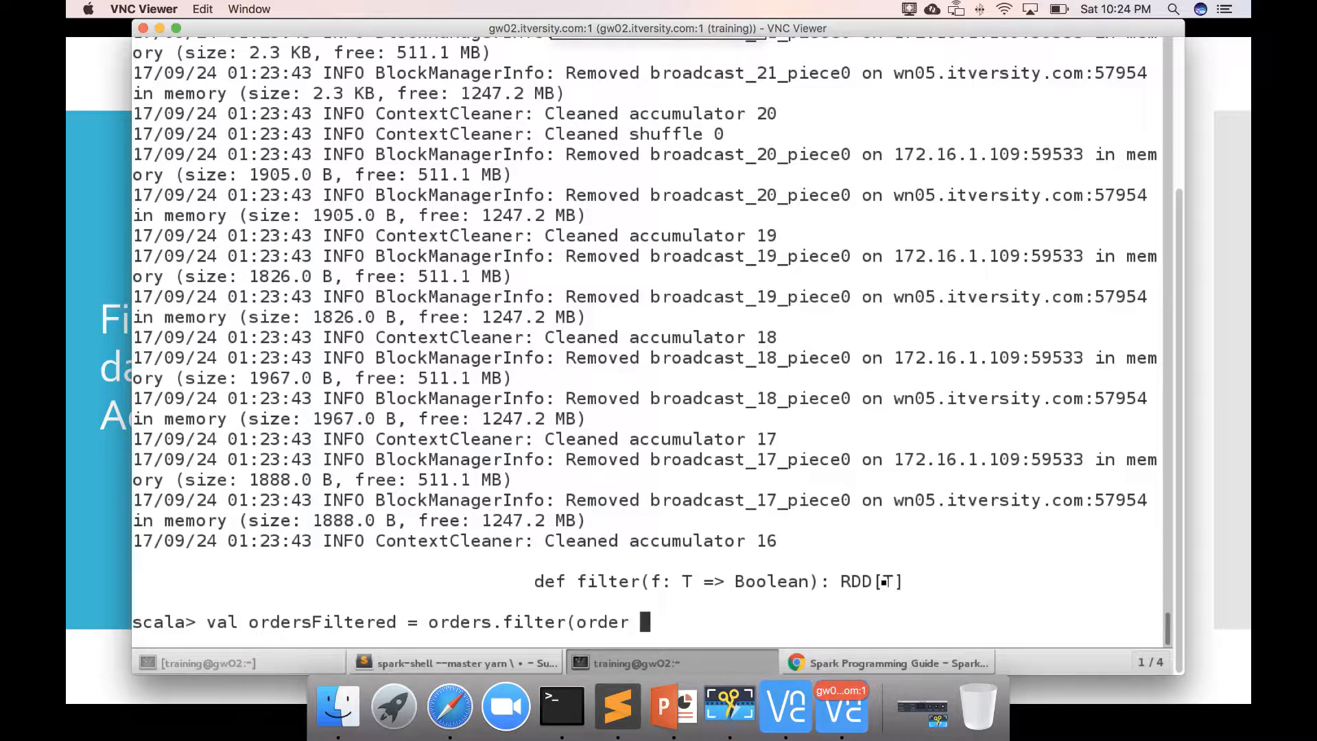
pyautogui.write('=> ord')
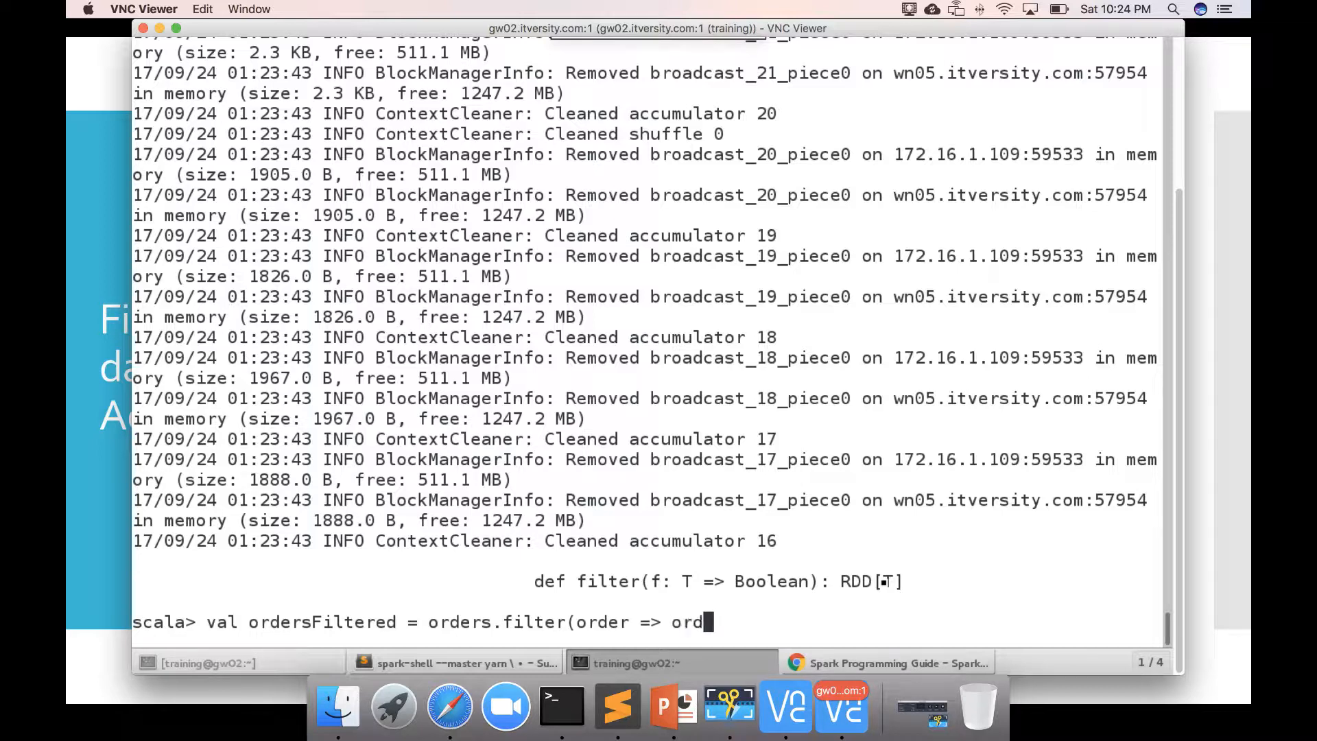
pyautogui.write('er.split(",')
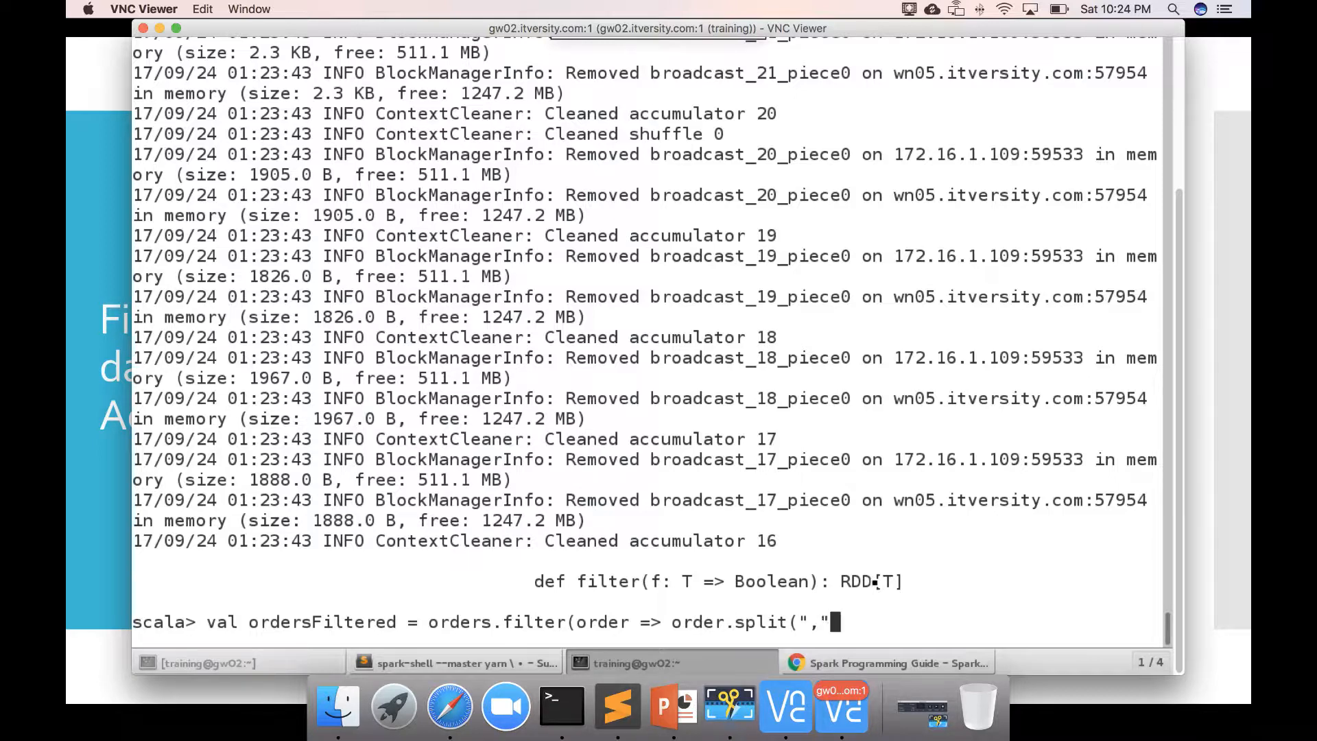
pyautogui.write(')(3')
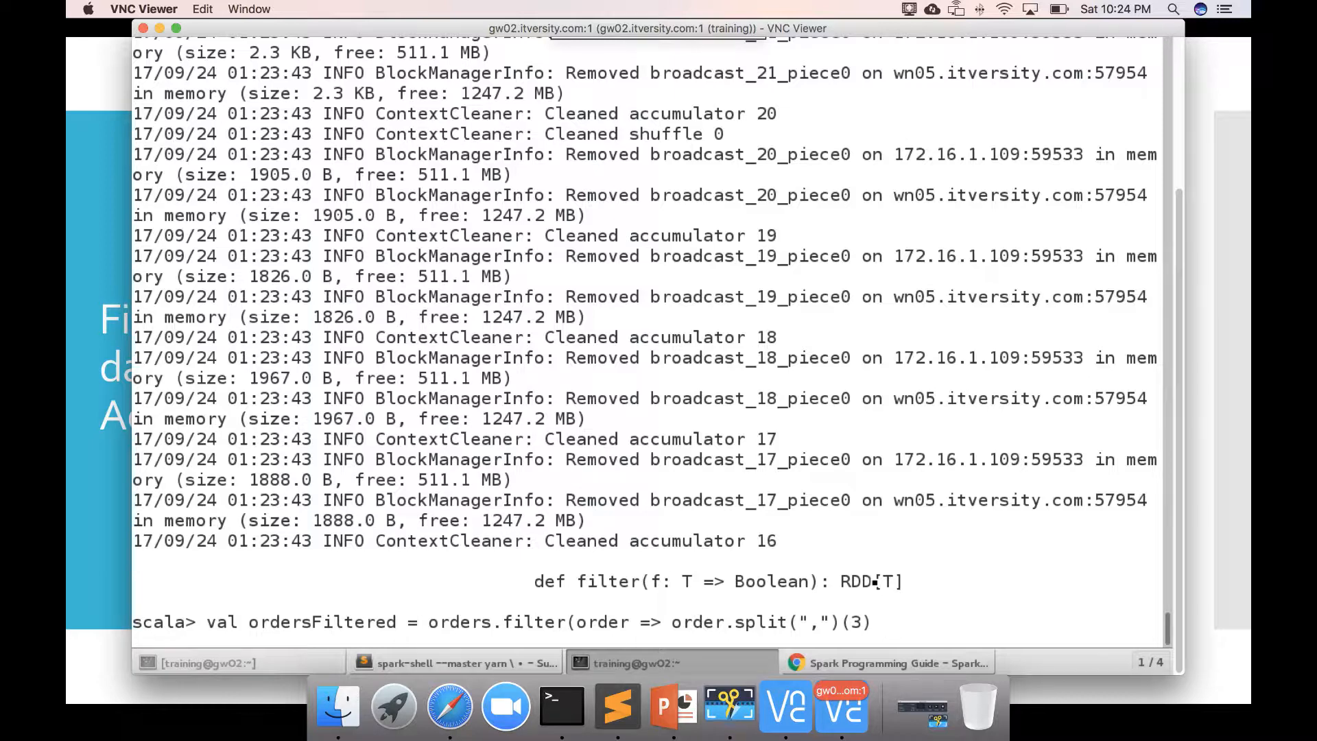
pyautogui.write('== "C')
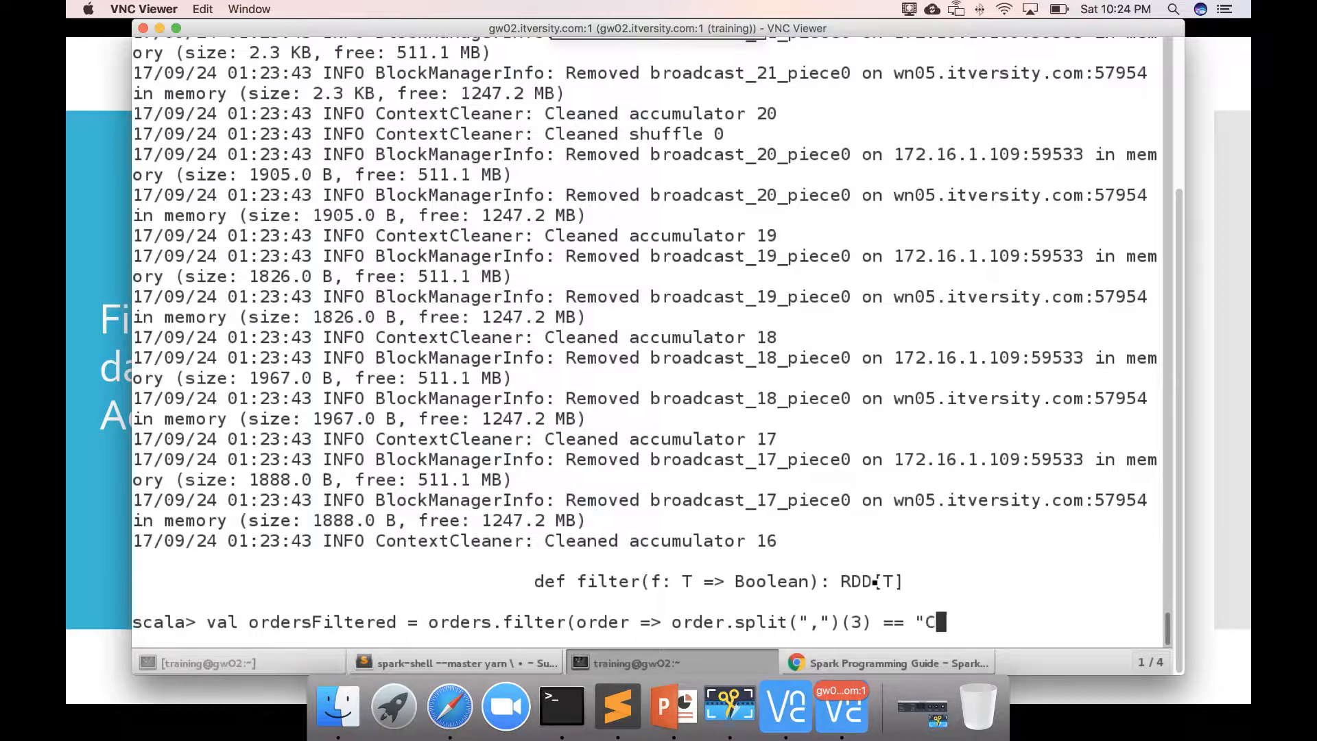
pyautogui.write('OMPLETE')
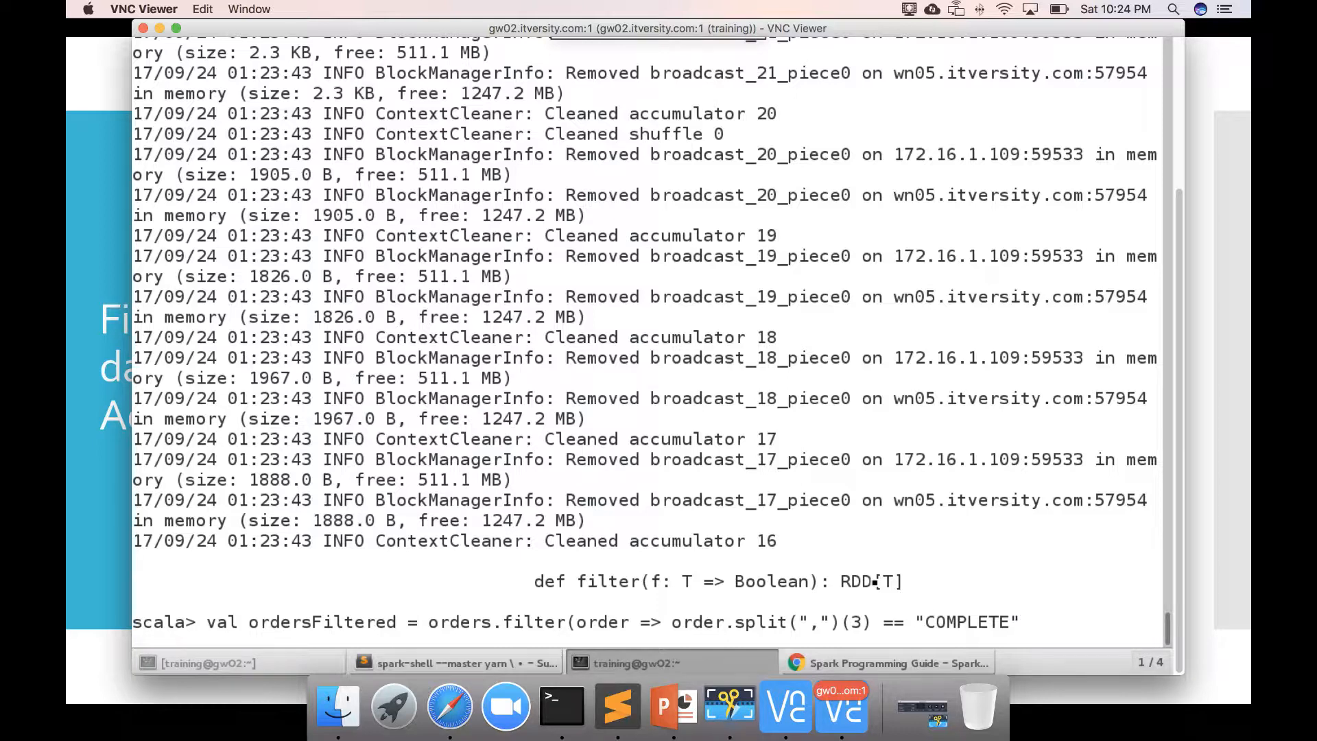
pyautogui.write('|| or')
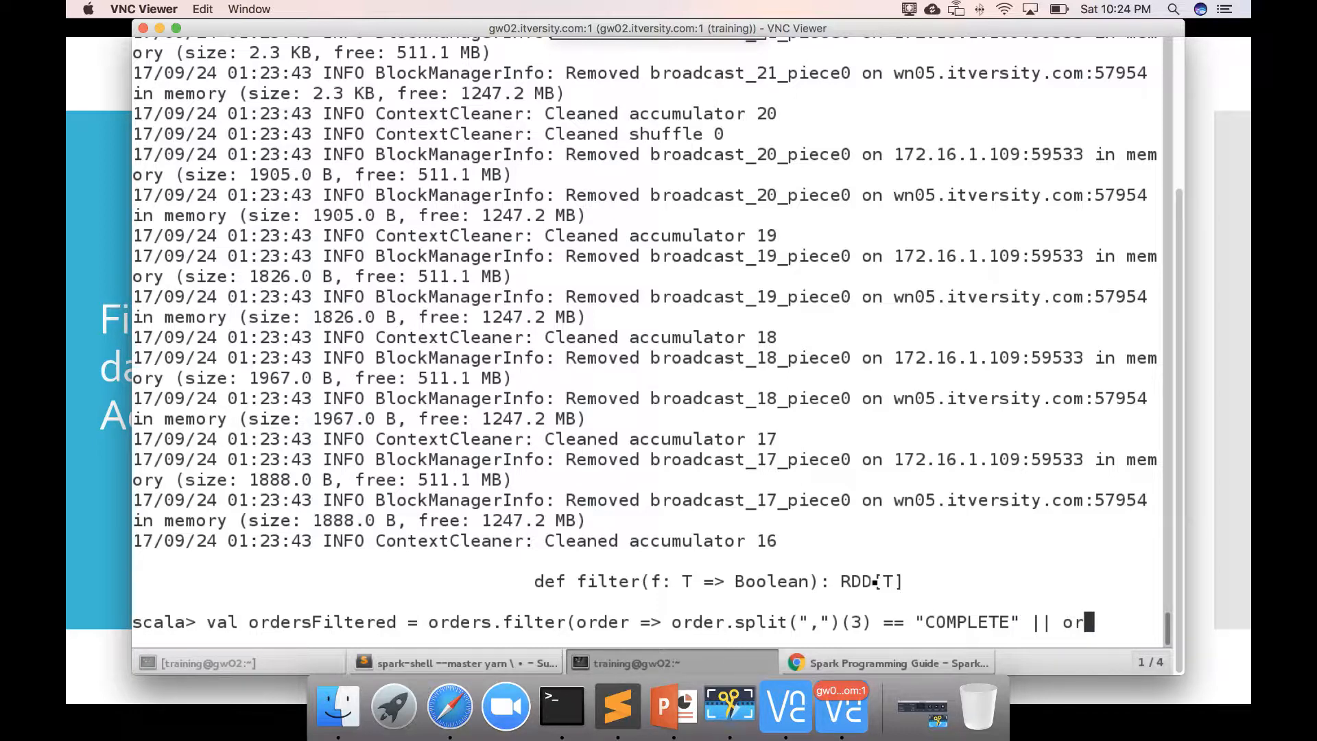
pyautogui.write('der.split(",")(3) == "C')
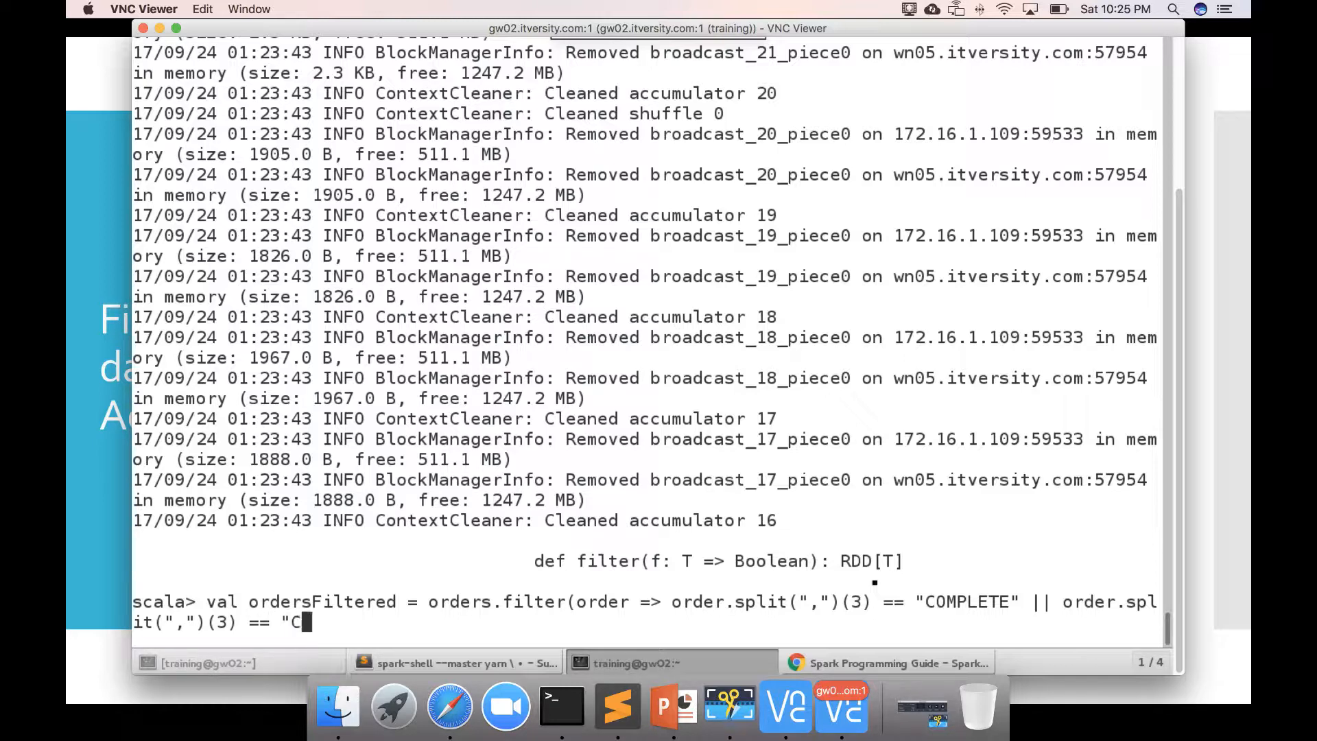
pyautogui.write('LOSED"')
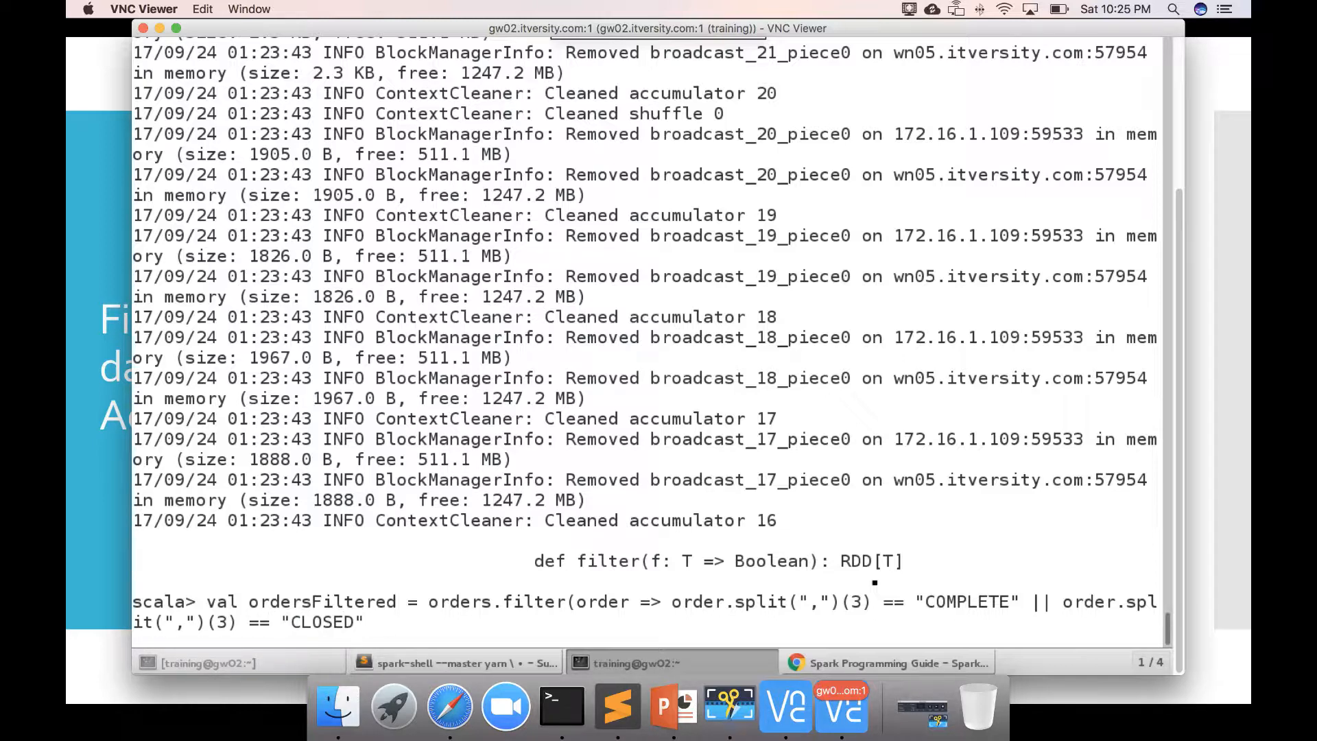
pyautogui.write(')')
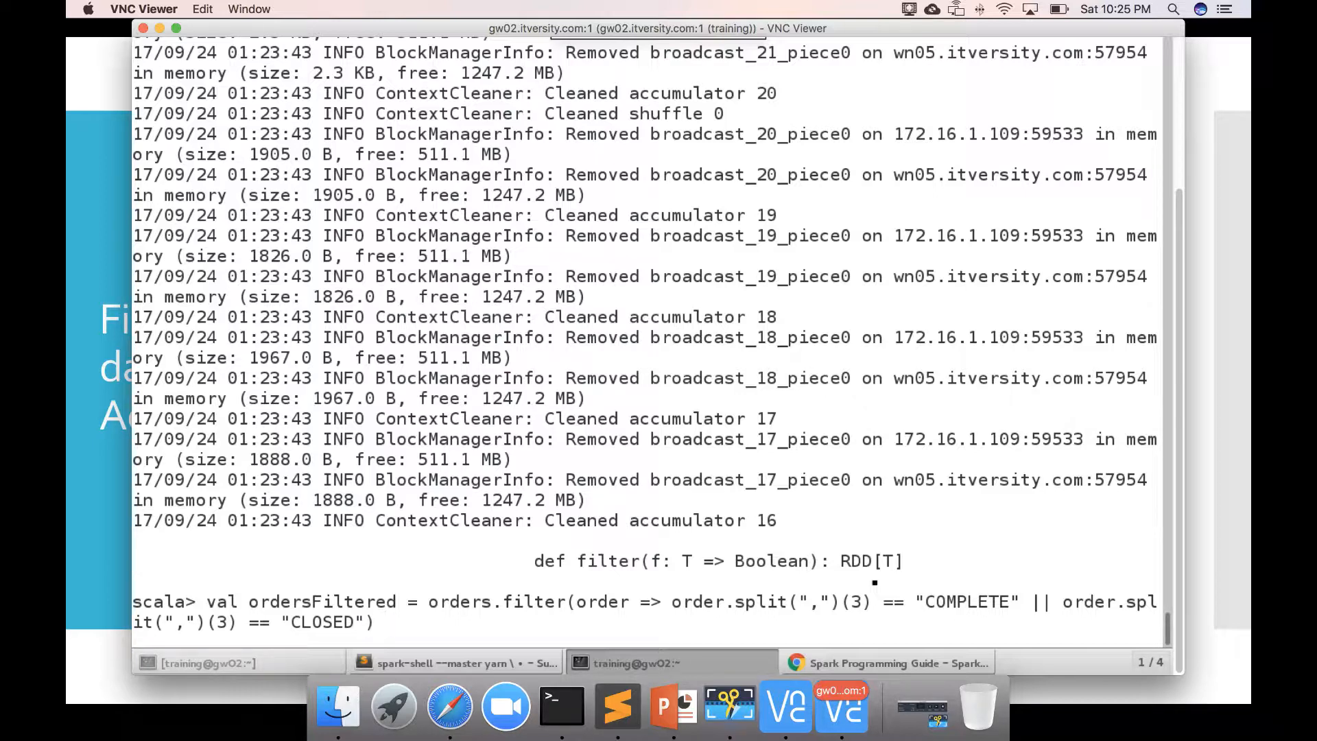
pyautogui.moveTo(380, 623)
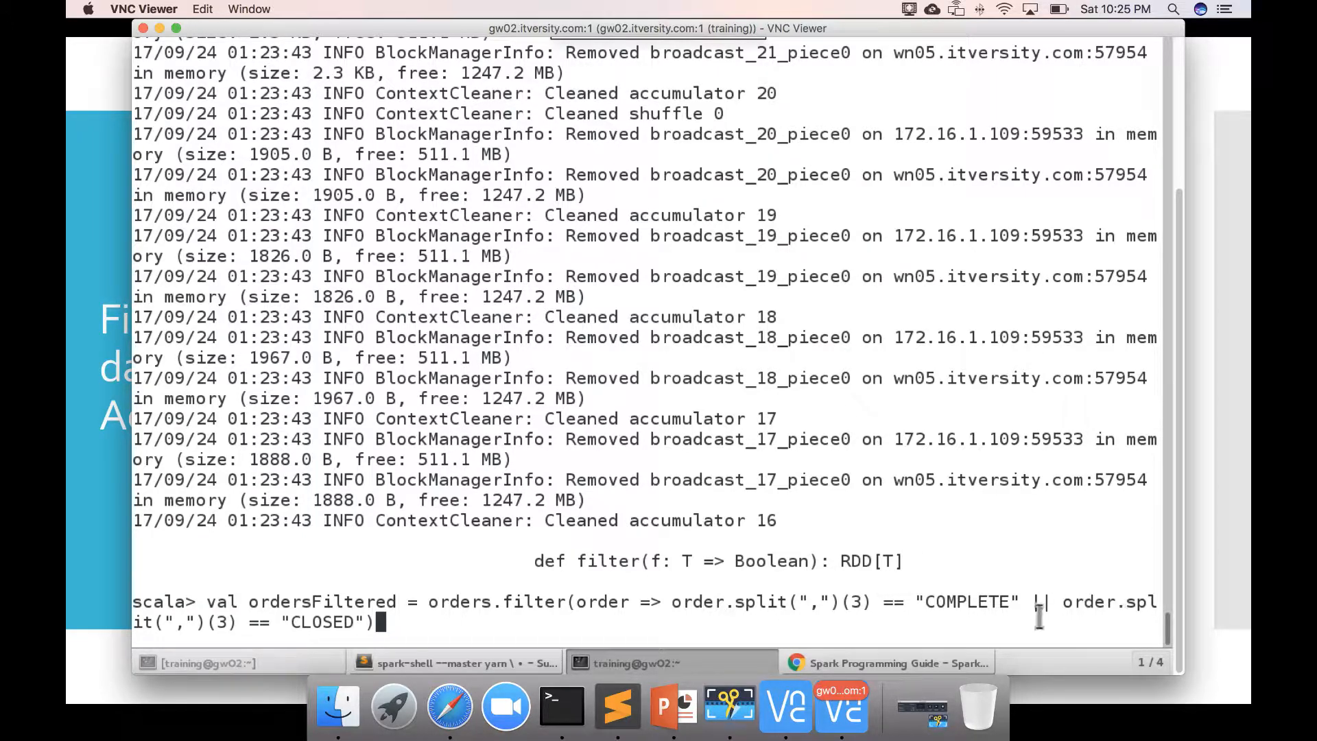
pyautogui.write('|')
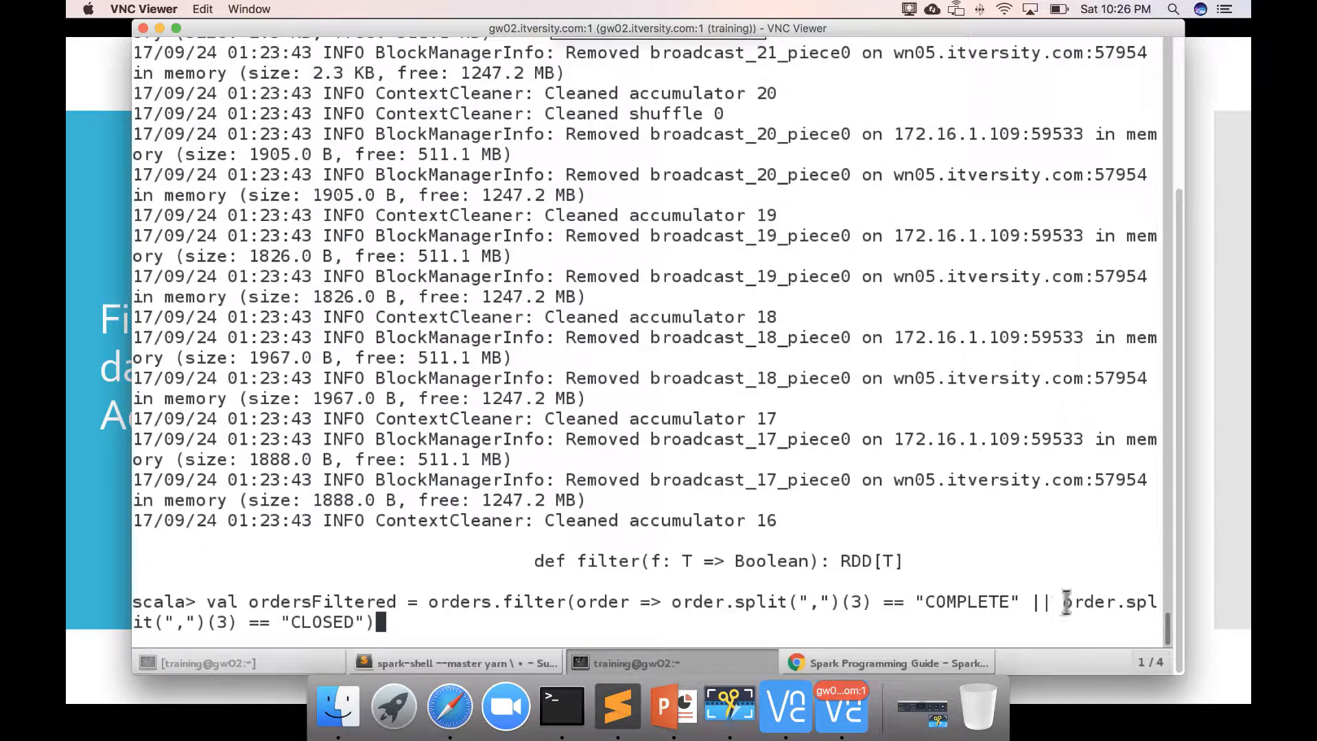
pyautogui.moveTo(1043, 668)
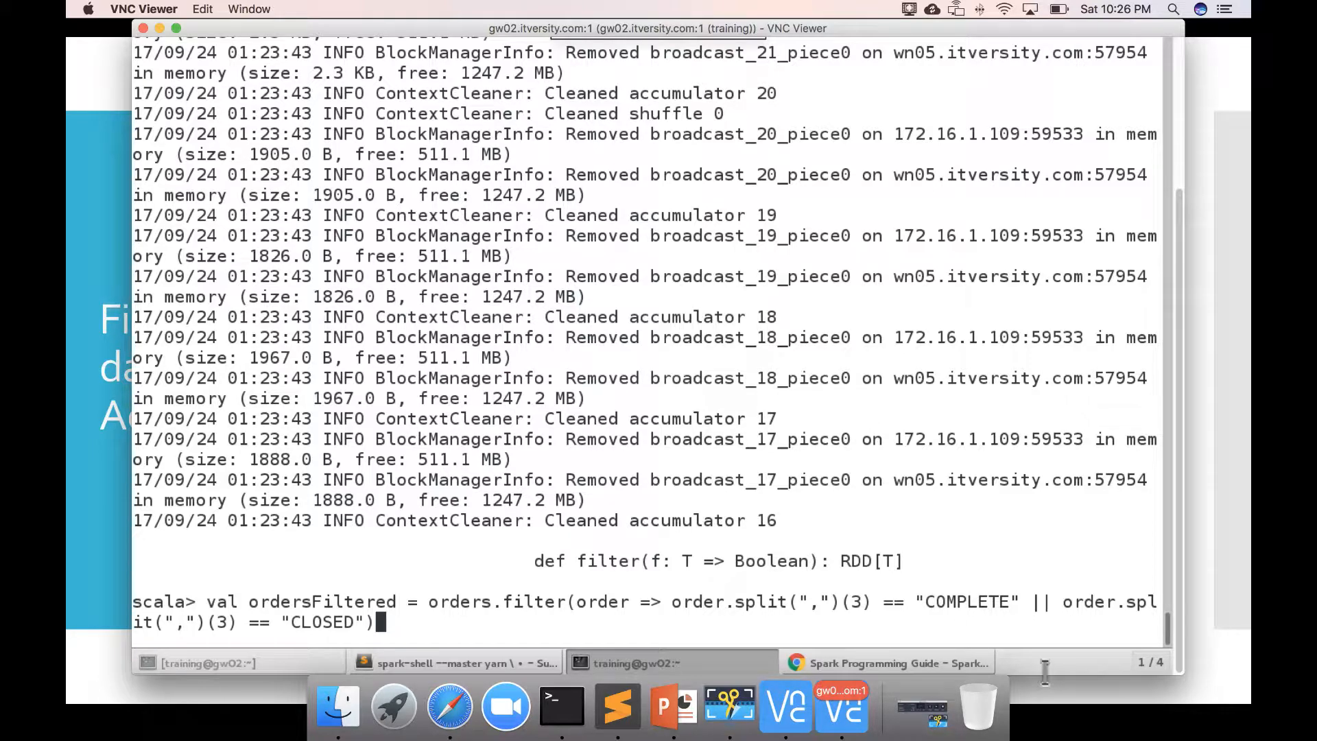
pyautogui.moveTo(1045, 680)
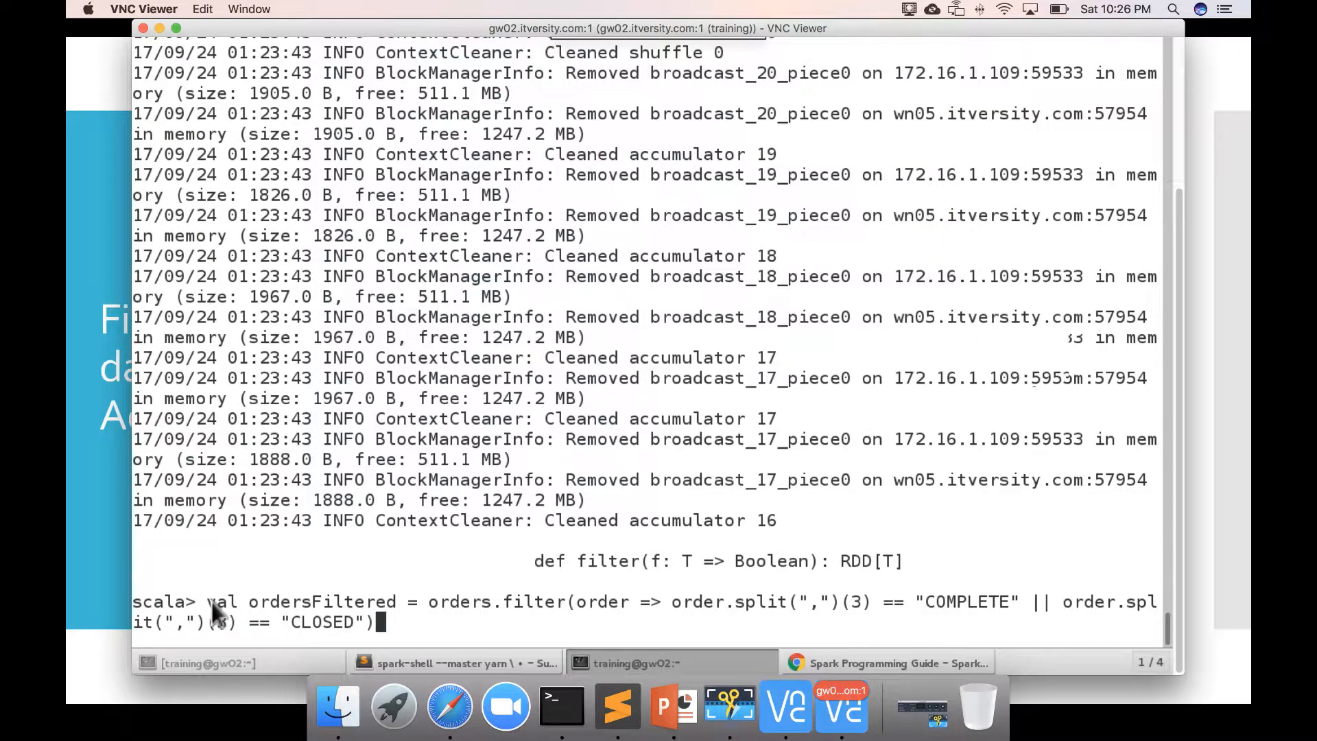
# Step: Execute the ordersFiltered definition, creating a MapPartitionsRDD[String]
pyautogui.press('Return')
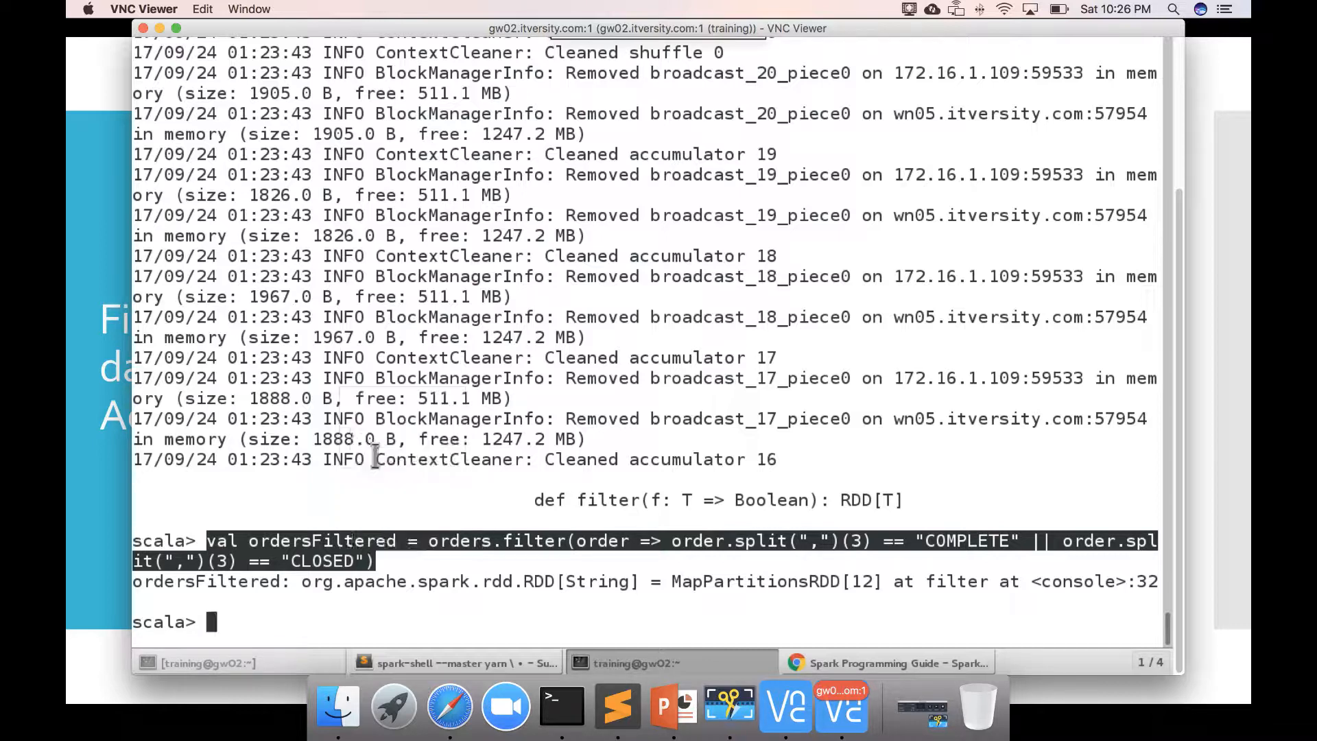
pyautogui.moveTo(727, 705)
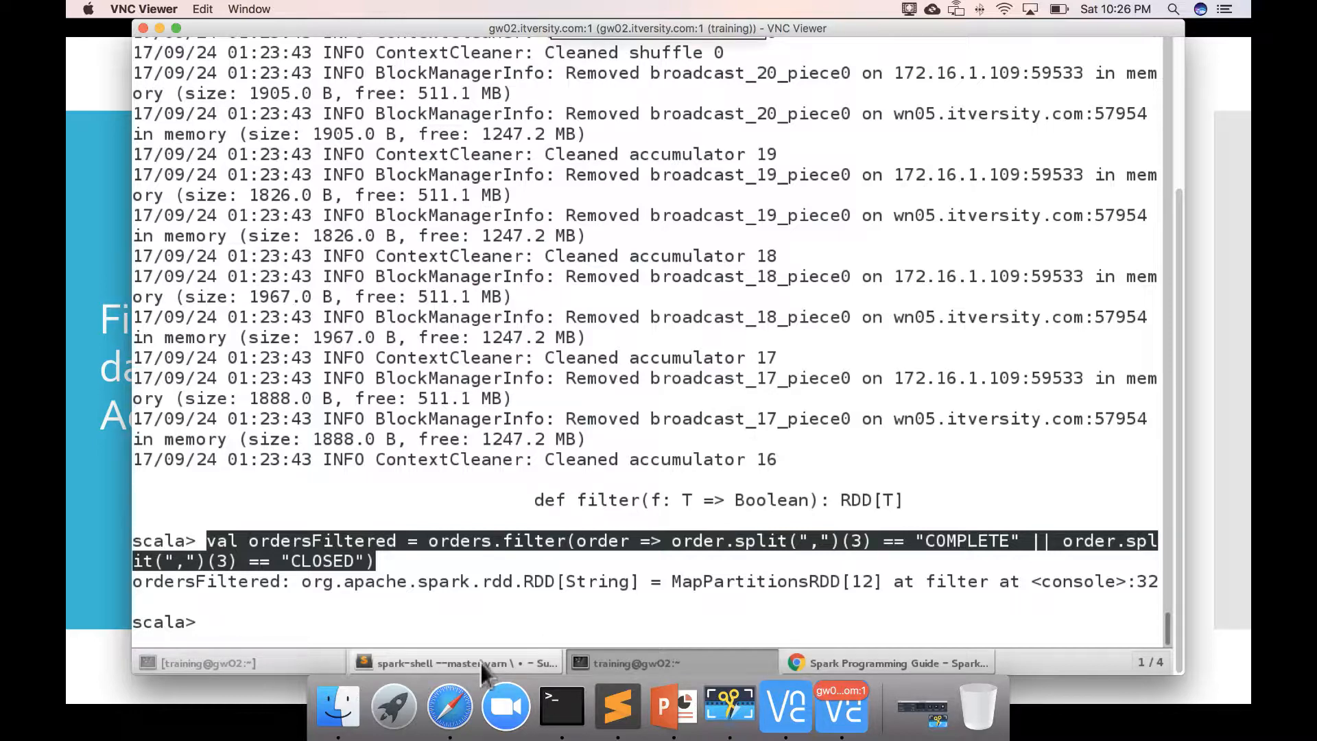
# Step: In the Sublime notes, replace the partial 'orders' line with the full ordersFiltered filter statement
pyautogui.click(455, 662)
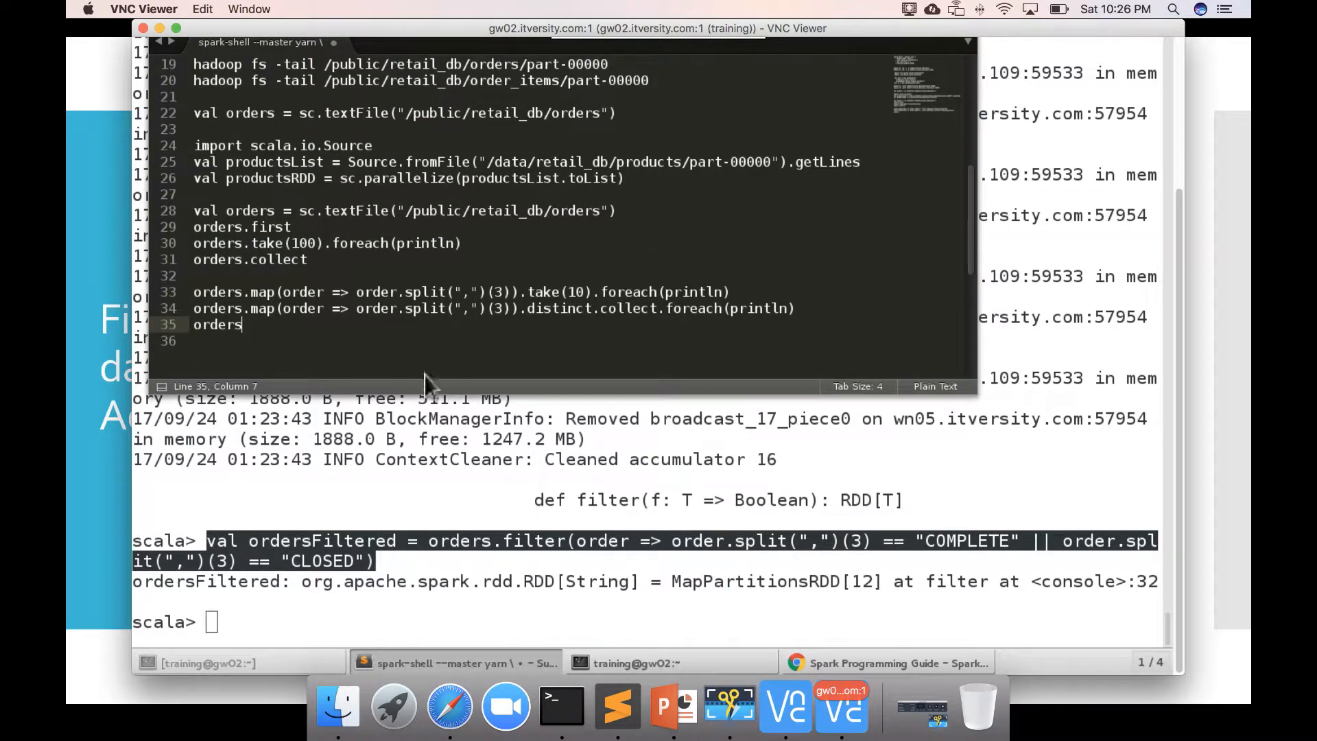
pyautogui.moveTo(344, 352)
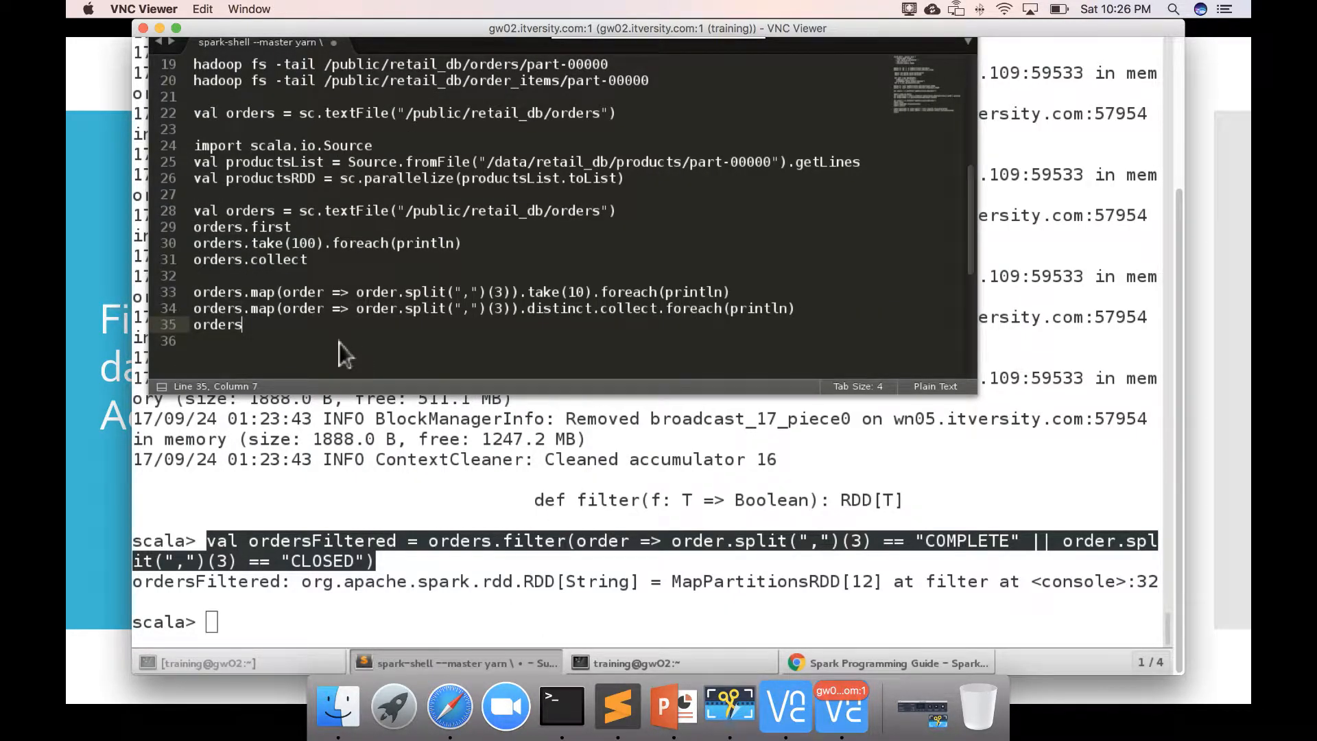
pyautogui.press('BackSpace')
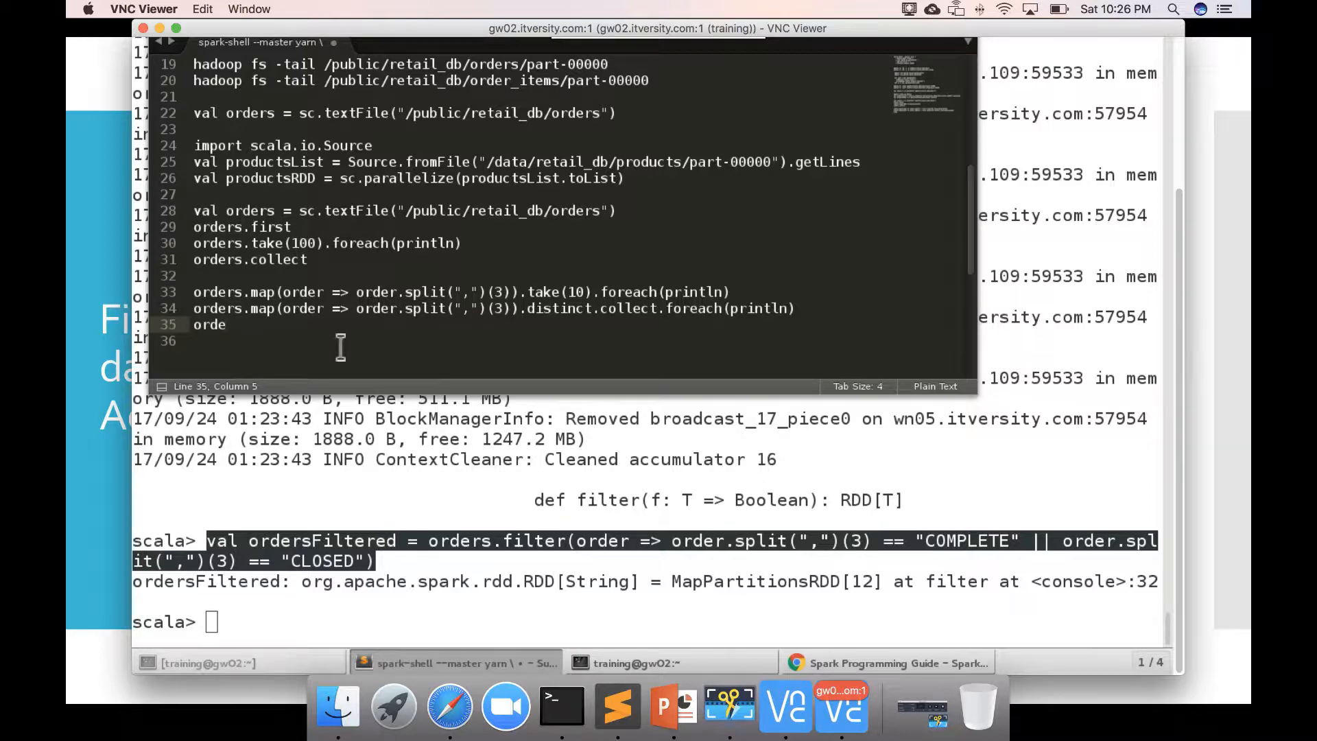
pyautogui.press('Backspace')
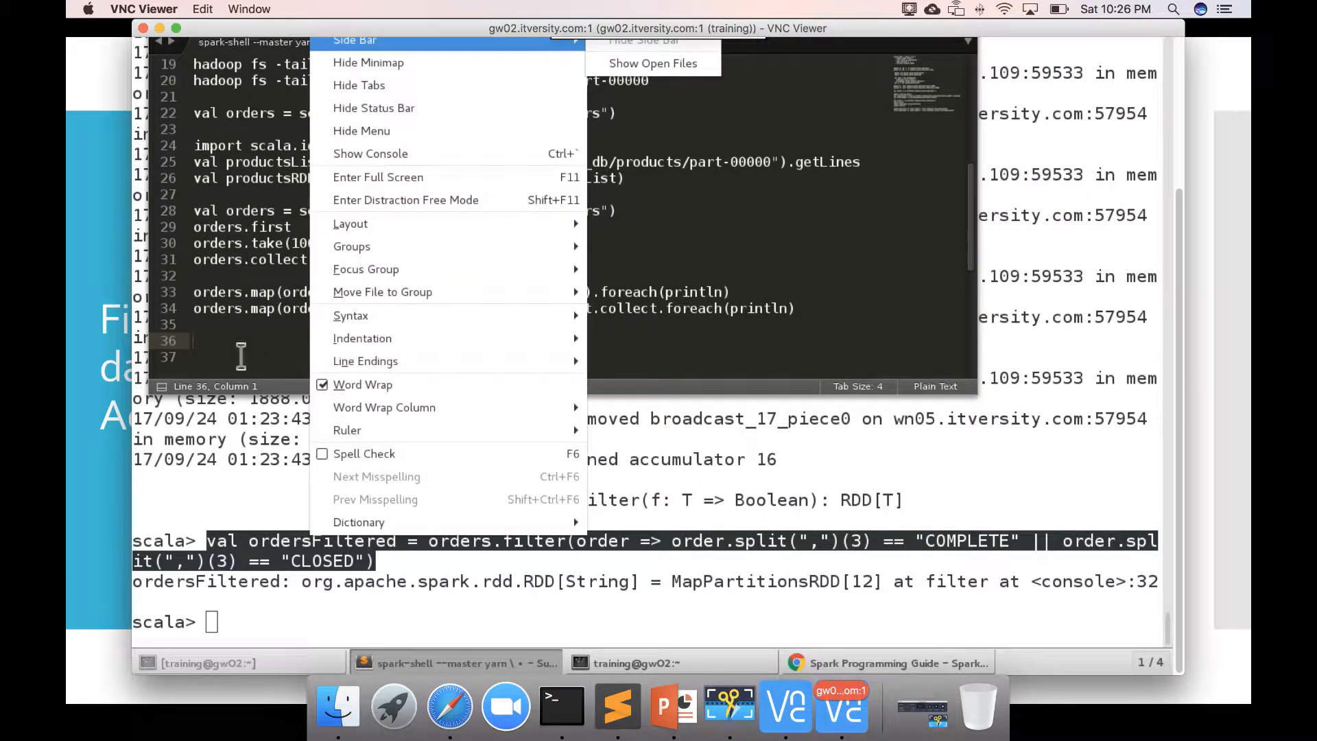
pyautogui.moveTo(364, 361)
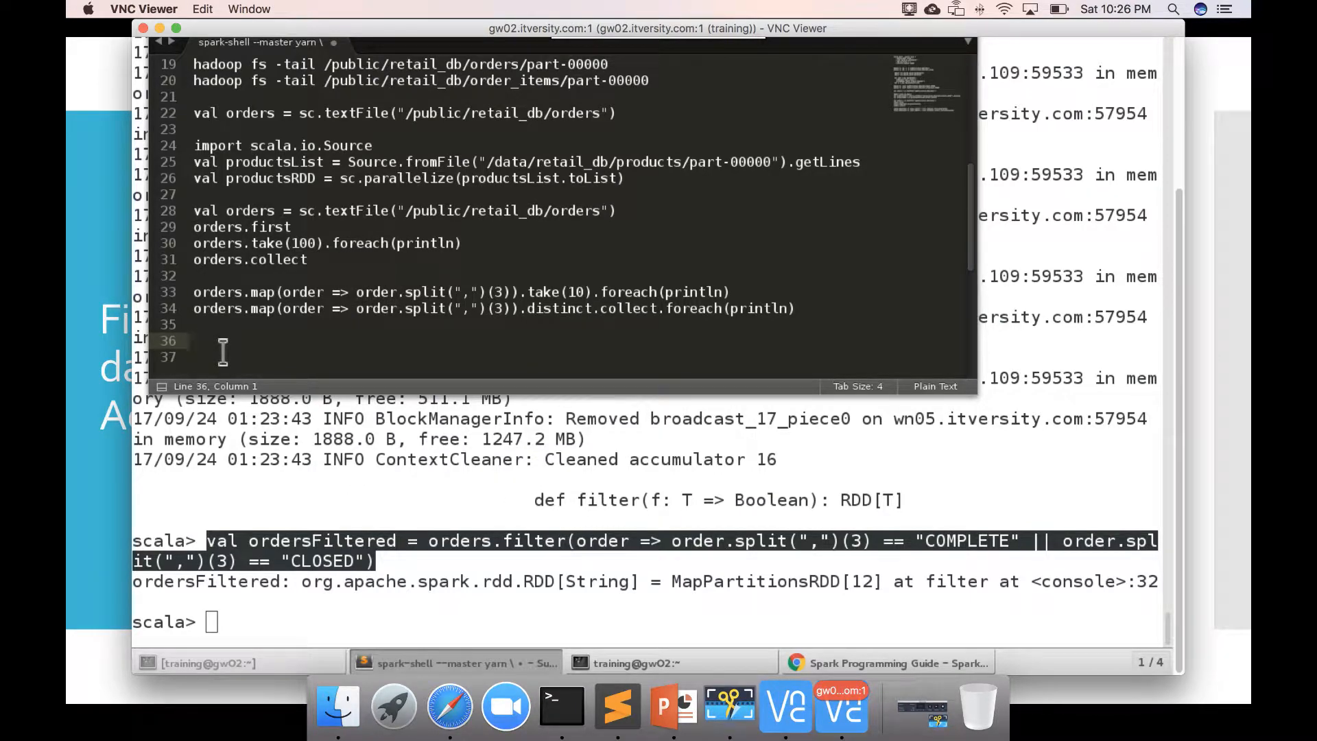
pyautogui.write('val ordersFiltered = orders.filter(order => order.split(",")(3) == "COMPLETE" || order.split(",")(3) == "CLOSED")')
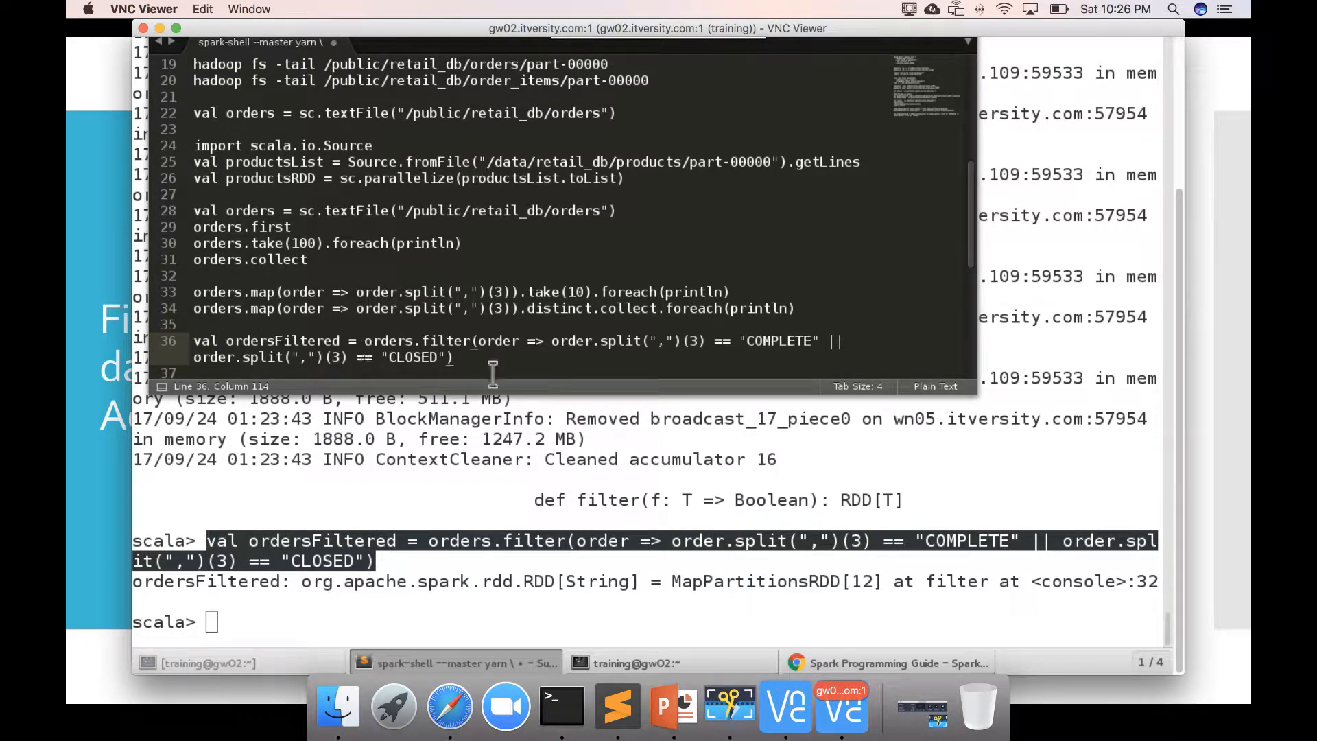
pyautogui.moveTo(483, 351)
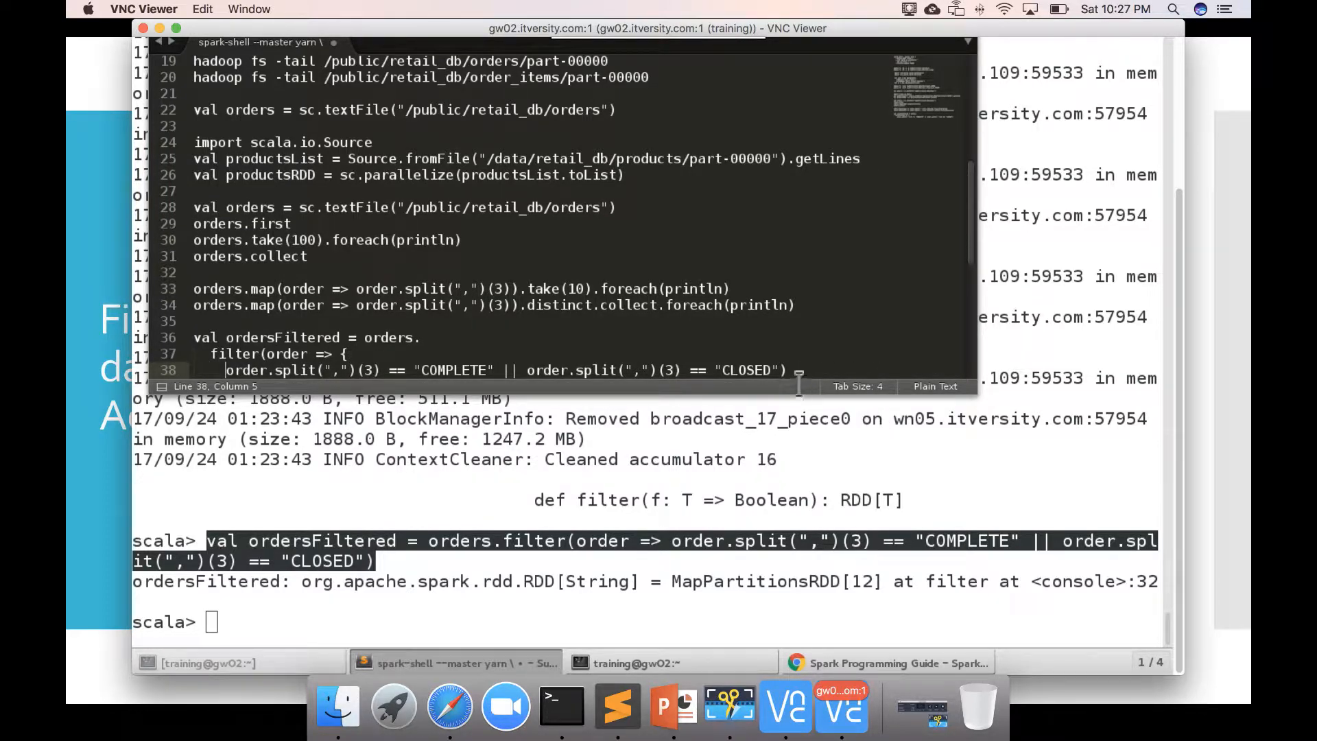
# Step: Select the filter statement reformatted over lines 36–39 and copy it
pyautogui.click(811, 370)
pyautogui.write('})')
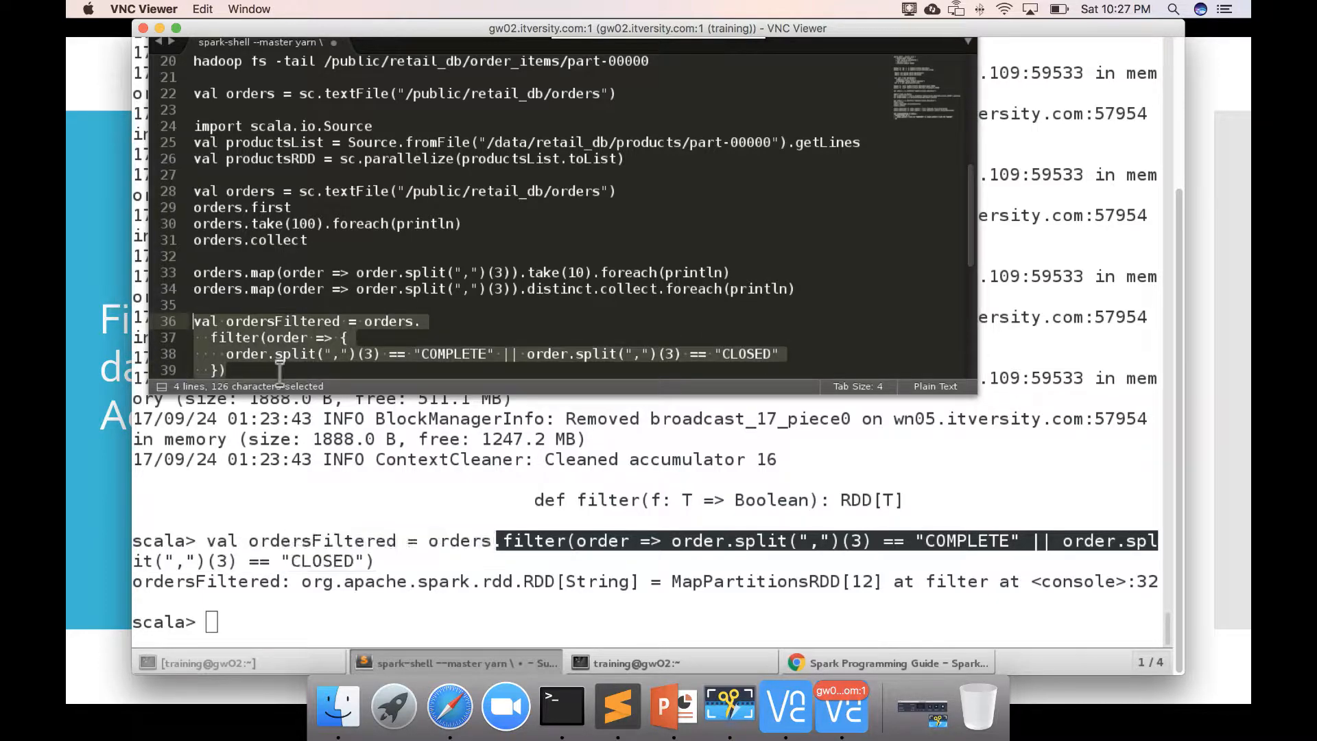
pyautogui.rightClick(277, 369)
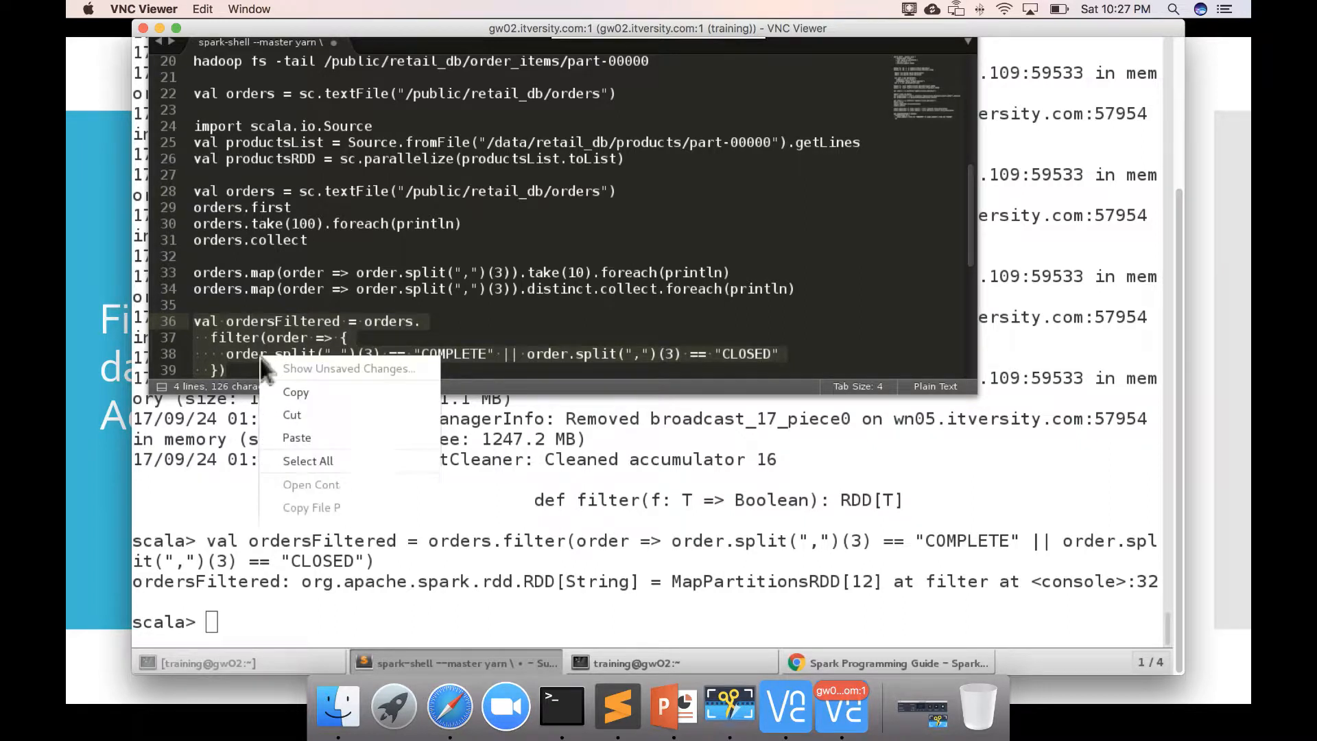
pyautogui.moveTo(296, 392)
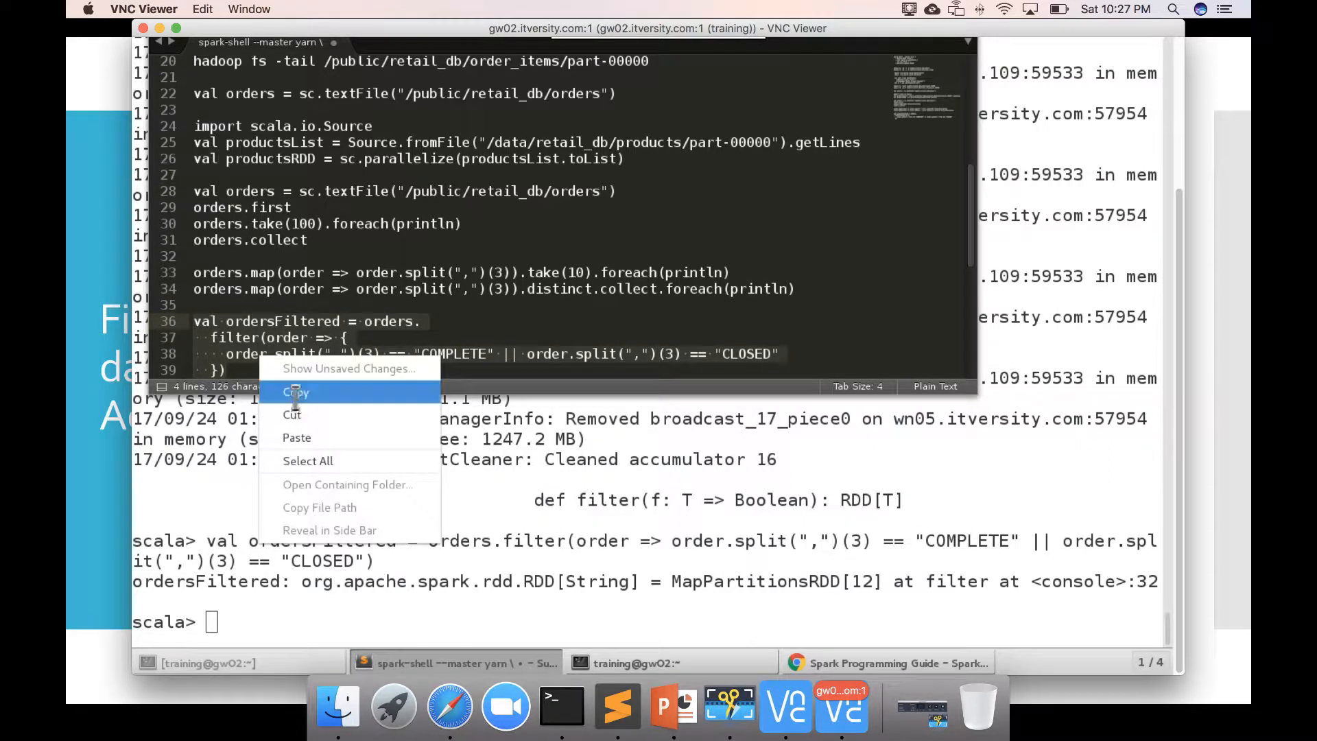
pyautogui.click(296, 393)
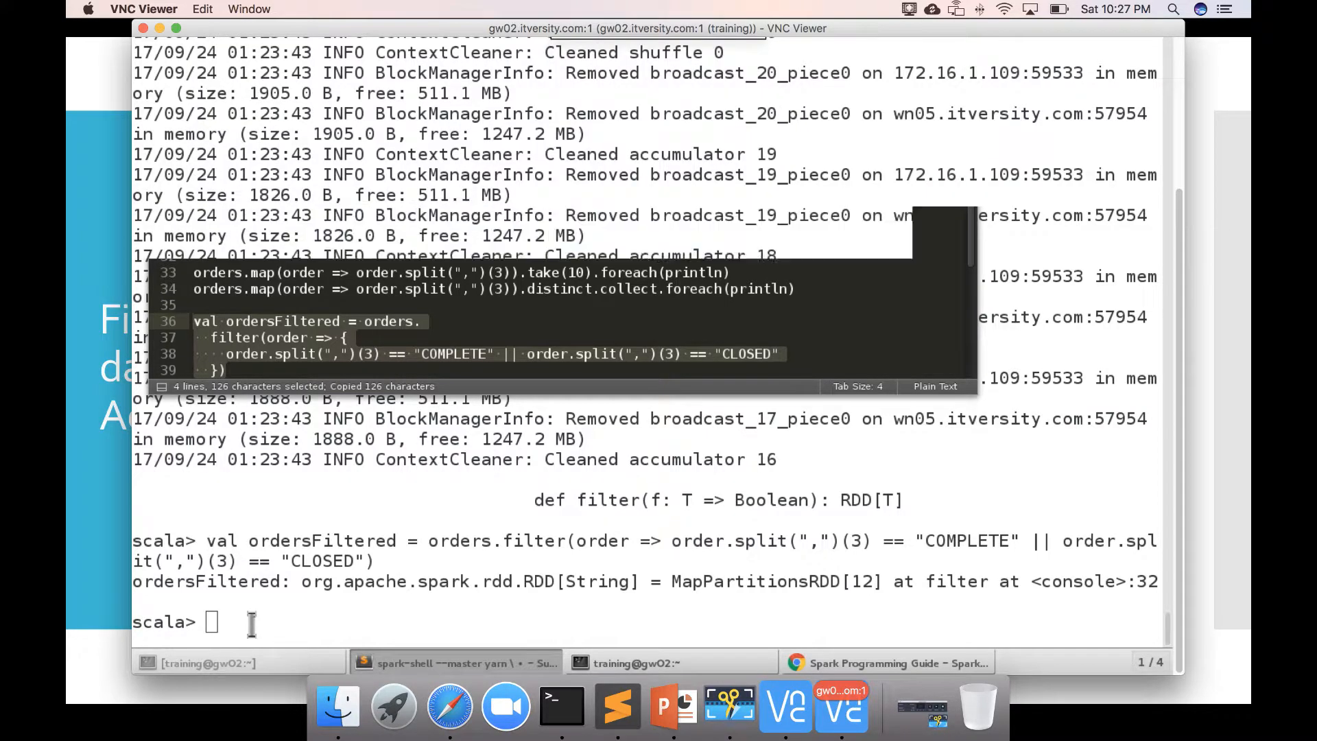
# Step: Paste and run the four-line filter in spark-shell, then write ordersFiltered.take(10).foreach(println)
pyautogui.rightClick(252, 521)
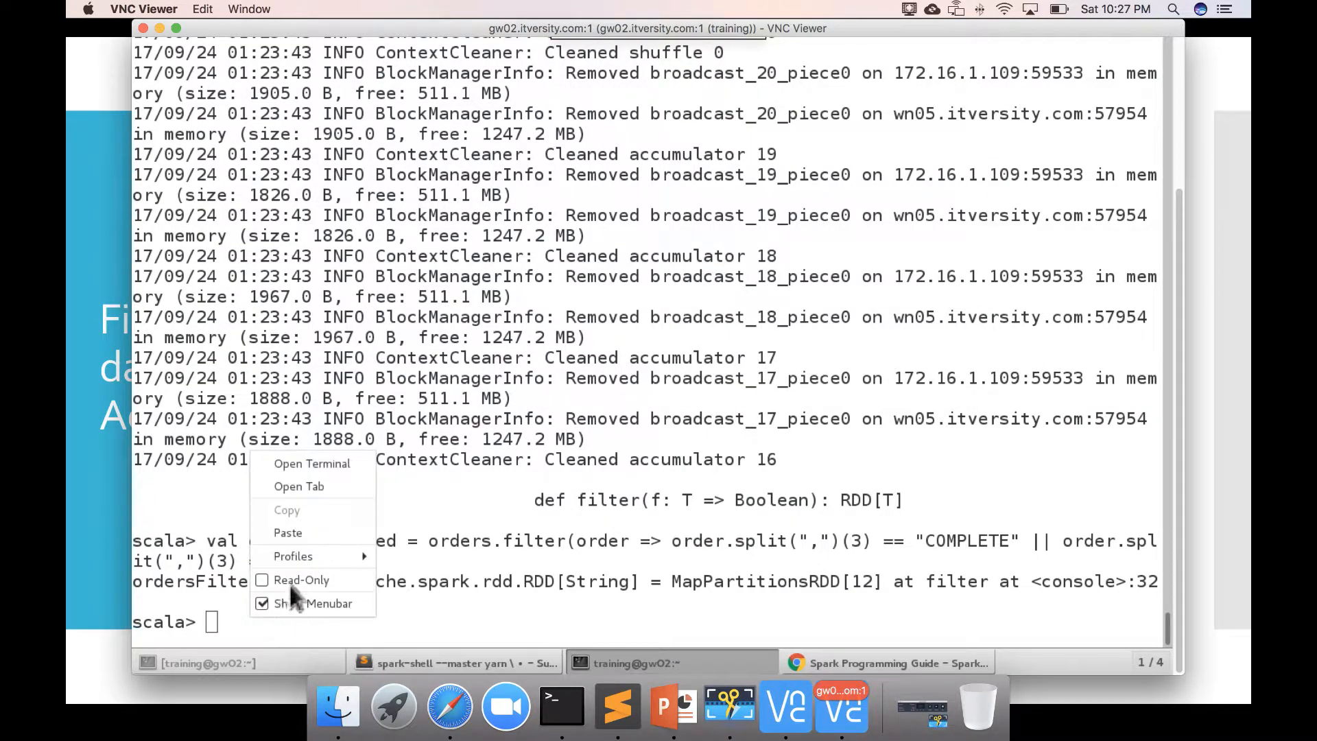
pyautogui.moveTo(292, 542)
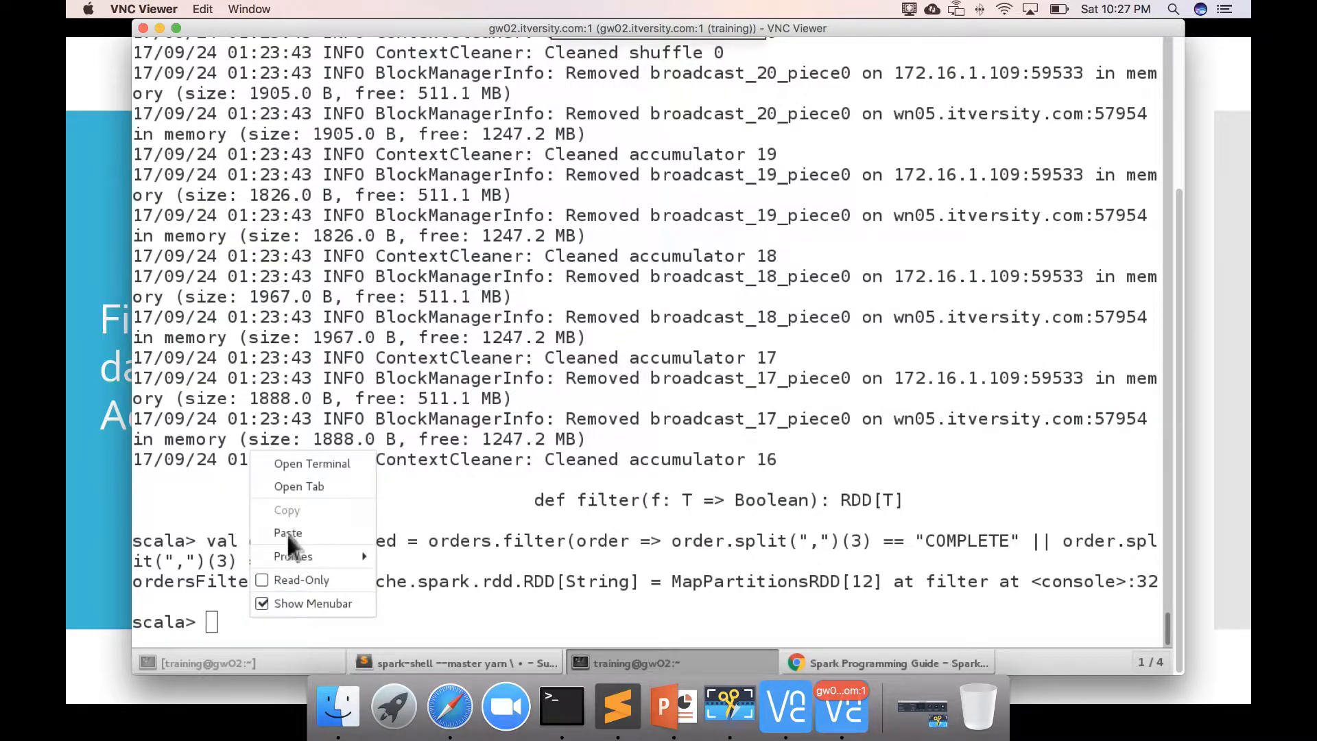
pyautogui.moveTo(301, 578)
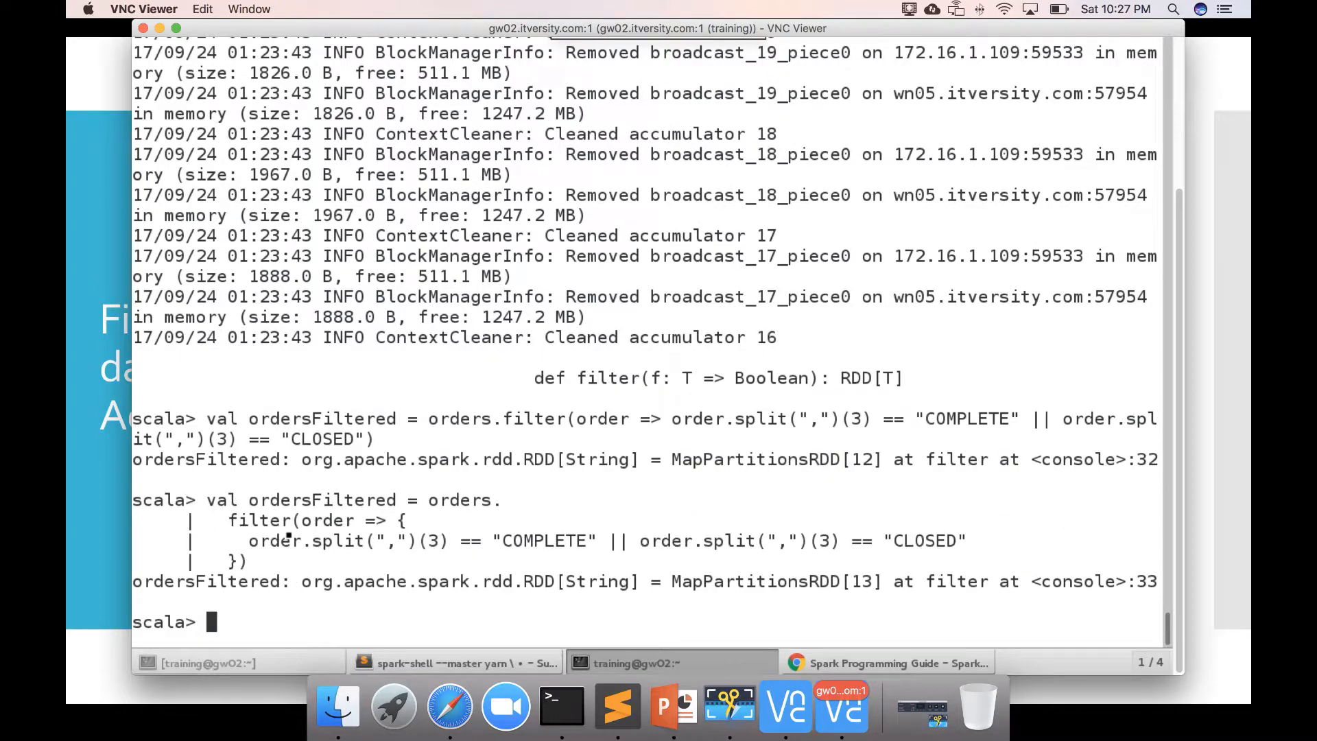
pyautogui.write('ordersFi')
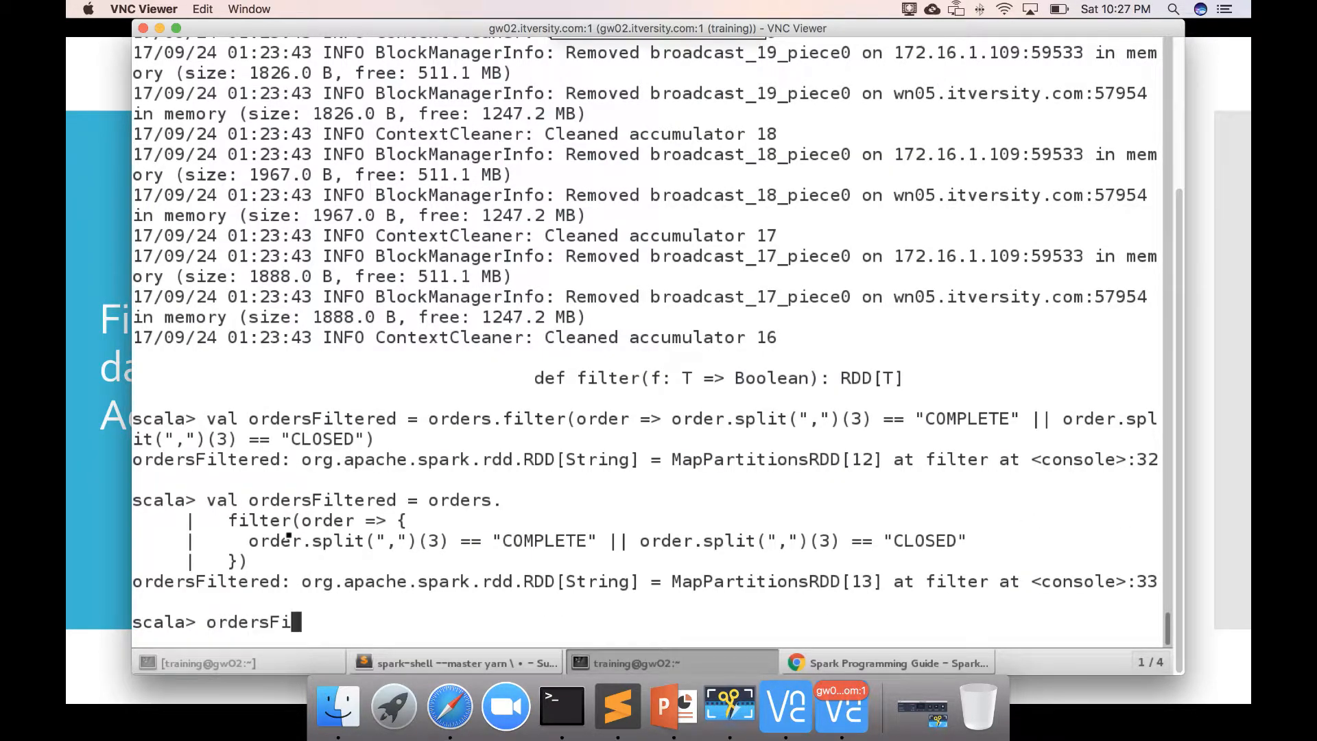
pyautogui.write('ltered')
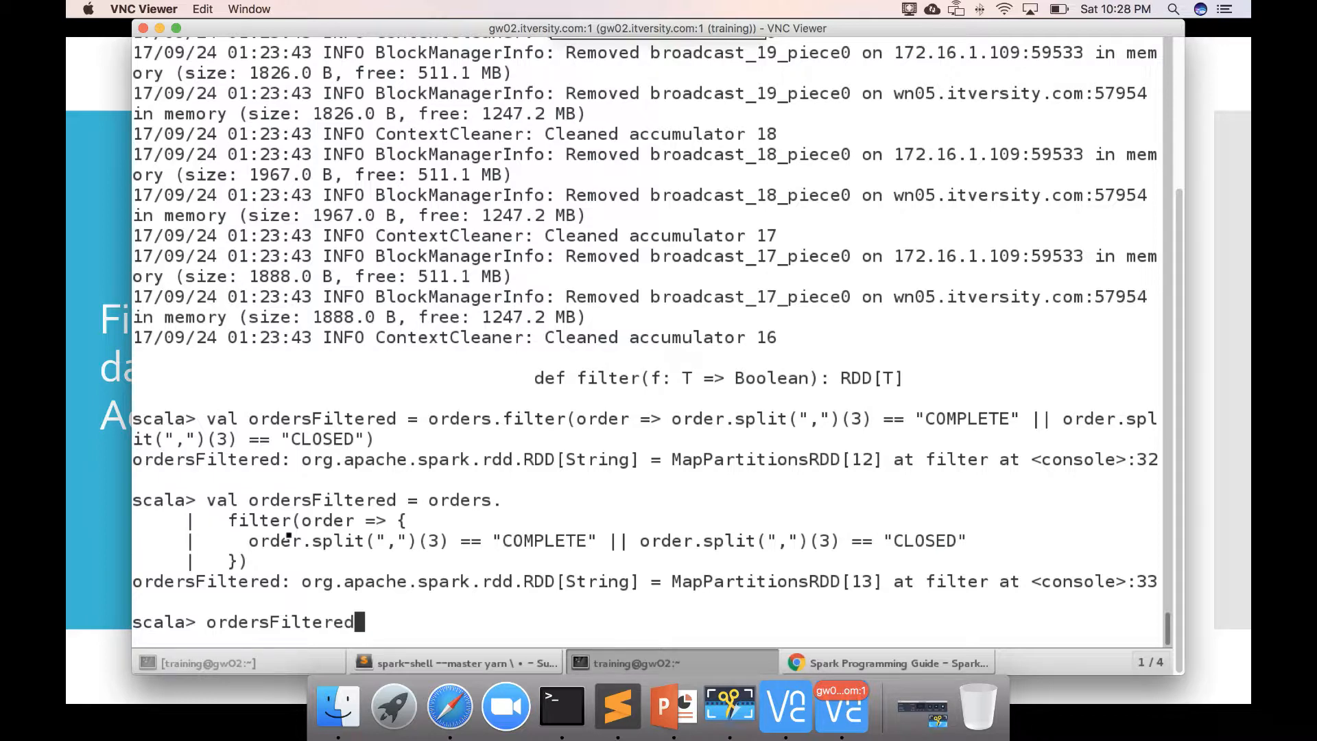
pyautogui.write('.take(10)')
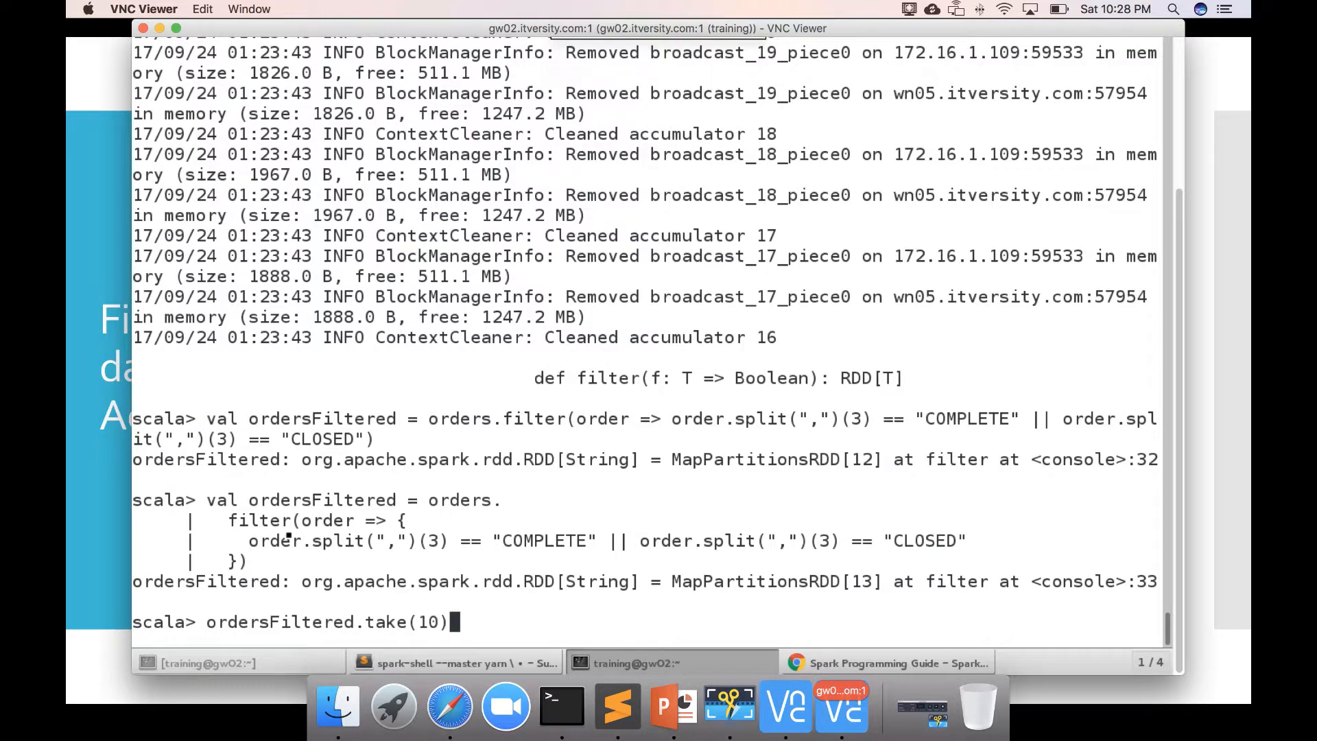
pyautogui.write('.foreac')
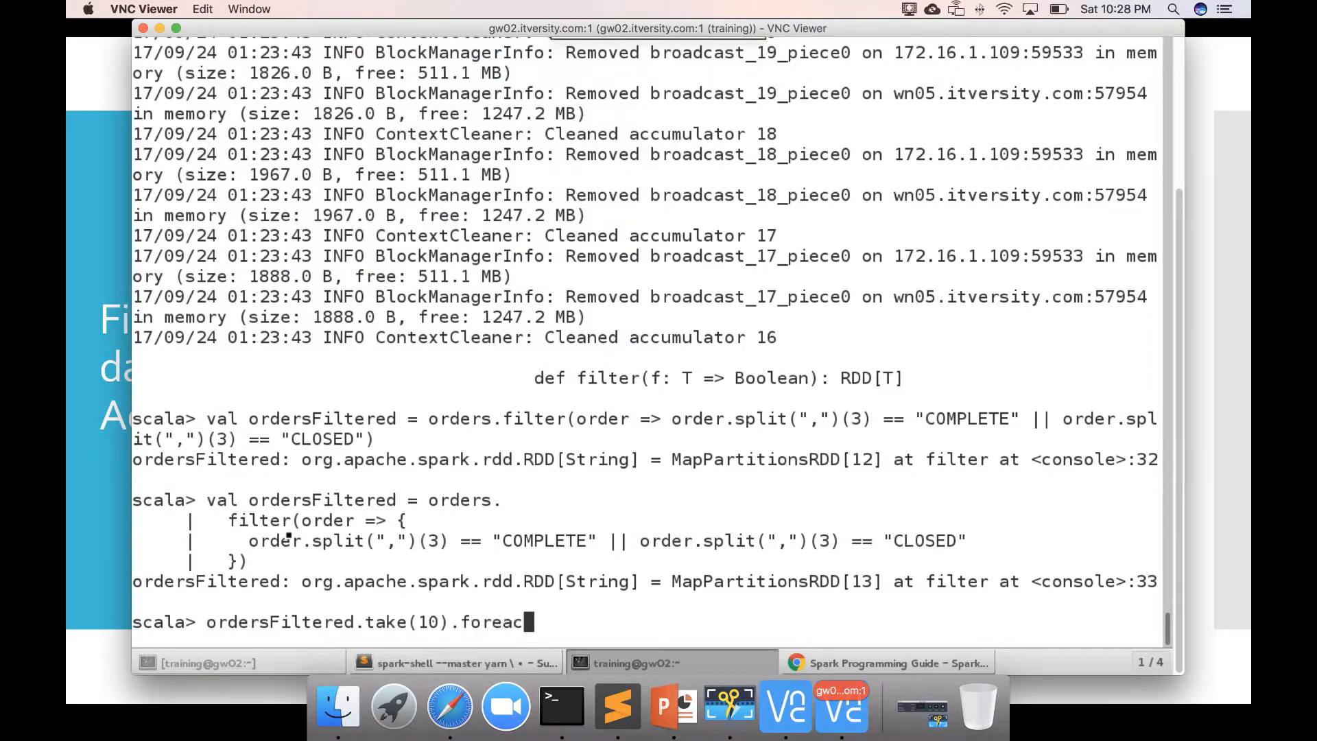
pyautogui.write('h(print')
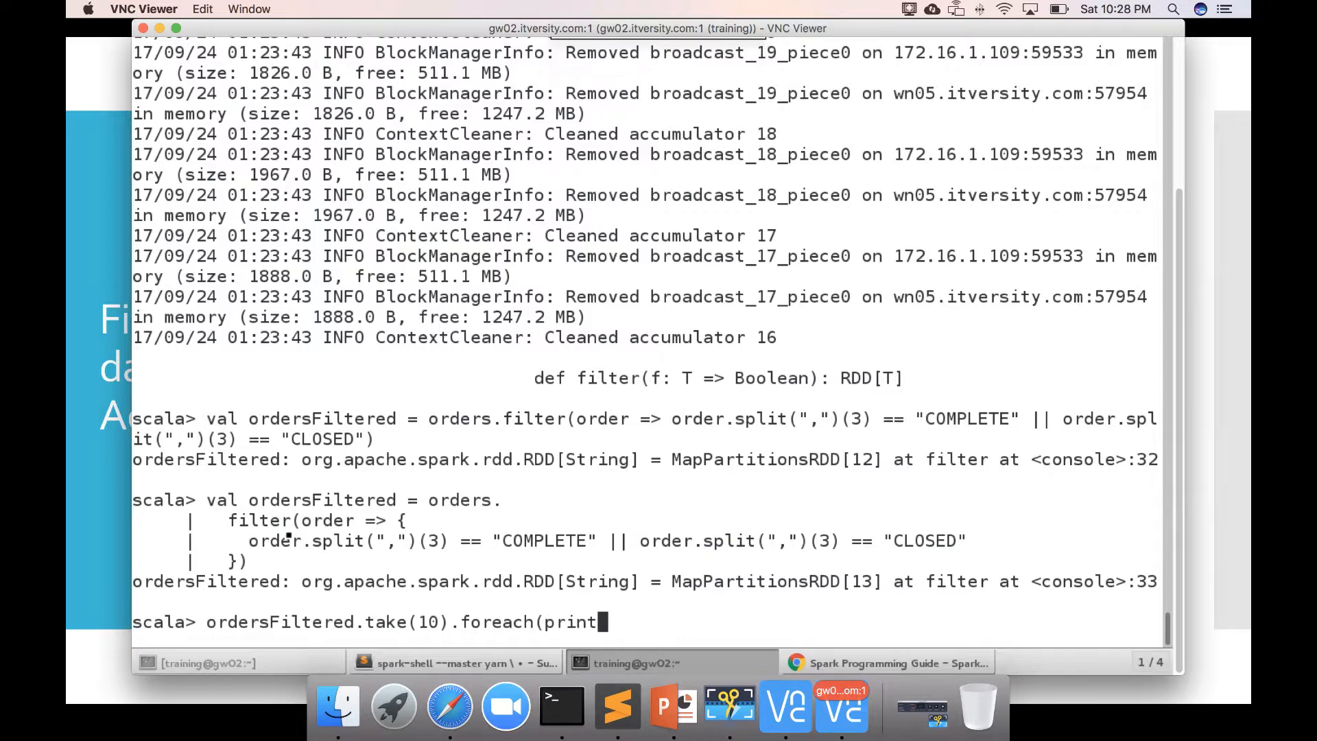
pyautogui.write('ln0')
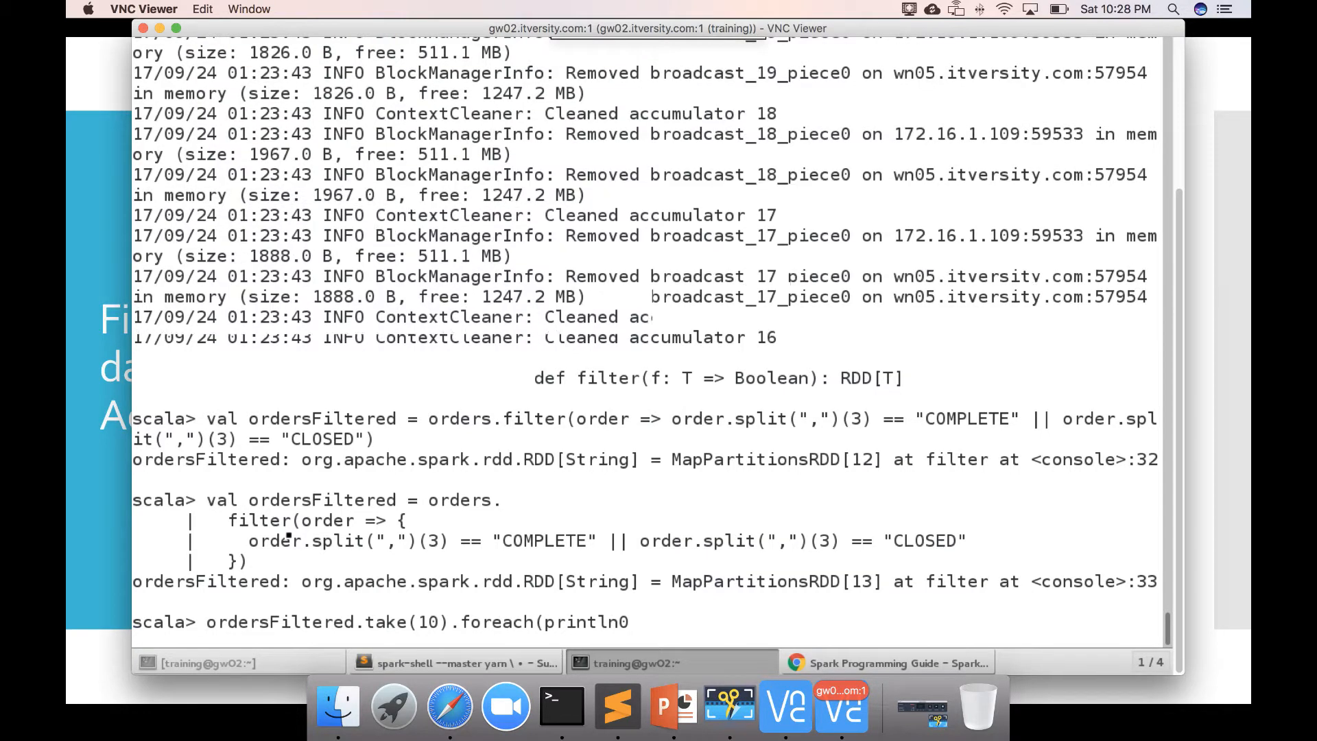
# Step: Run the take(10) preview, printing ten COMPLETE or CLOSED orders, and begin the next command
pyautogui.press('Return')
pyautogui.write('ordersFiltered.take(10).foreach(println)')
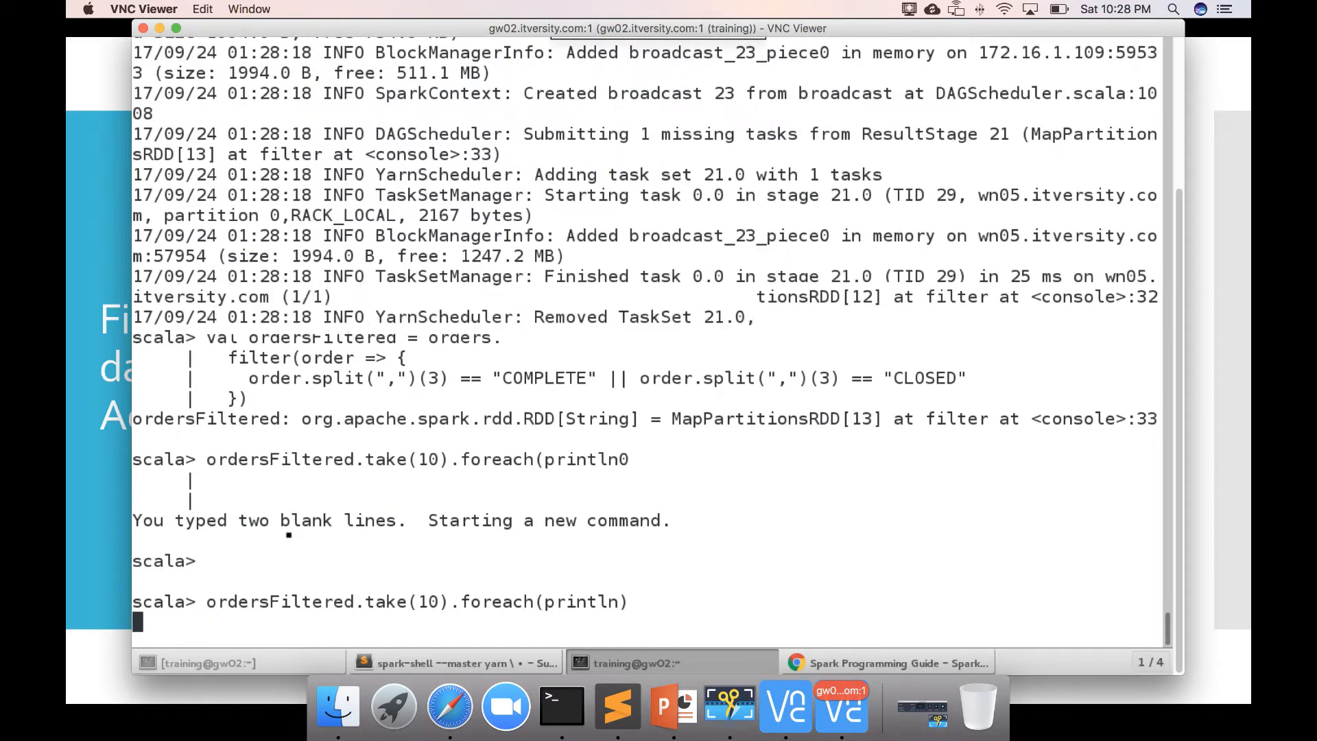
pyautogui.press('Return')
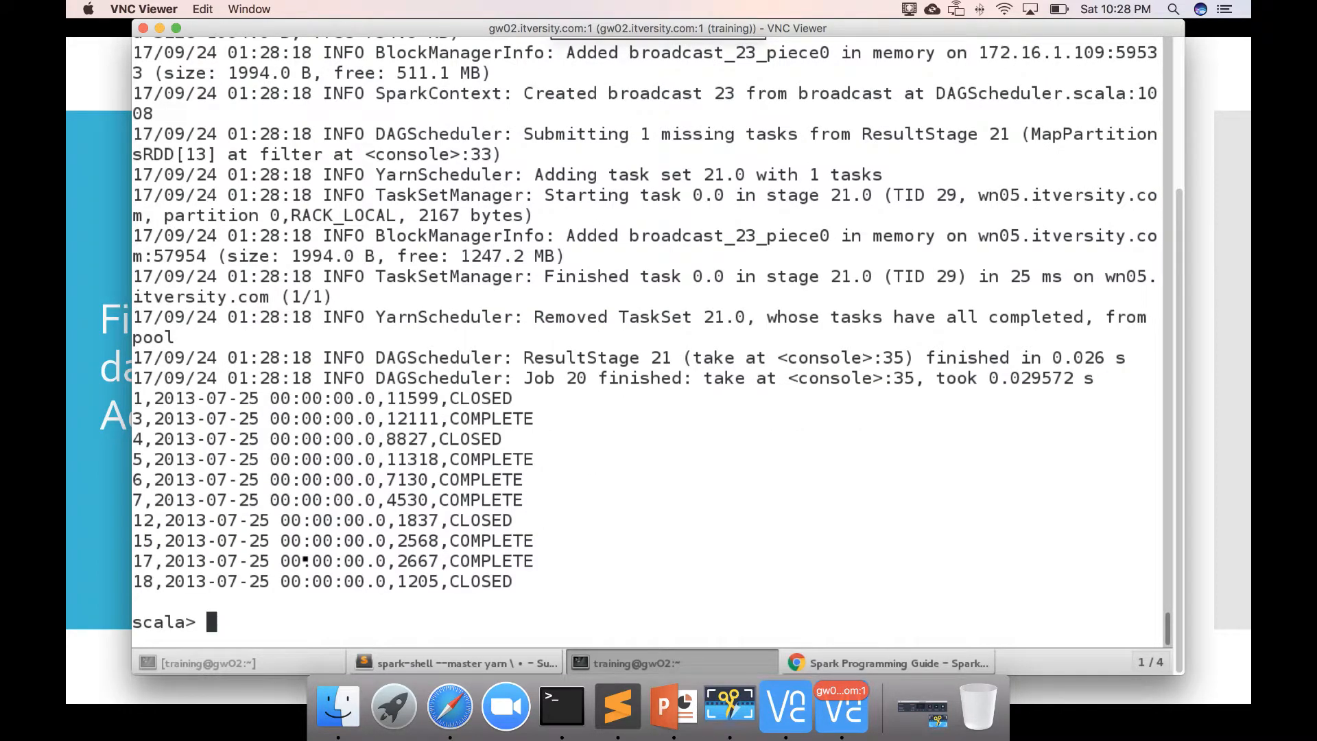
pyautogui.write('or')
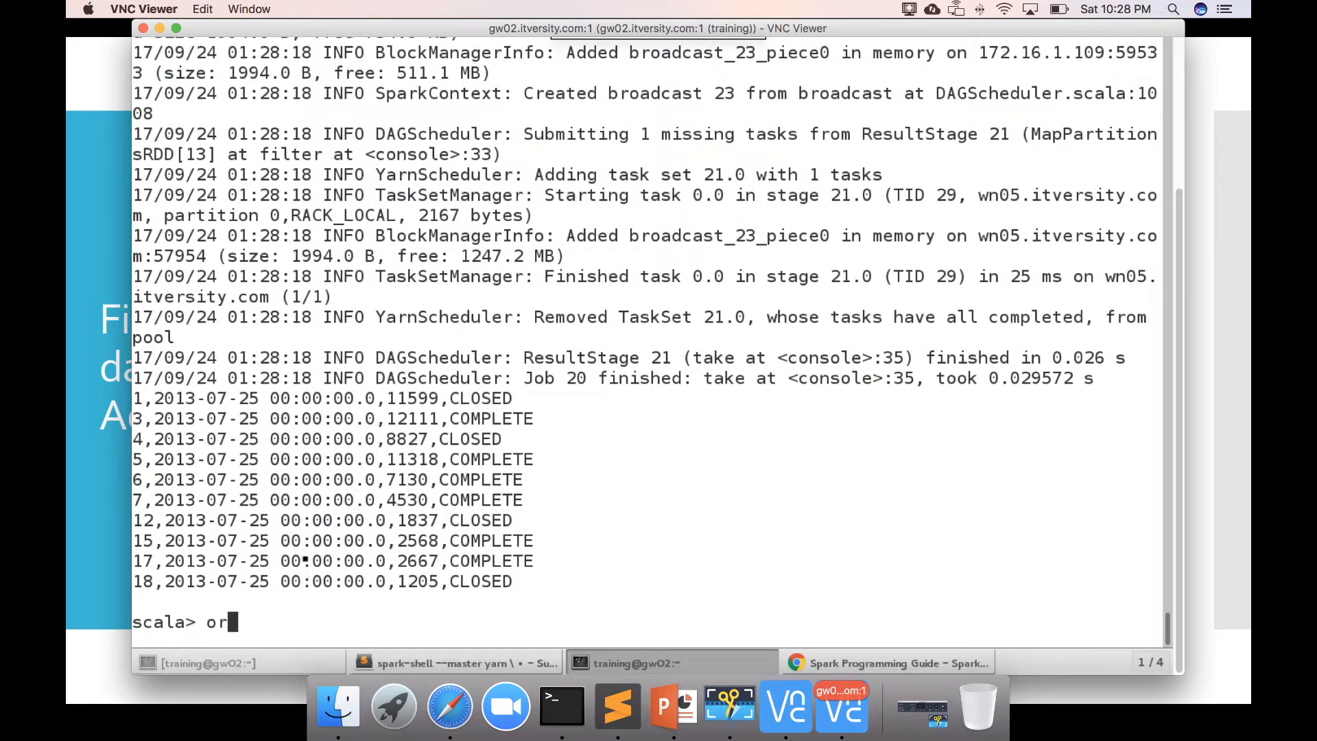
pyautogui.write('derFi')
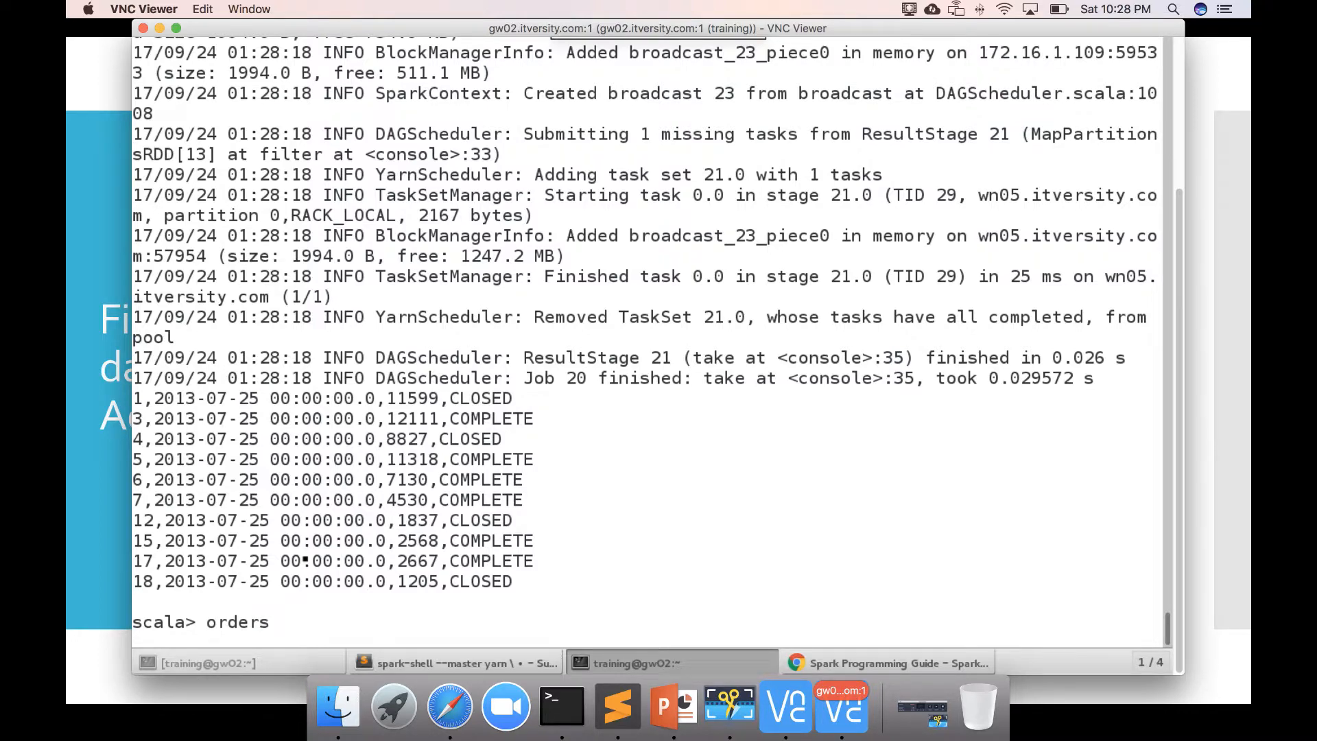
# Step: Run ordersFiltered.count, returning 30455 records
pyautogui.write('Filtered')
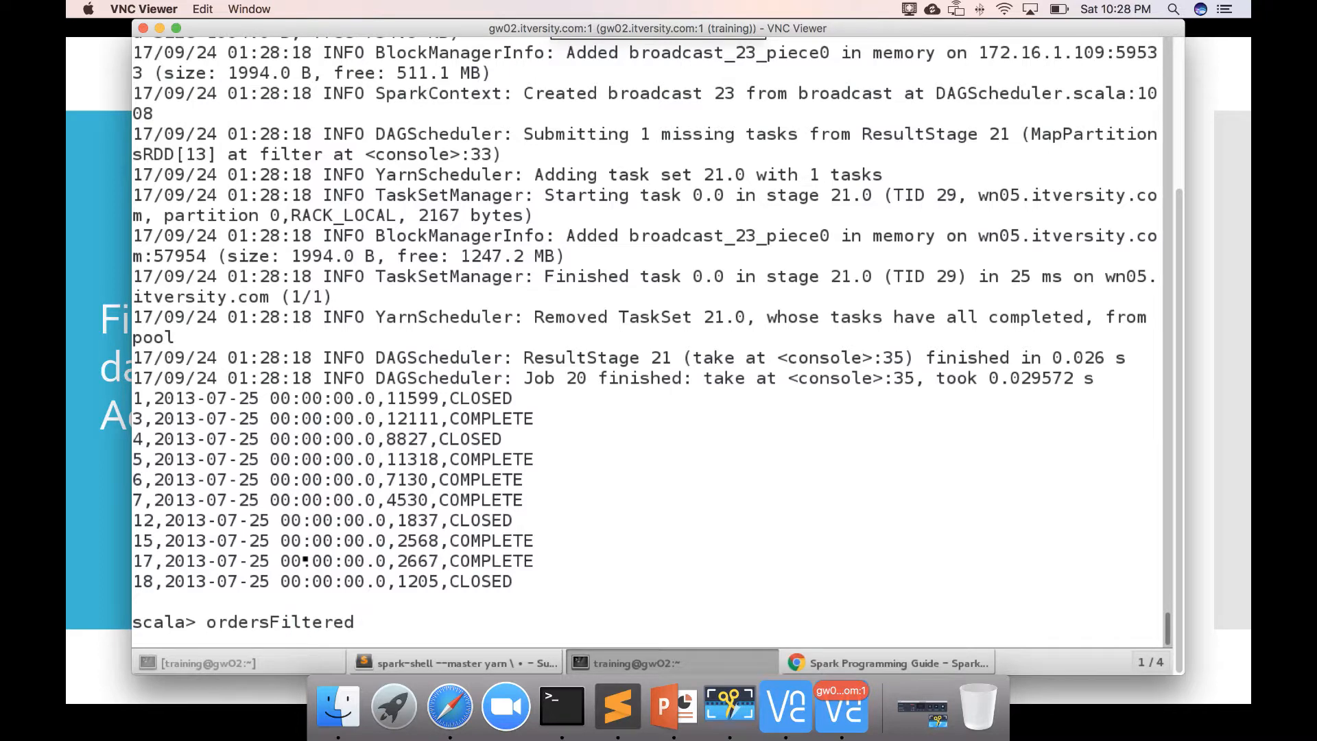
pyautogui.write('.')
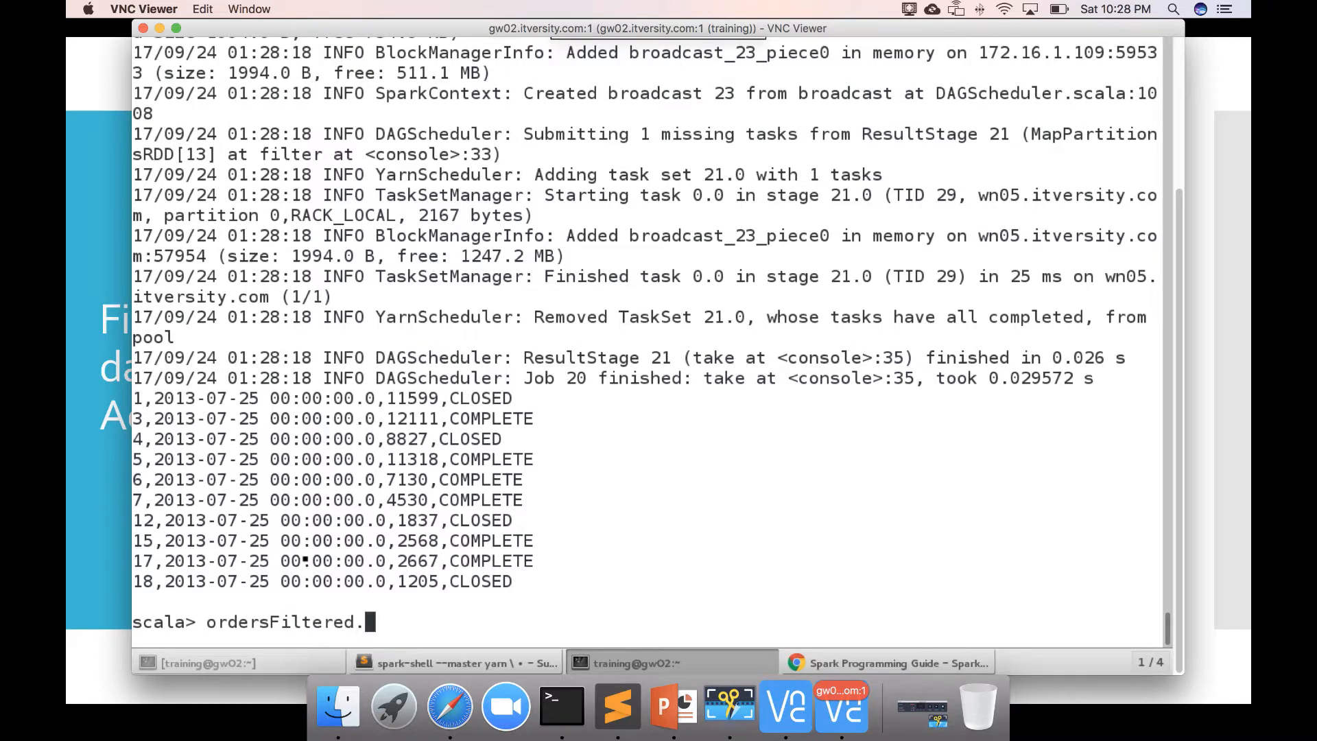
pyautogui.write('count')
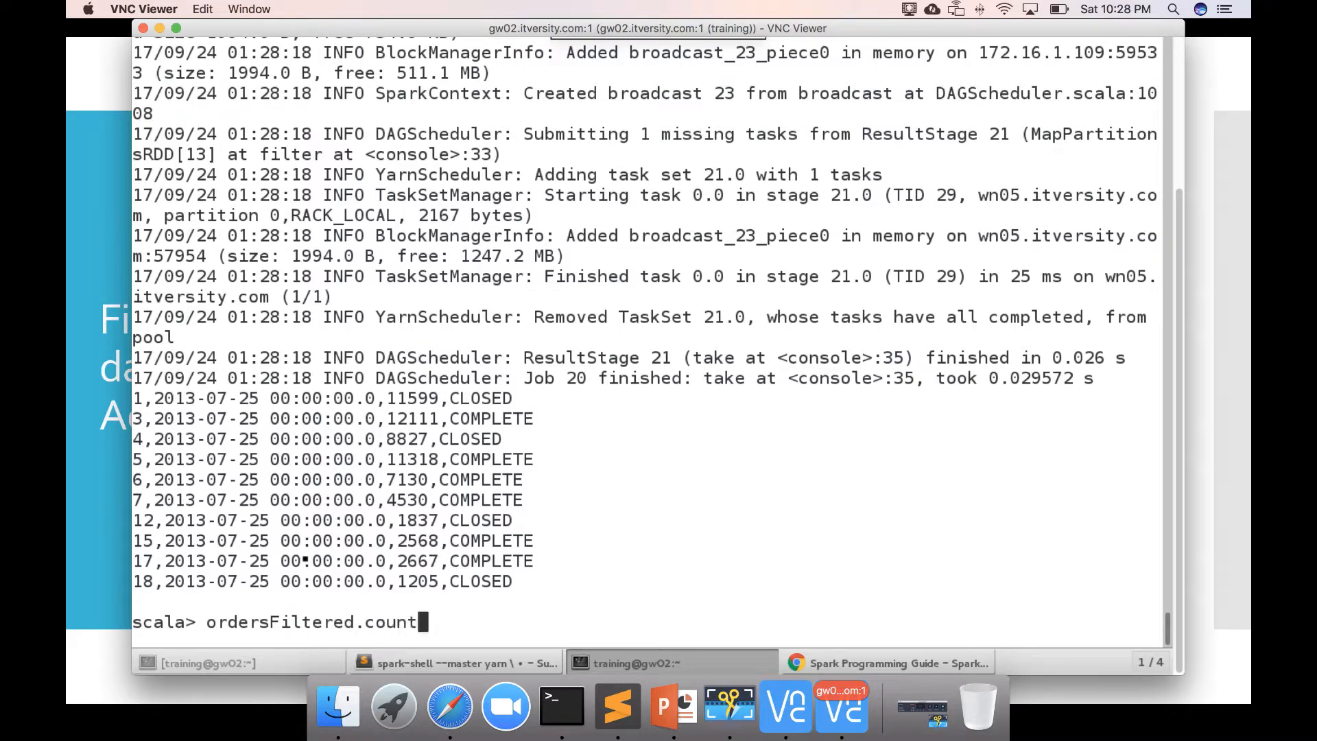
pyautogui.press('Return')
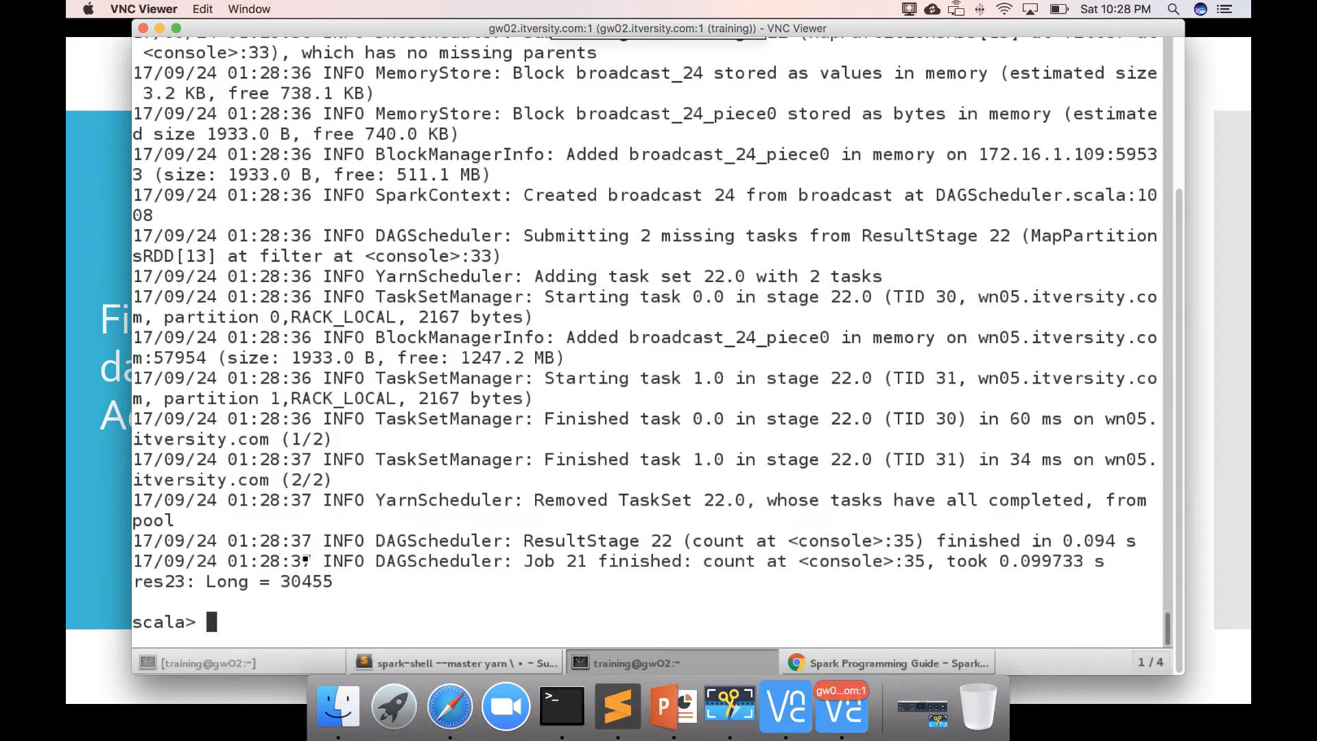